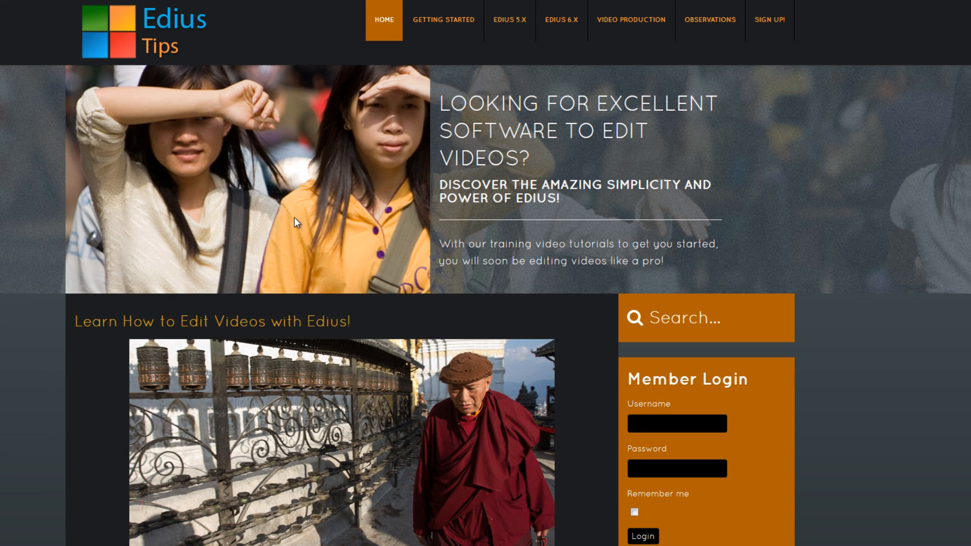
mouse_move(294, 238)
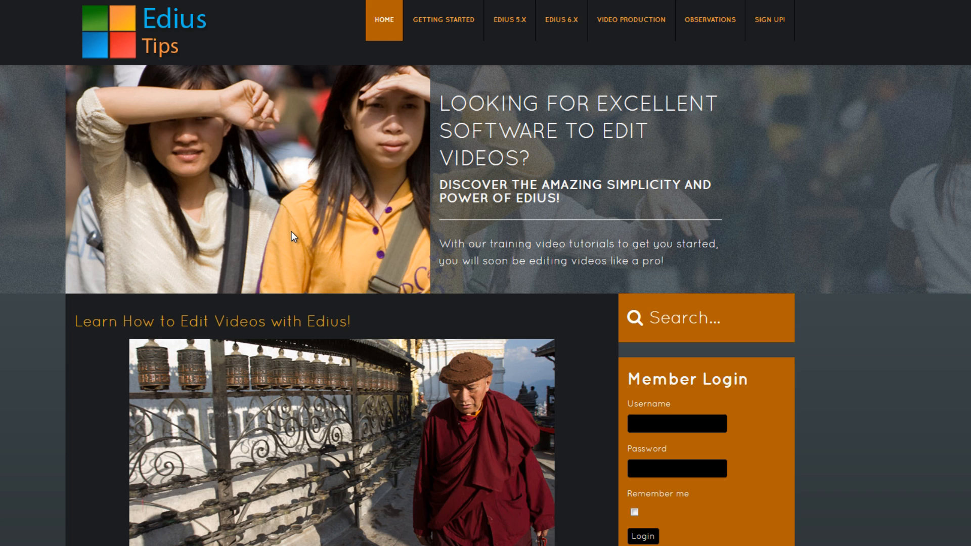
mouse_move(526, 6)
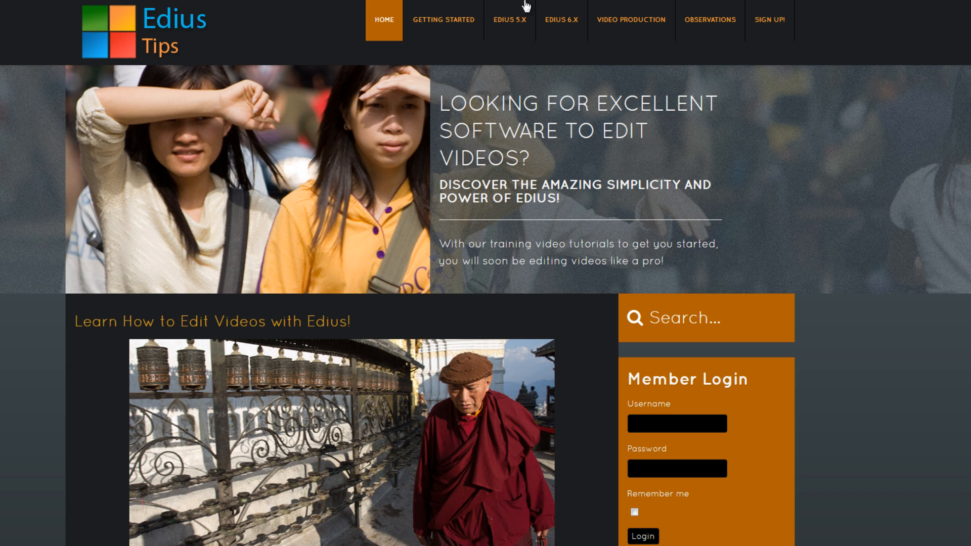
mouse_move(508, 21)
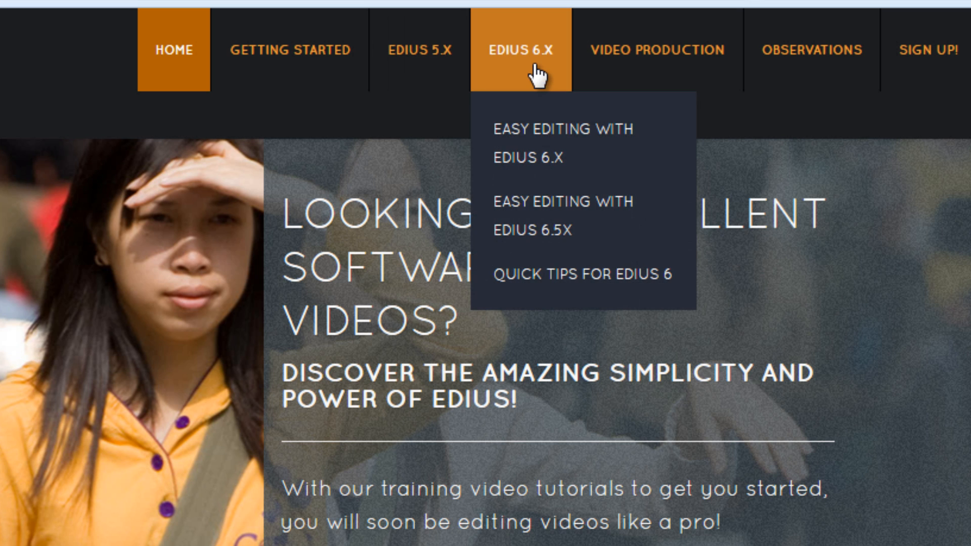
mouse_move(575, 223)
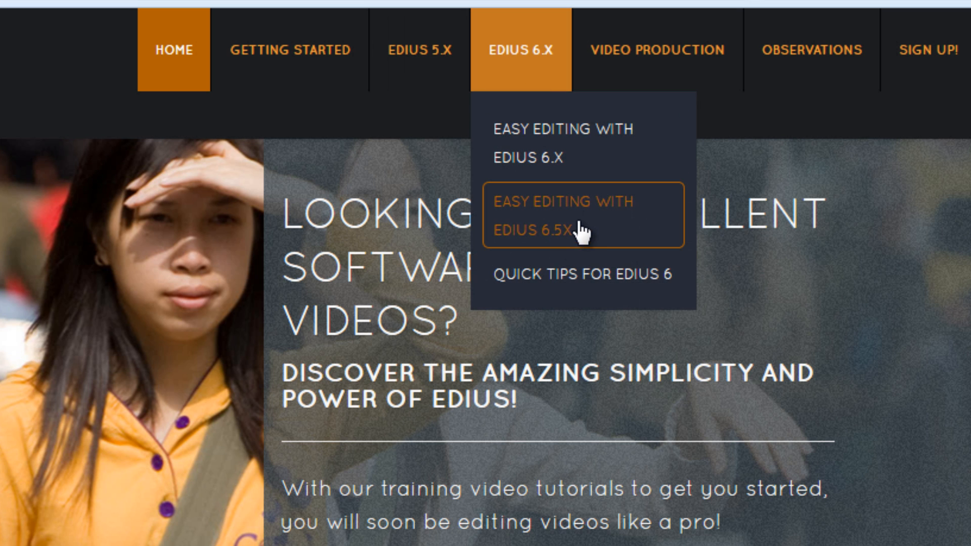
mouse_move(631, 217)
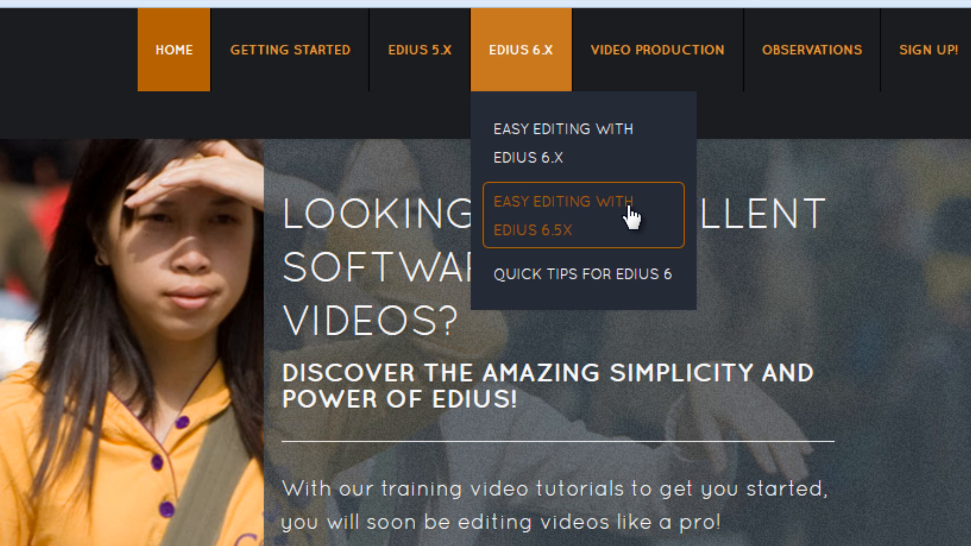
mouse_move(473, 38)
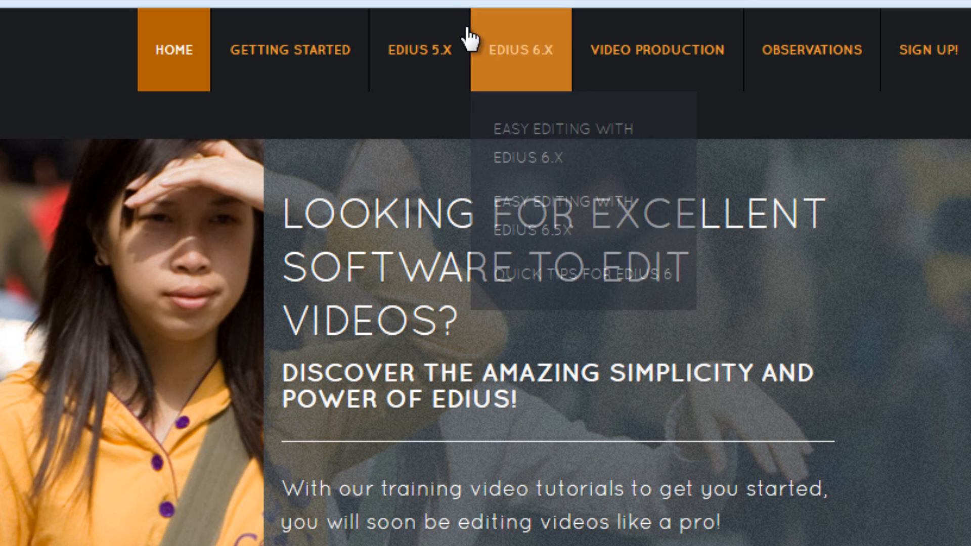
mouse_move(534, 136)
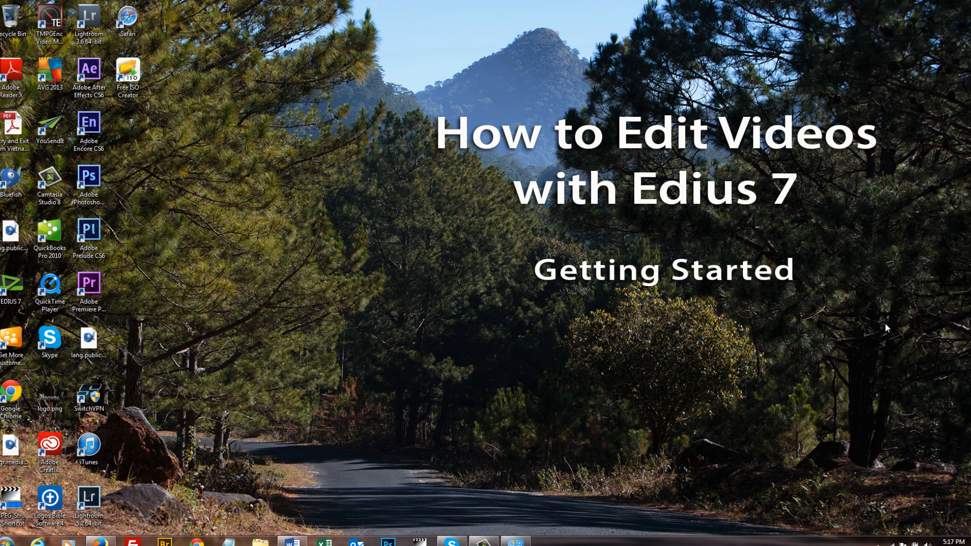
mouse_move(911, 388)
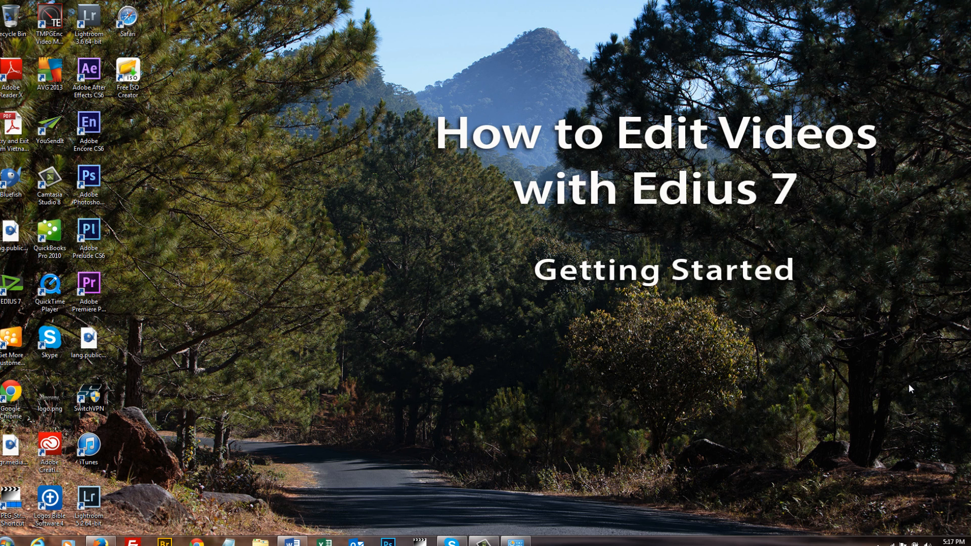
mouse_move(674, 420)
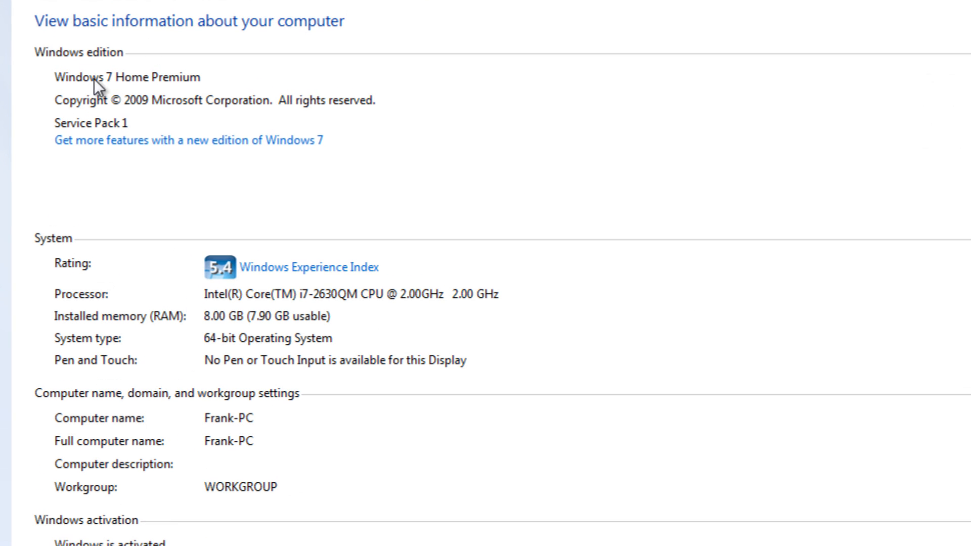
mouse_move(183, 89)
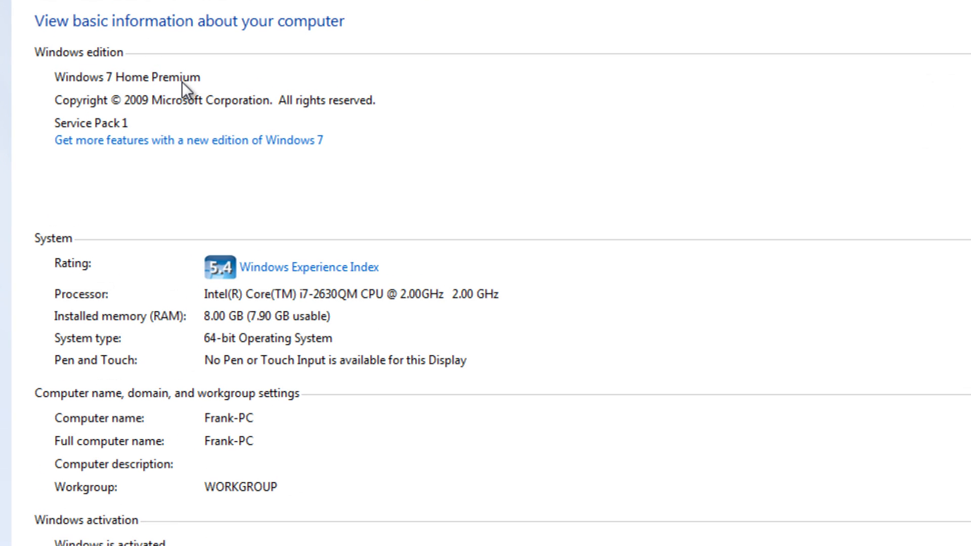
mouse_move(507, 238)
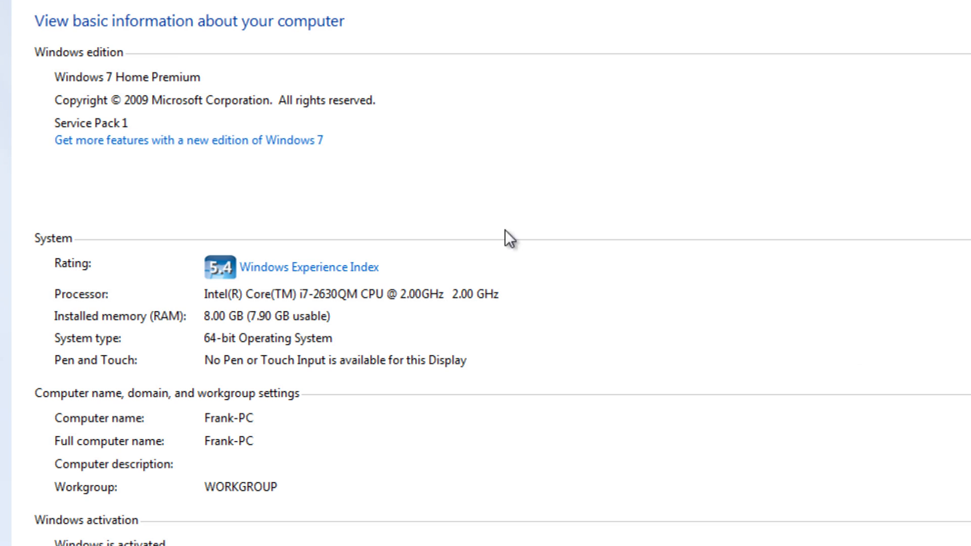
mouse_move(680, 174)
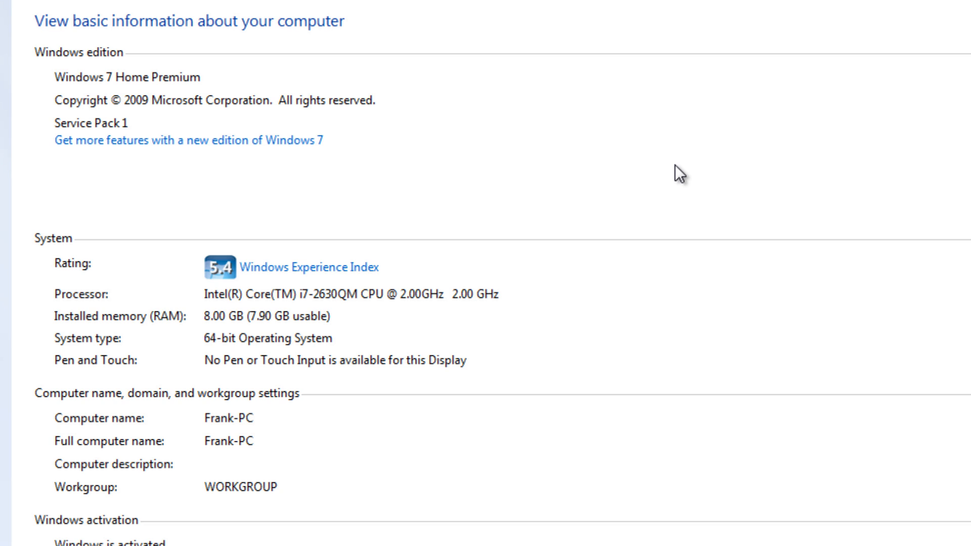
mouse_move(950, 291)
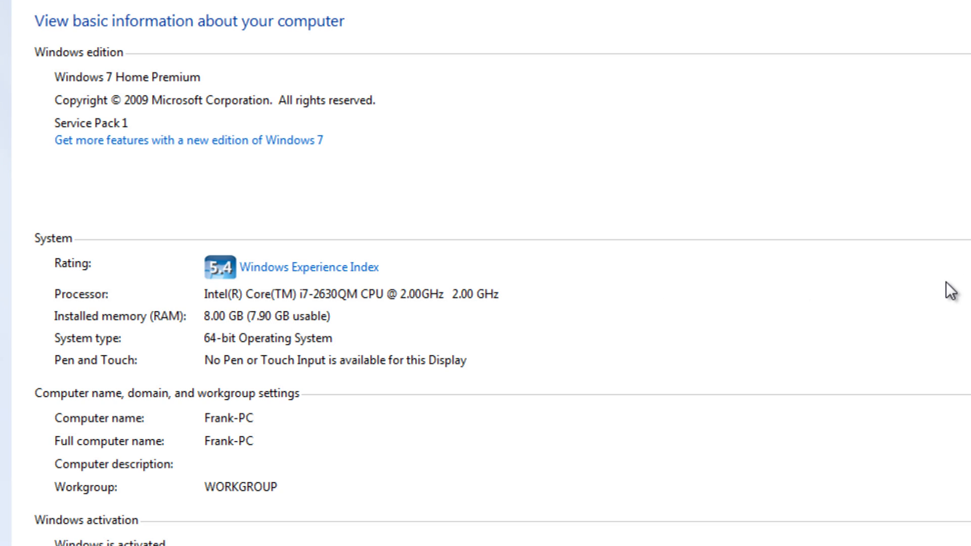
mouse_move(524, 352)
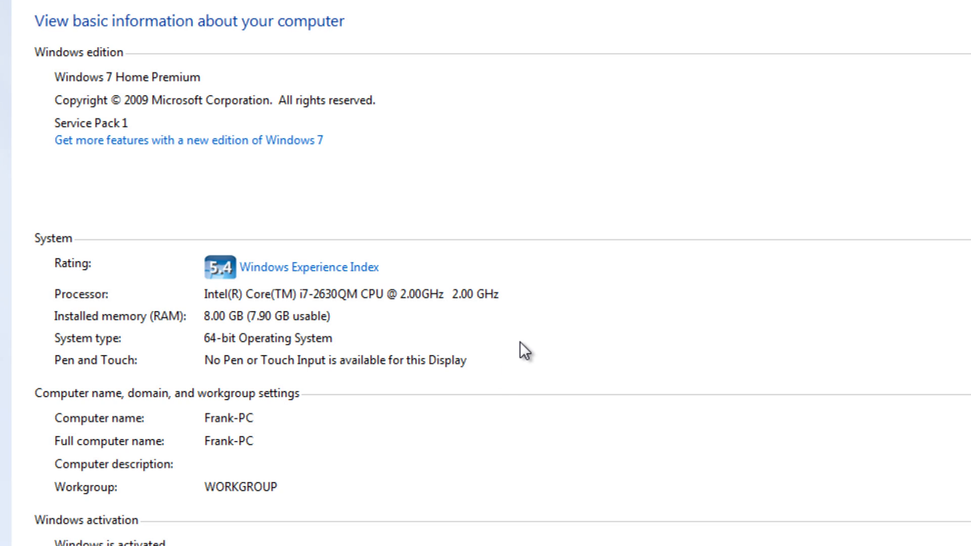
mouse_move(324, 306)
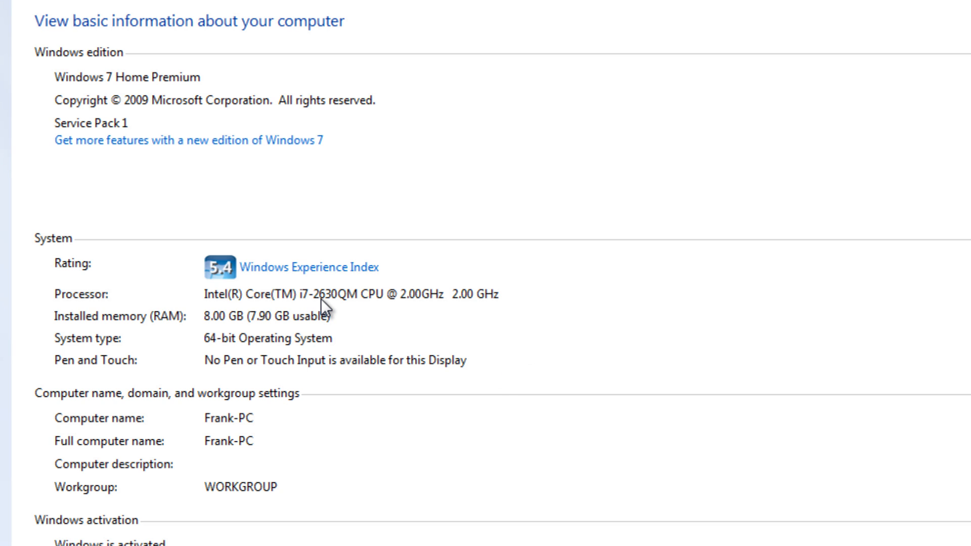
mouse_move(353, 311)
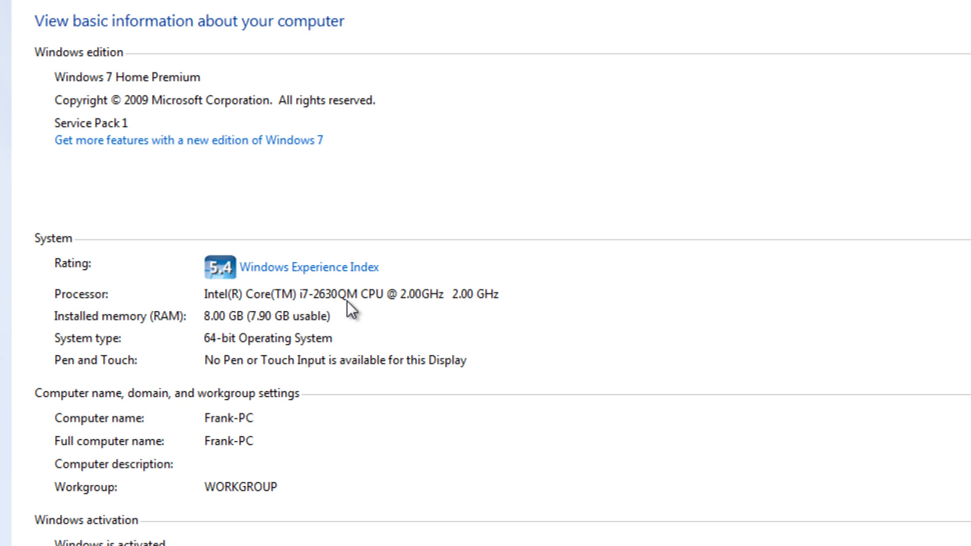
mouse_move(608, 327)
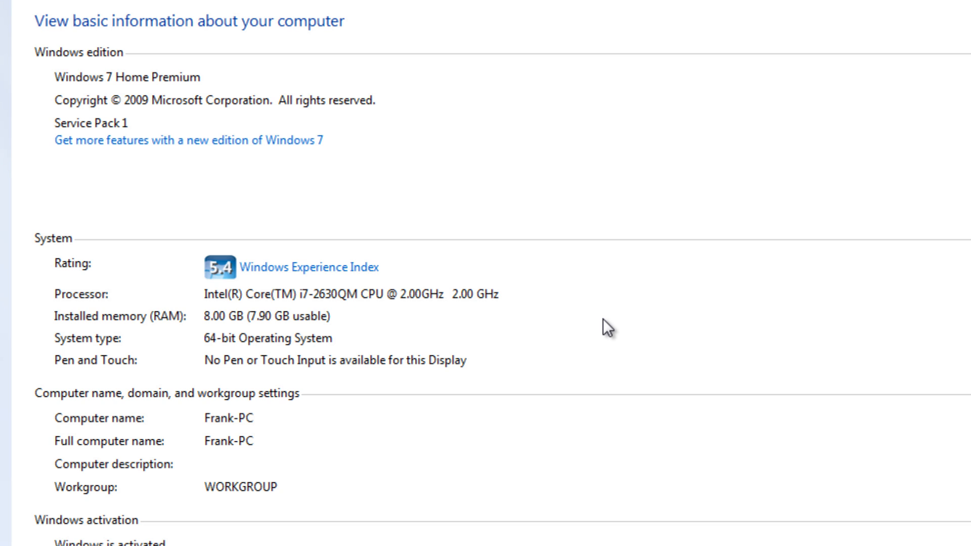
mouse_move(737, 329)
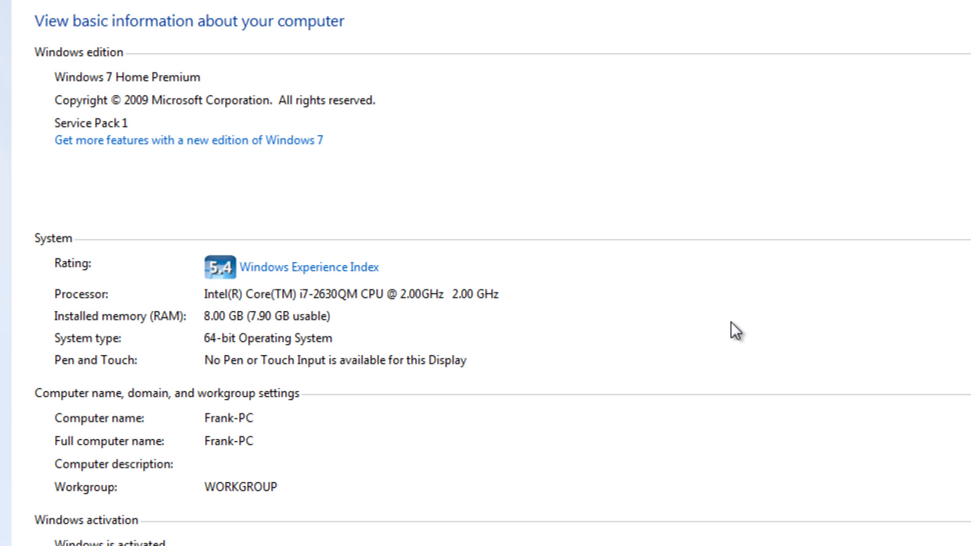
mouse_move(779, 328)
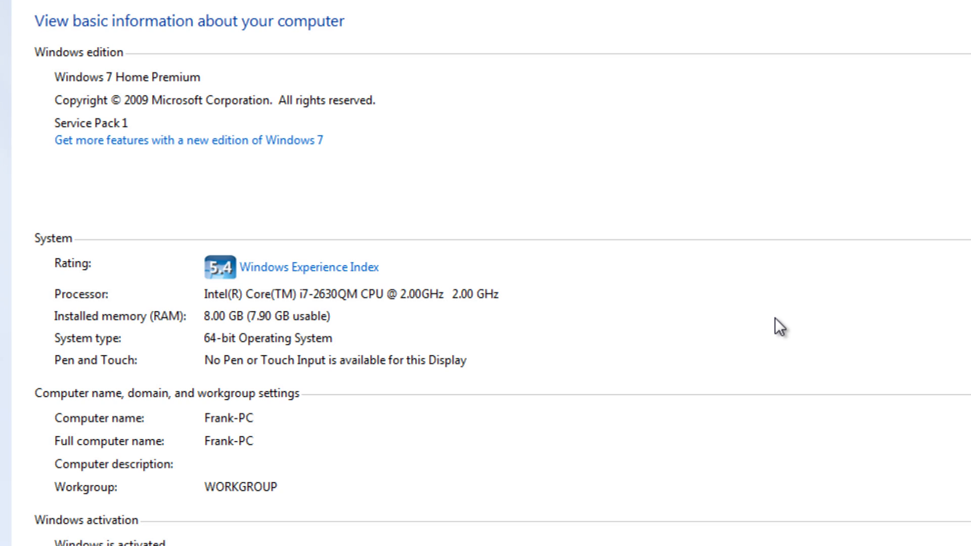
mouse_move(704, 324)
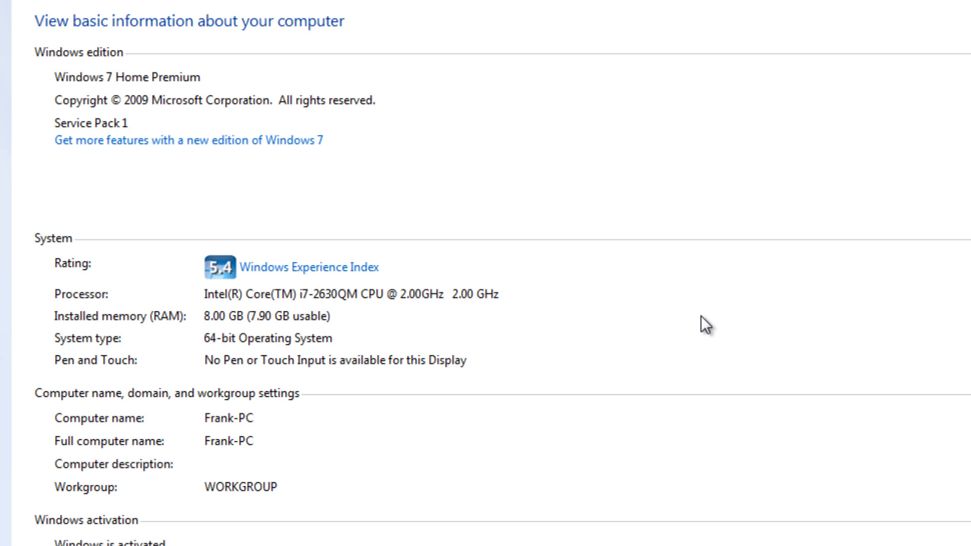
mouse_move(489, 309)
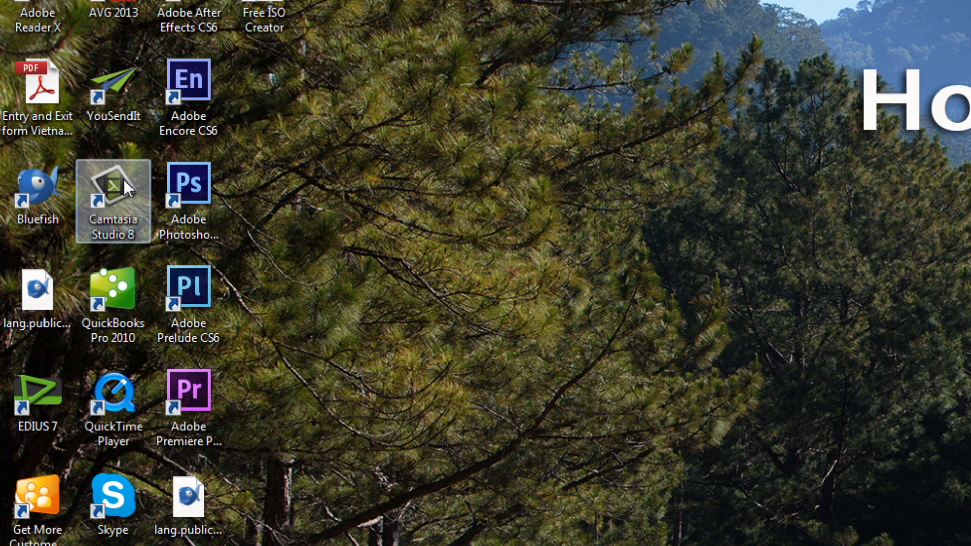
mouse_move(113, 217)
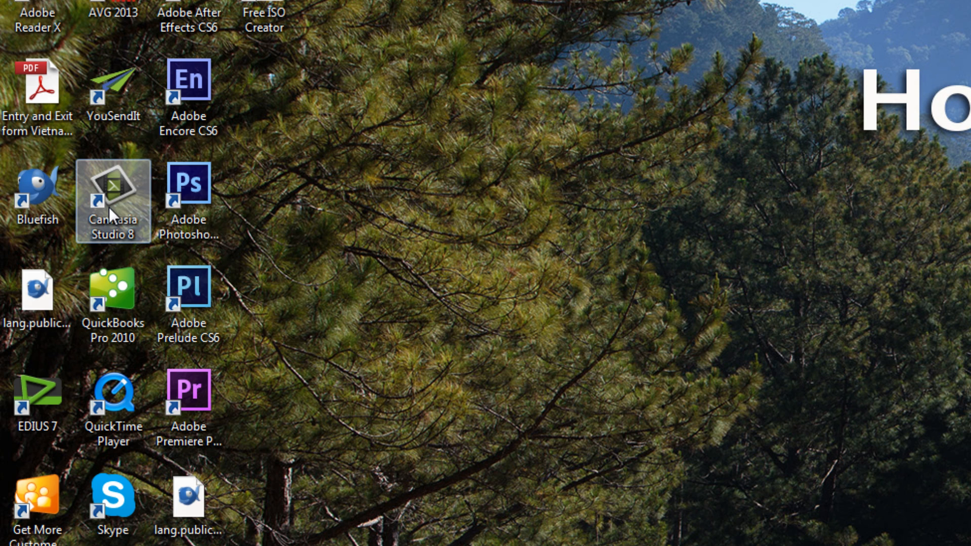
mouse_move(680, 87)
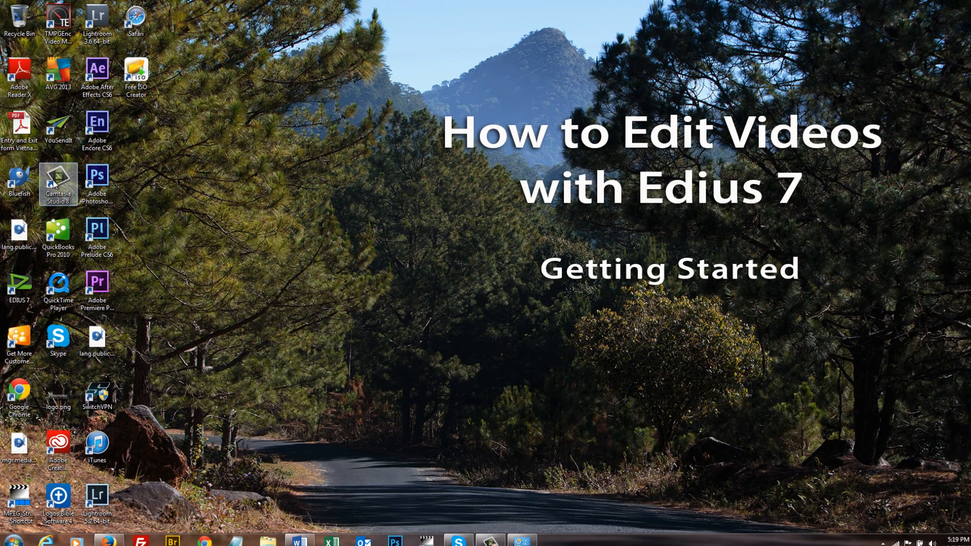
mouse_move(426, 217)
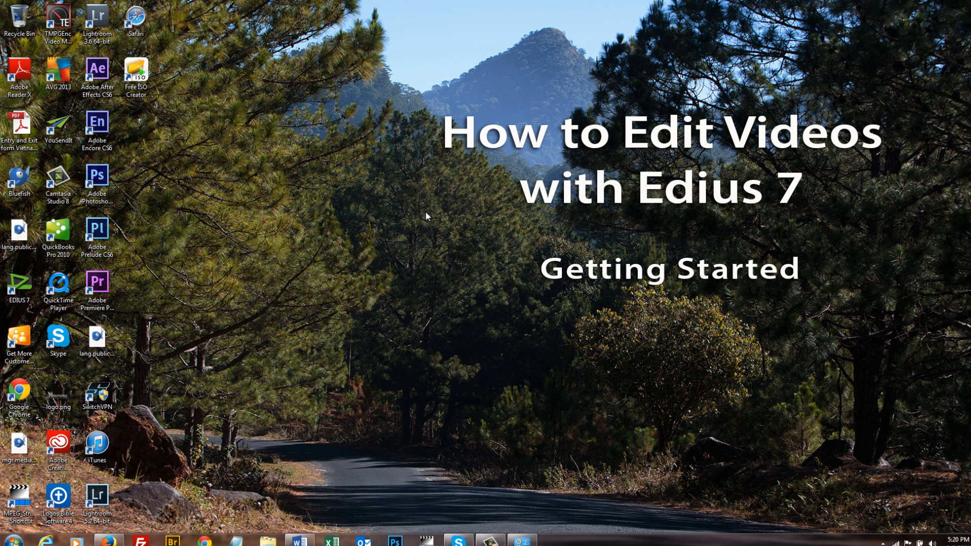
mouse_move(432, 432)
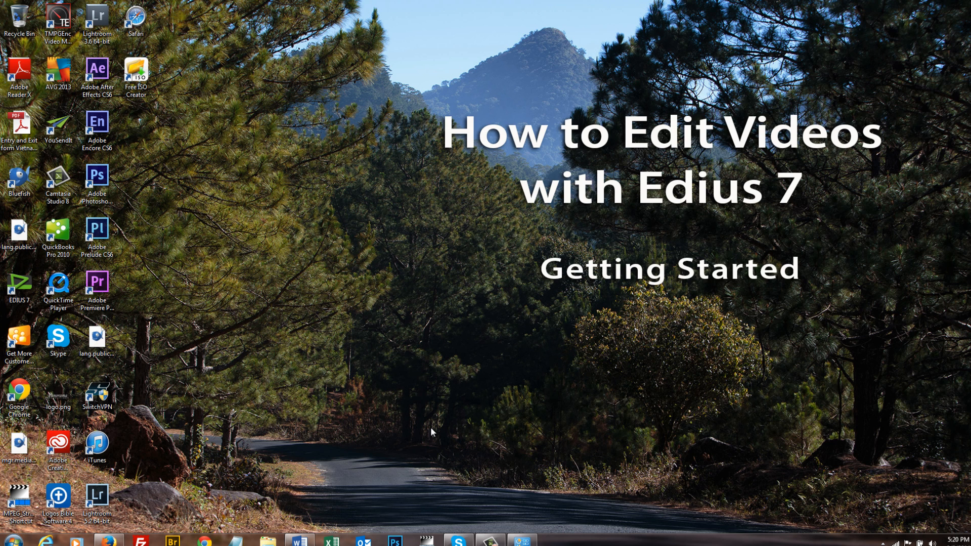
mouse_move(426, 432)
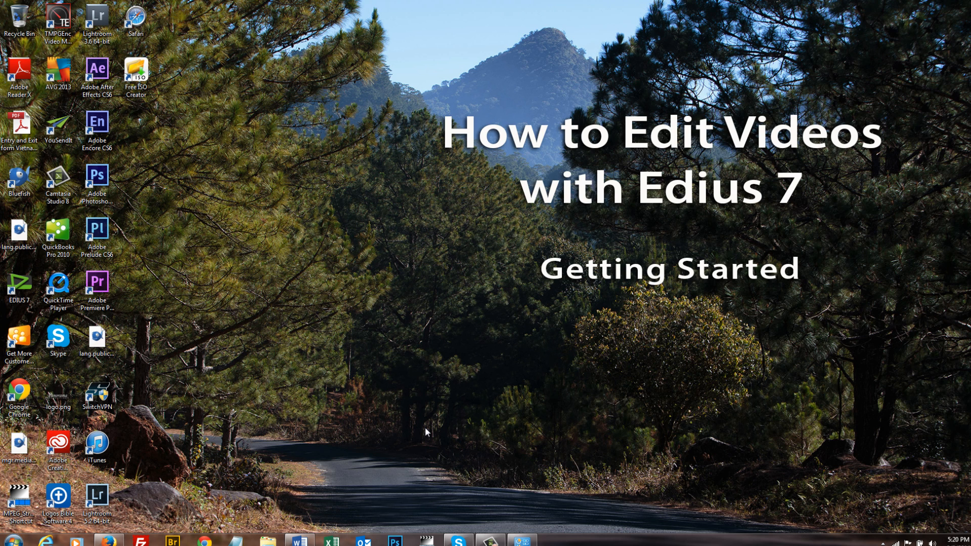
mouse_move(344, 312)
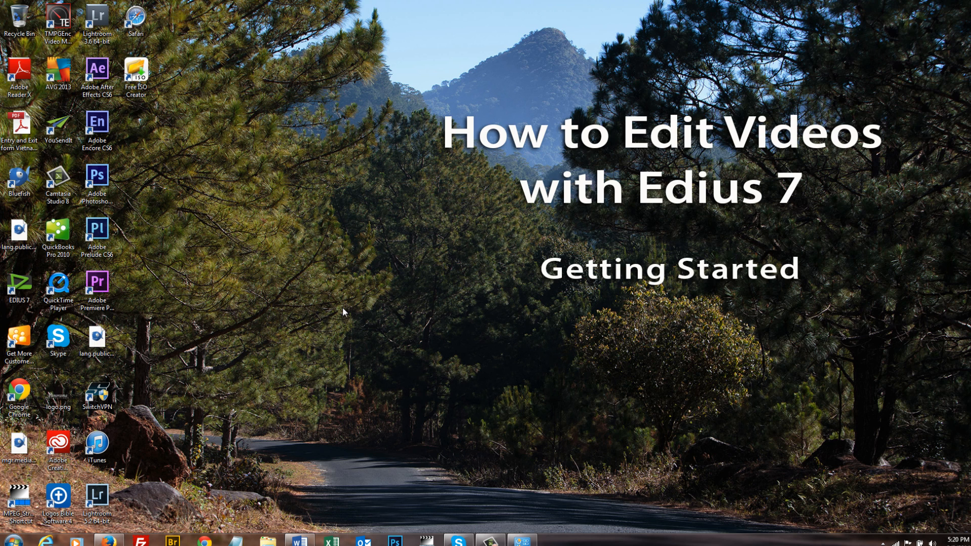
mouse_move(217, 286)
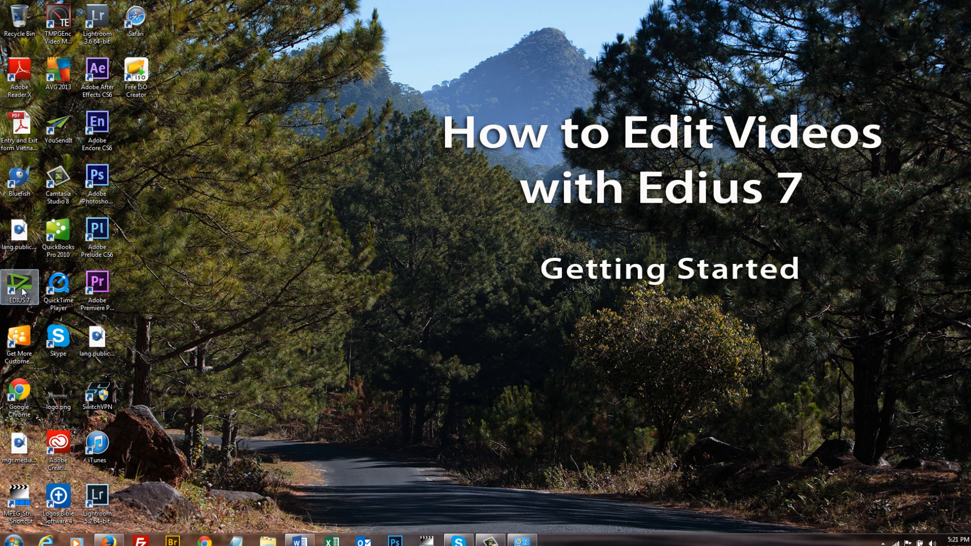
mouse_move(21, 291)
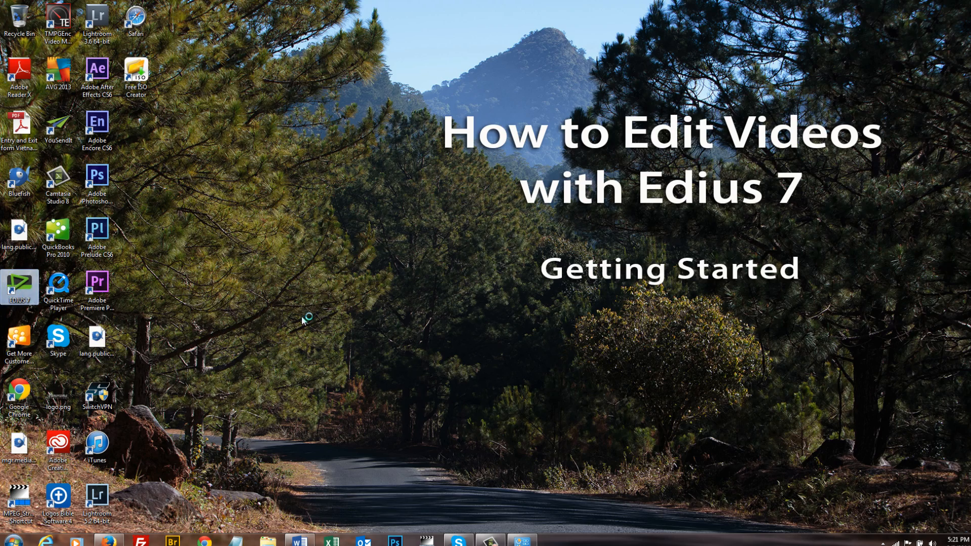
Launch EDIUS 7 as a trial version and dismiss the 31-days-left notice
double_click(20, 287)
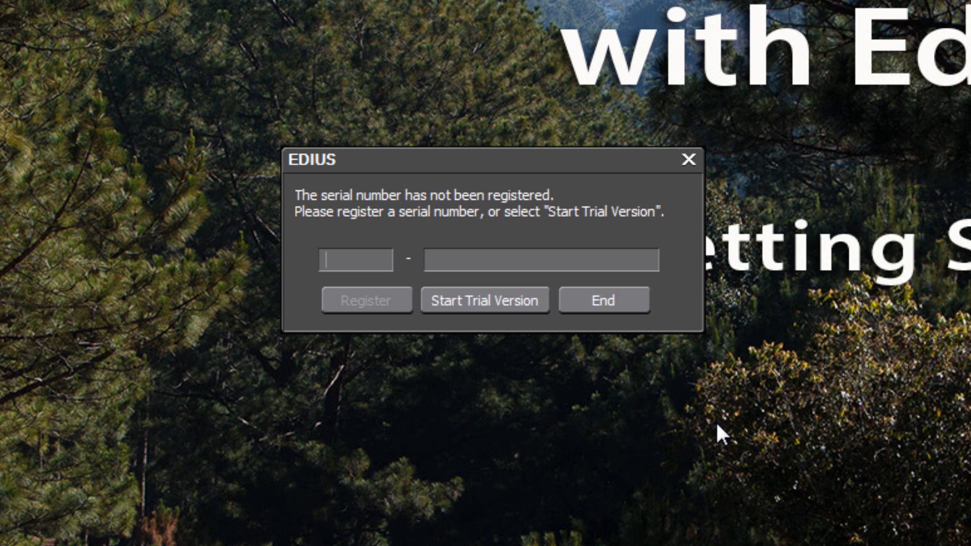
mouse_move(451, 368)
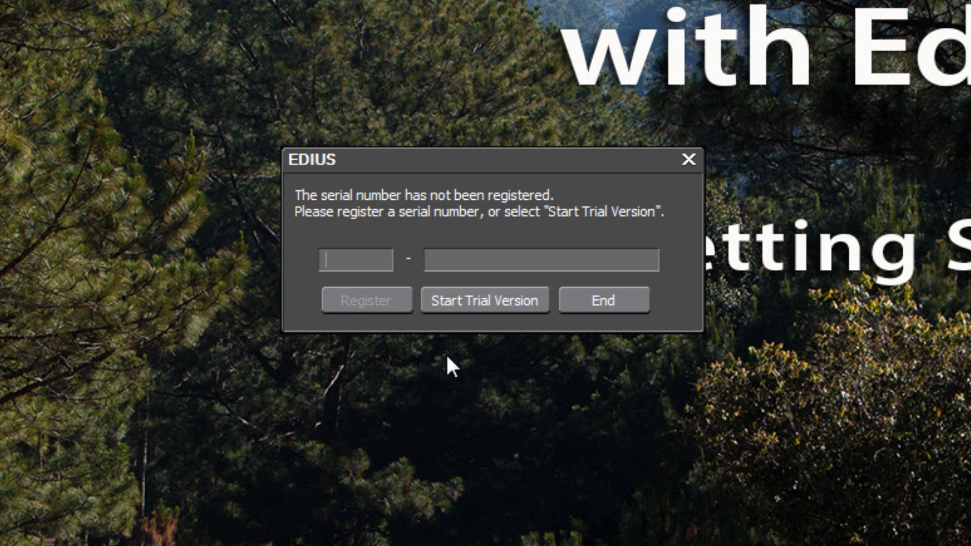
click(485, 299)
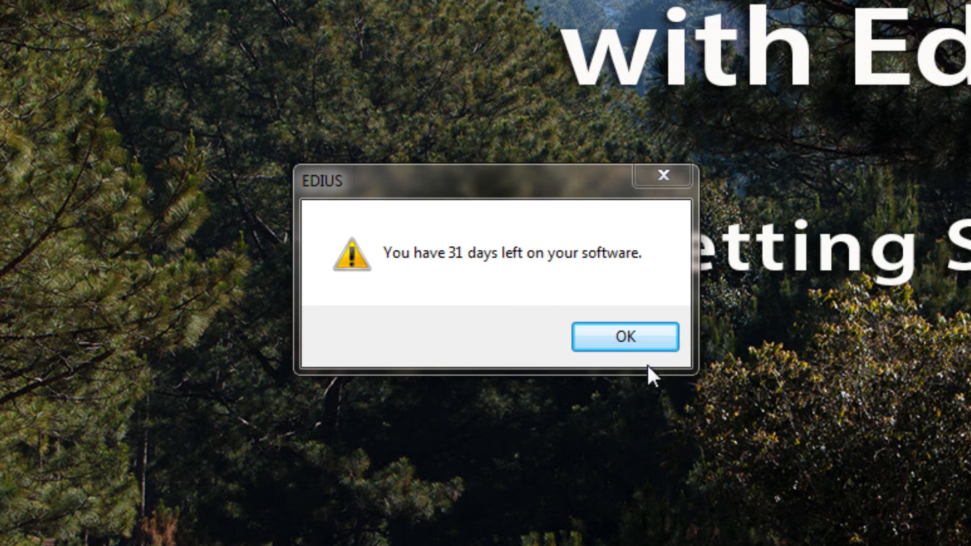
click(624, 337)
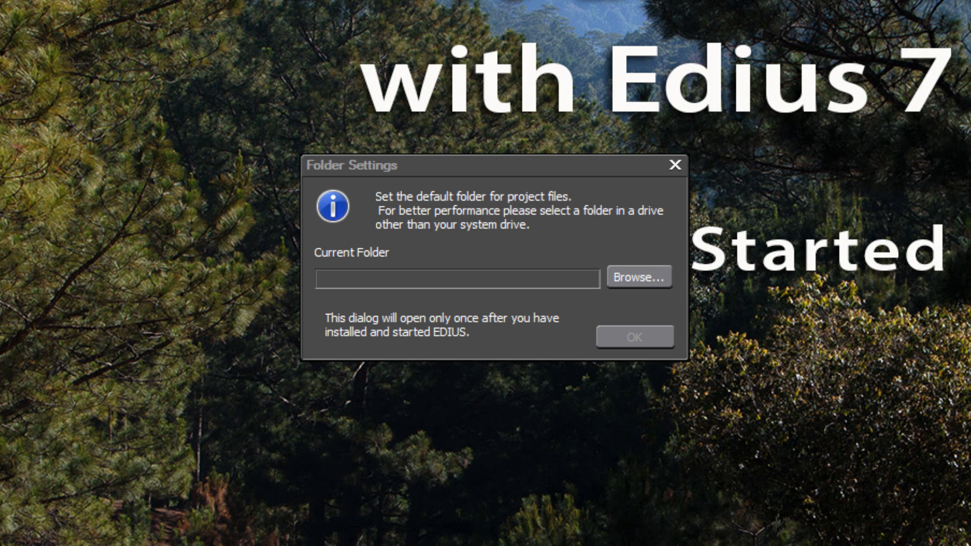
mouse_move(848, 213)
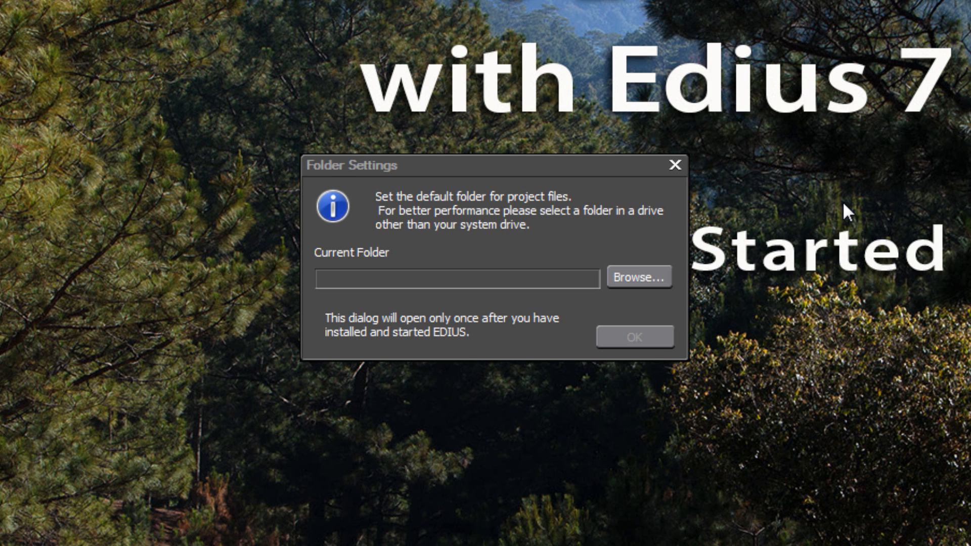
mouse_move(671, 283)
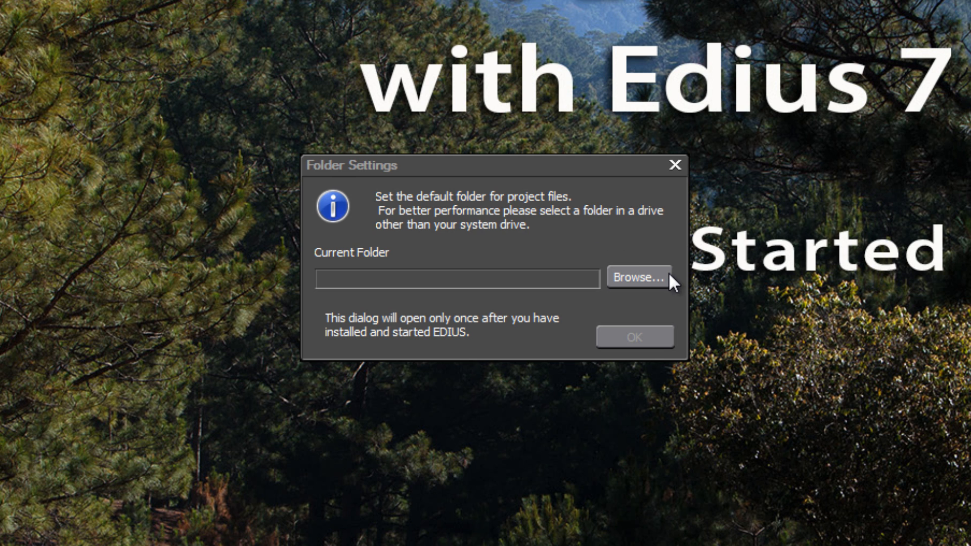
Browse for a default project folder and expand Computer to show drives C, D, E and G
click(638, 277)
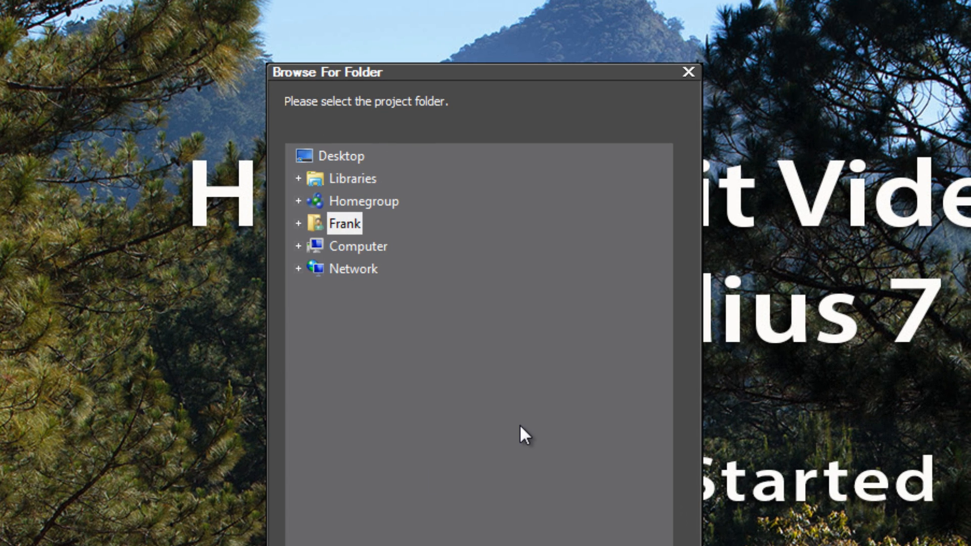
mouse_move(399, 377)
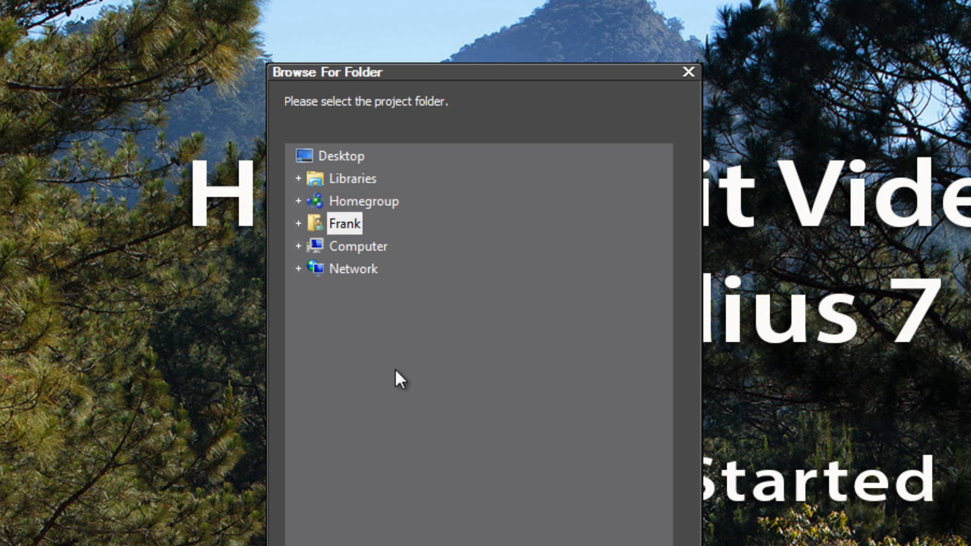
mouse_move(302, 254)
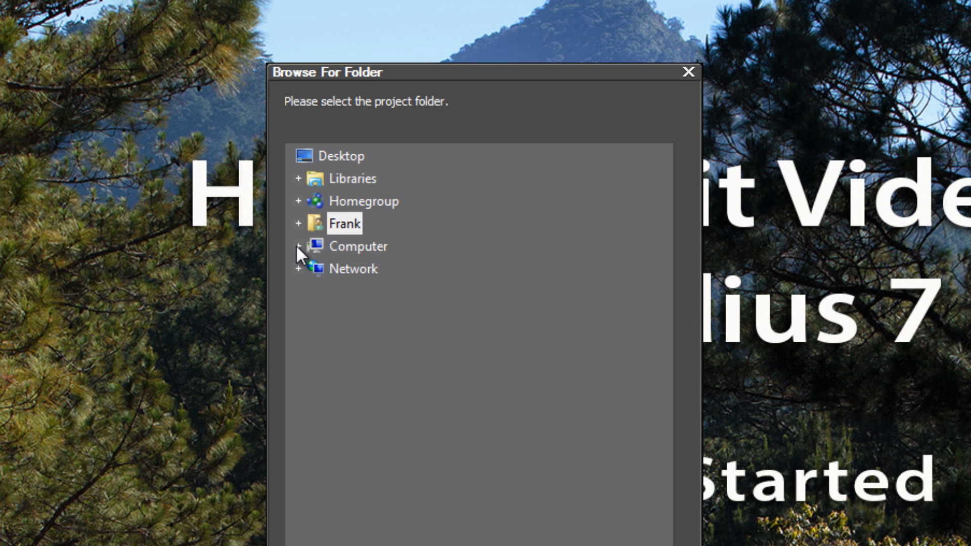
click(297, 246)
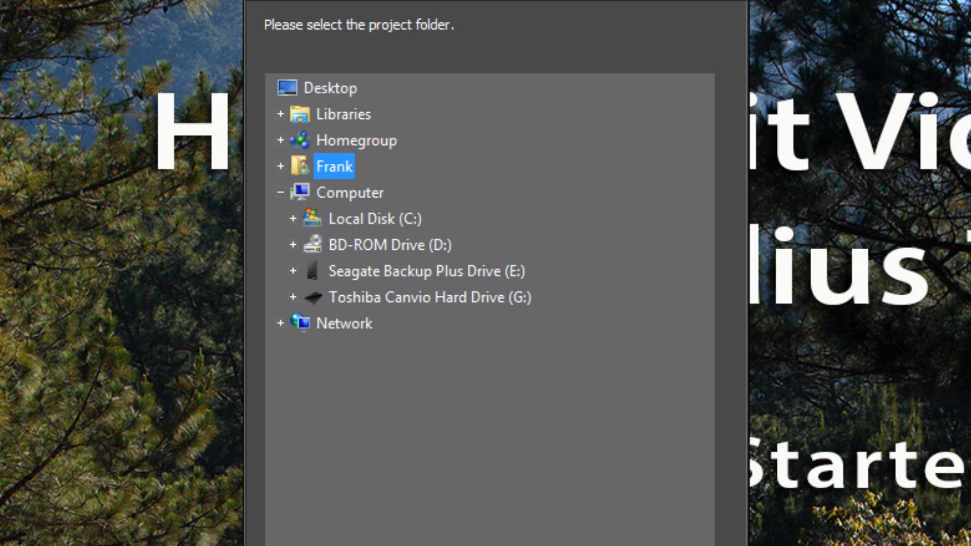
mouse_move(560, 480)
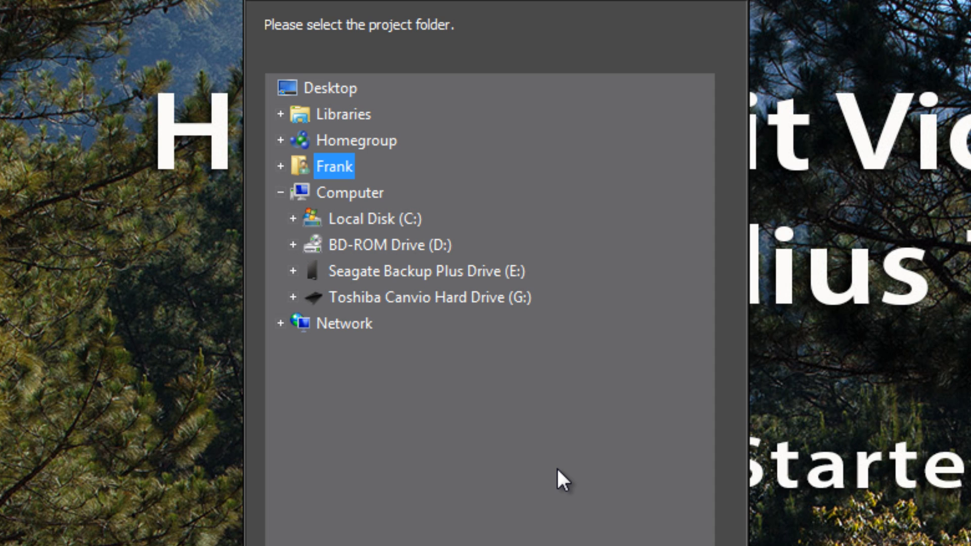
mouse_move(511, 536)
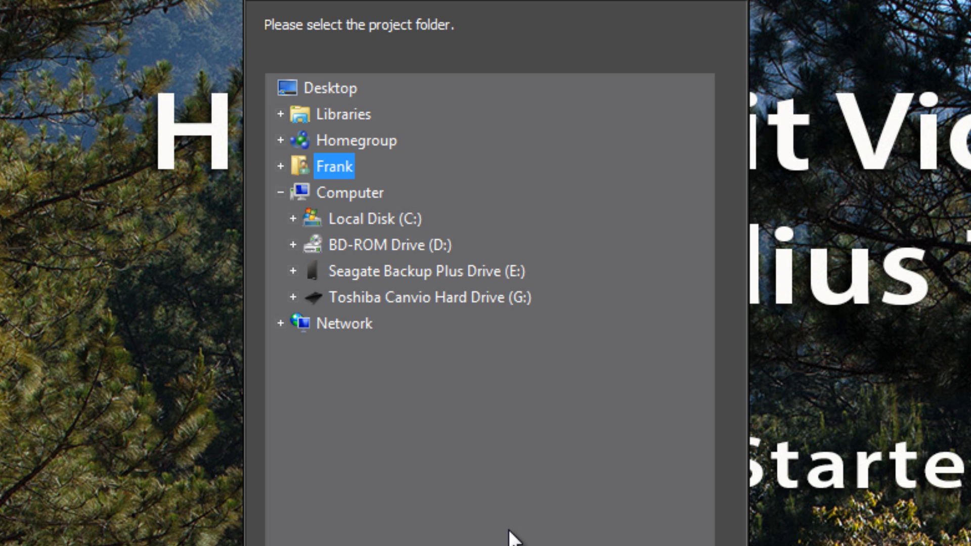
mouse_move(376, 220)
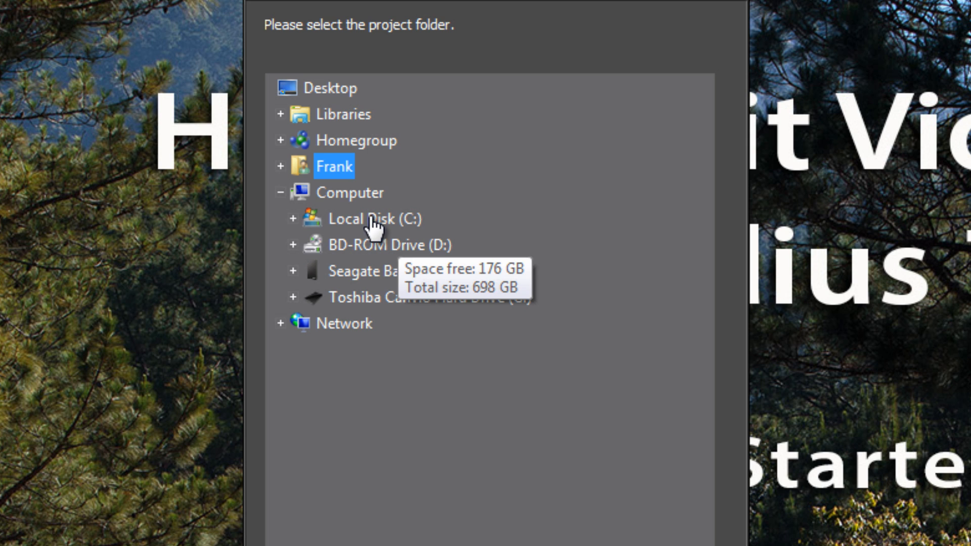
mouse_move(560, 246)
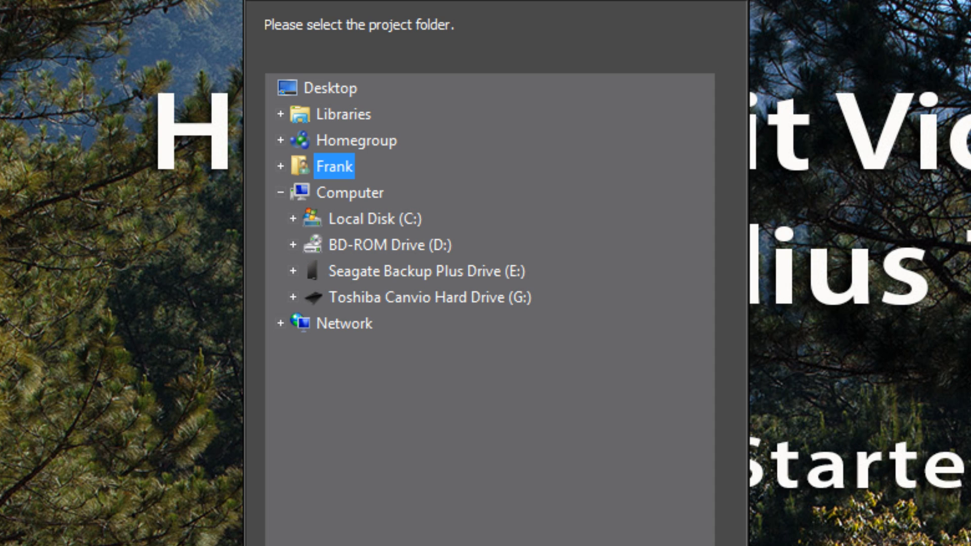
mouse_move(472, 449)
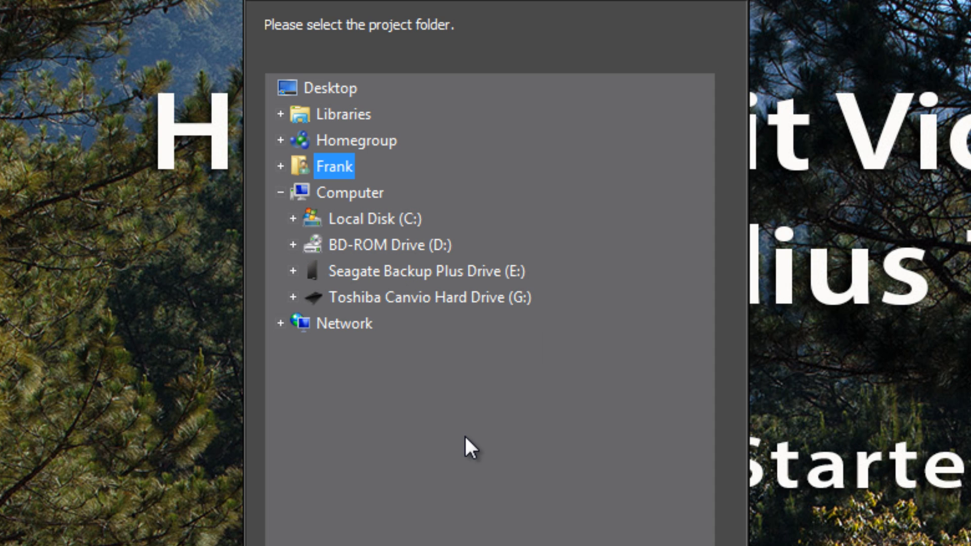
mouse_move(445, 493)
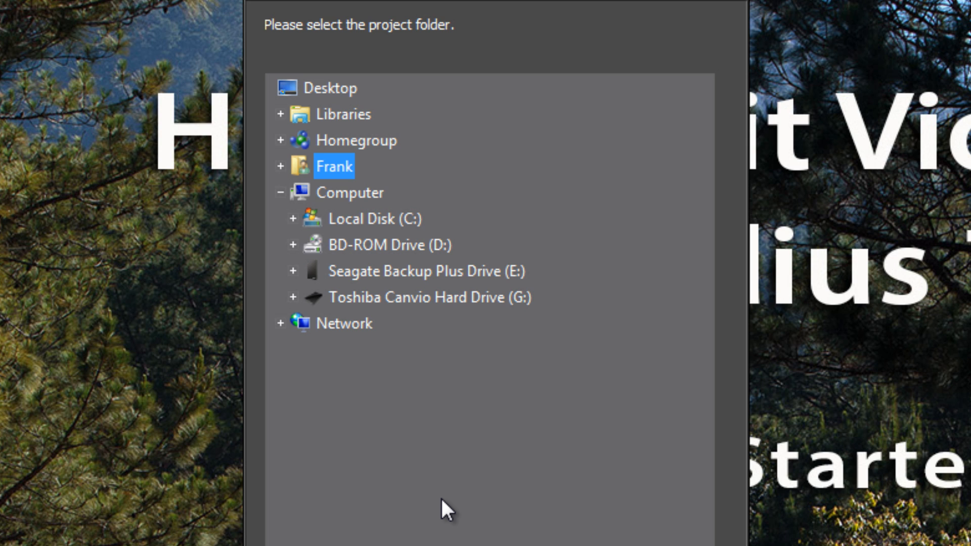
mouse_move(371, 275)
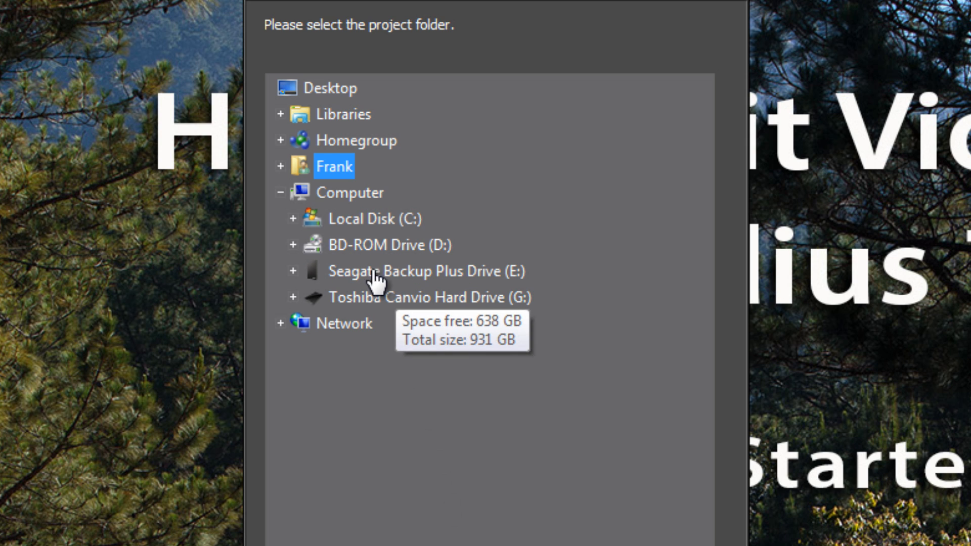
mouse_move(292, 279)
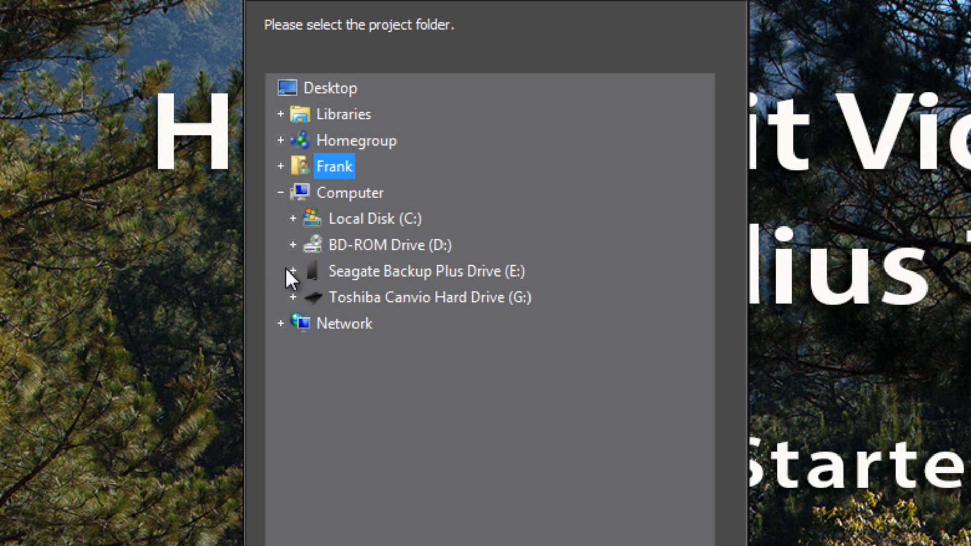
mouse_move(518, 529)
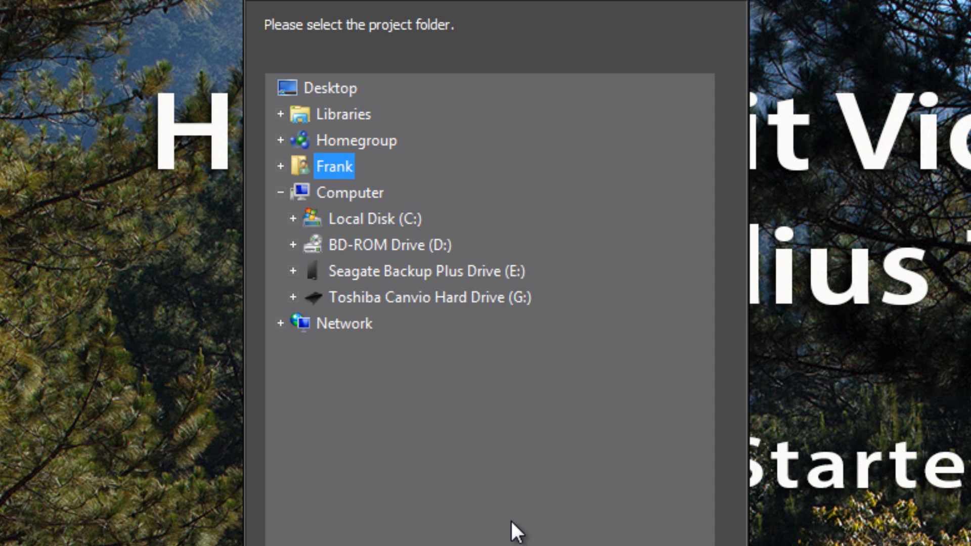
mouse_move(428, 409)
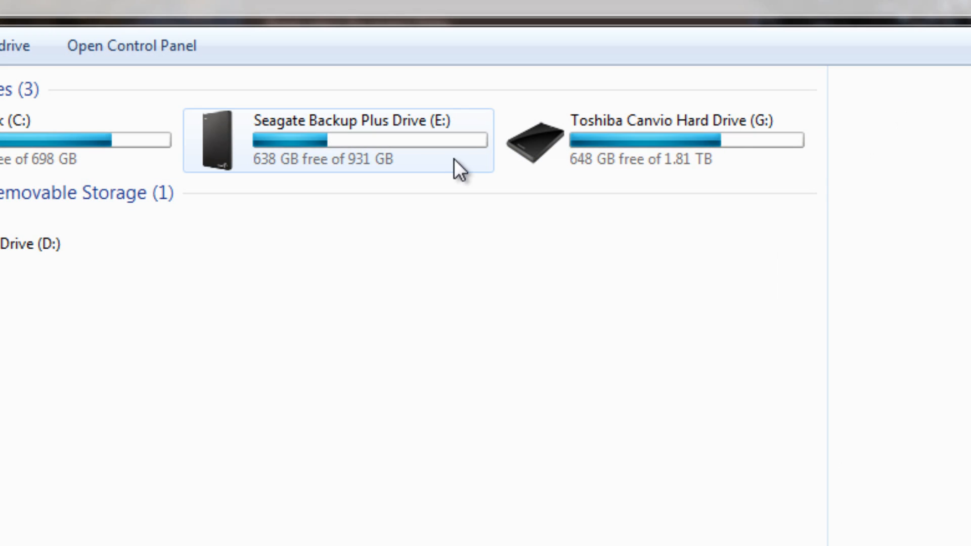
mouse_move(270, 181)
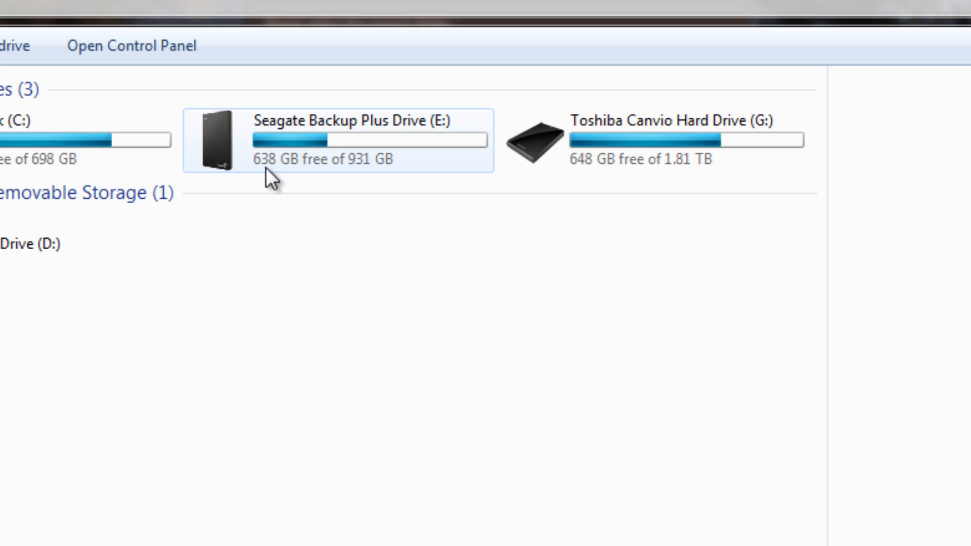
mouse_move(678, 423)
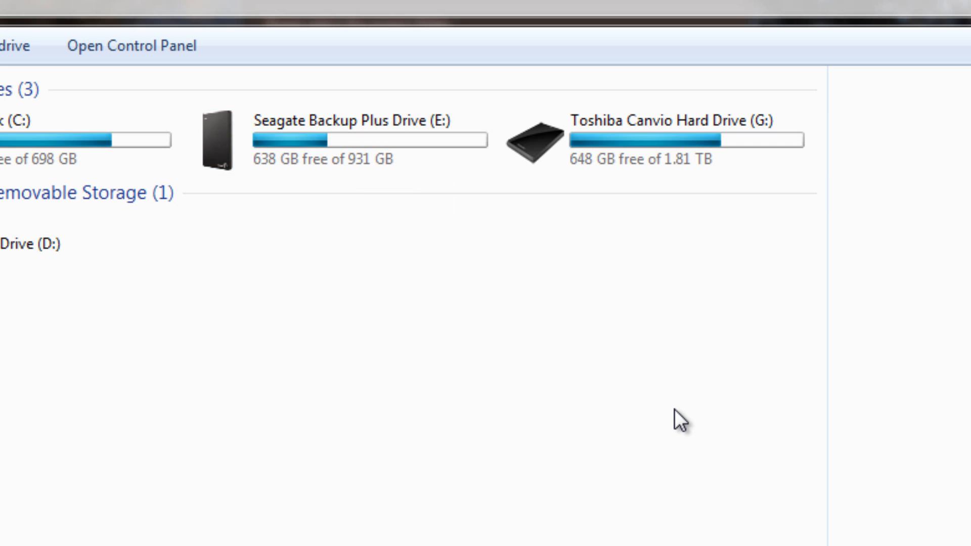
mouse_move(564, 421)
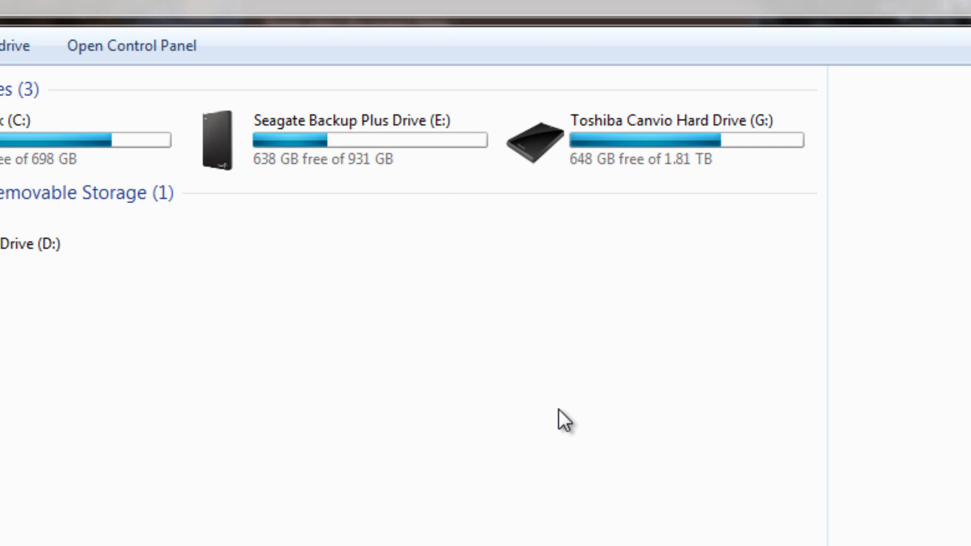
mouse_move(343, 140)
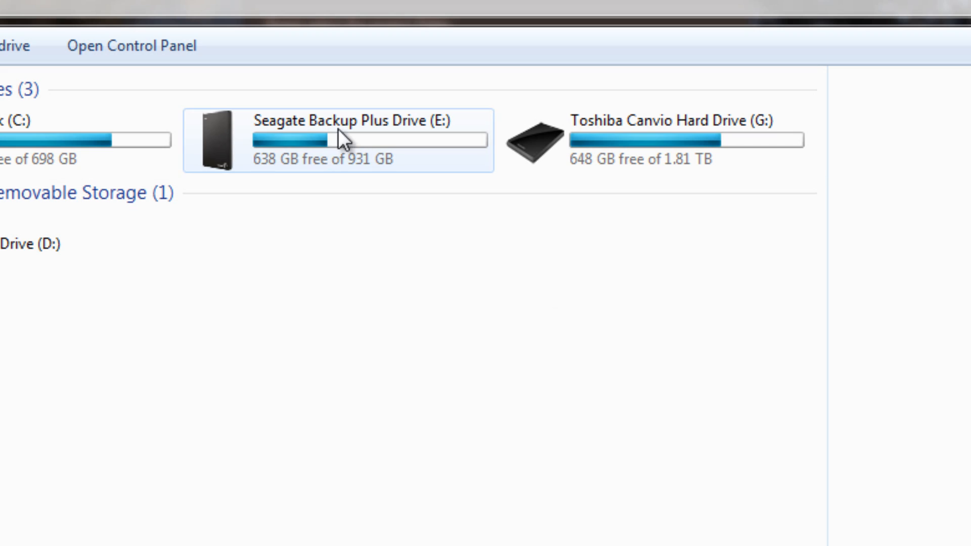
mouse_move(645, 400)
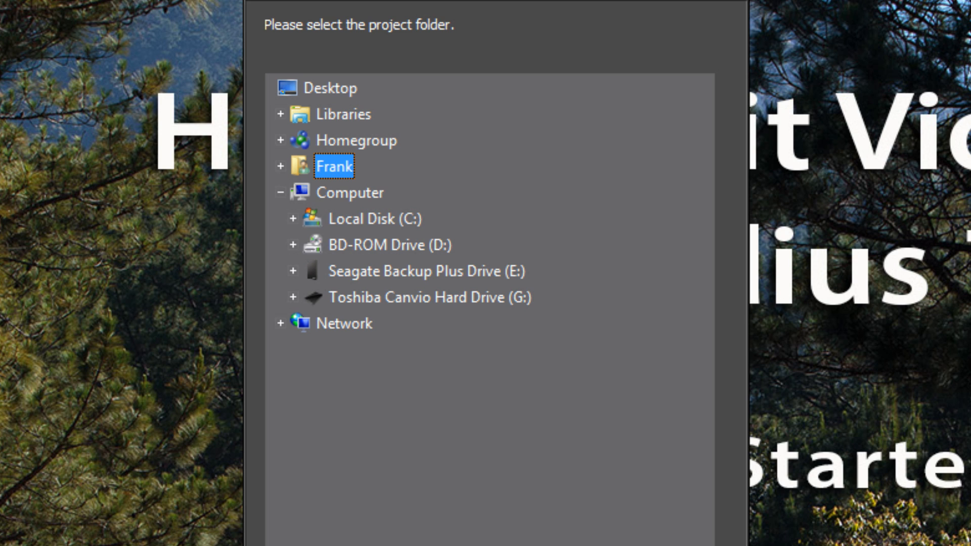
mouse_move(509, 225)
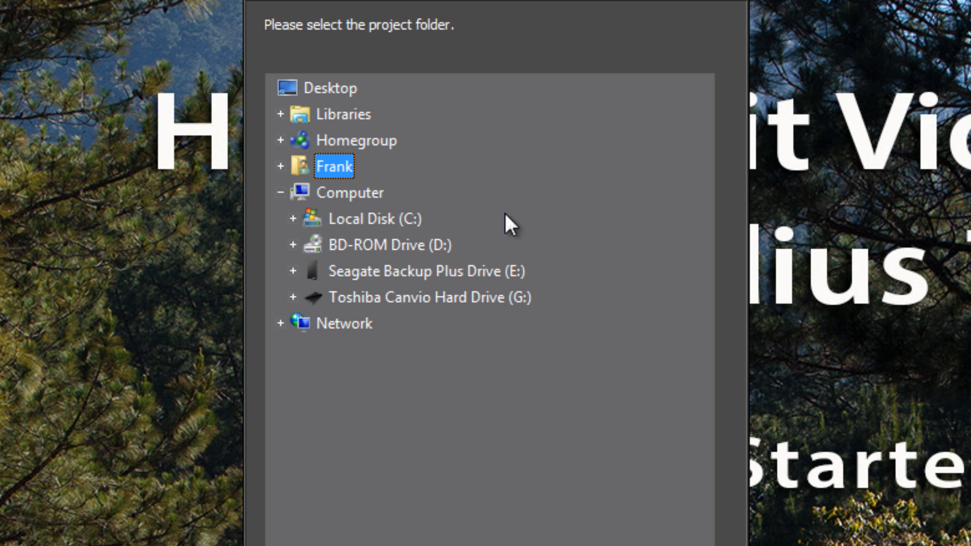
mouse_move(508, 511)
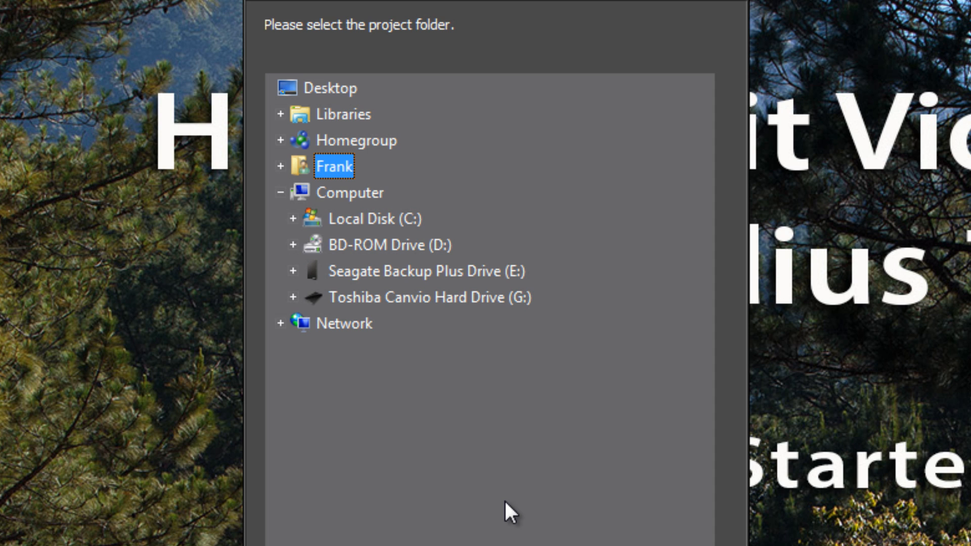
mouse_move(405, 272)
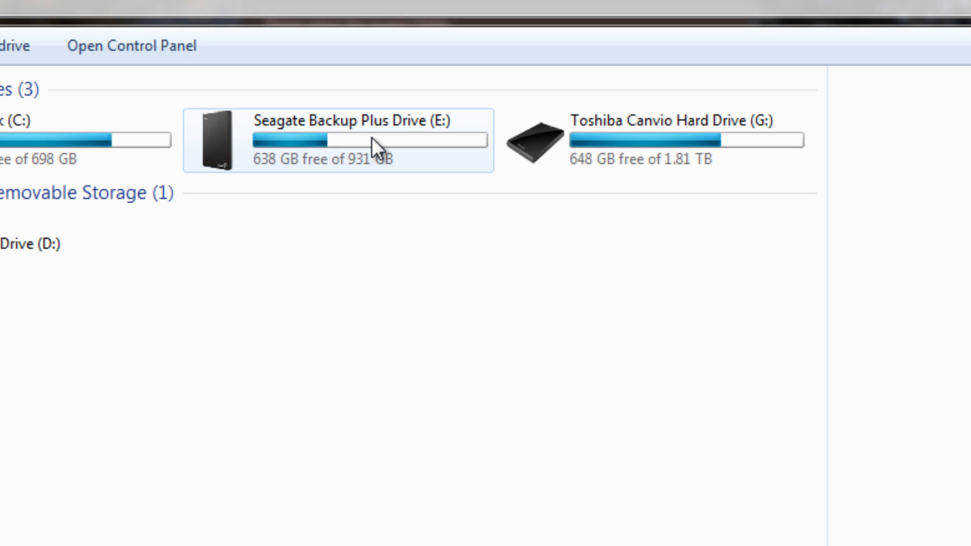
mouse_move(321, 149)
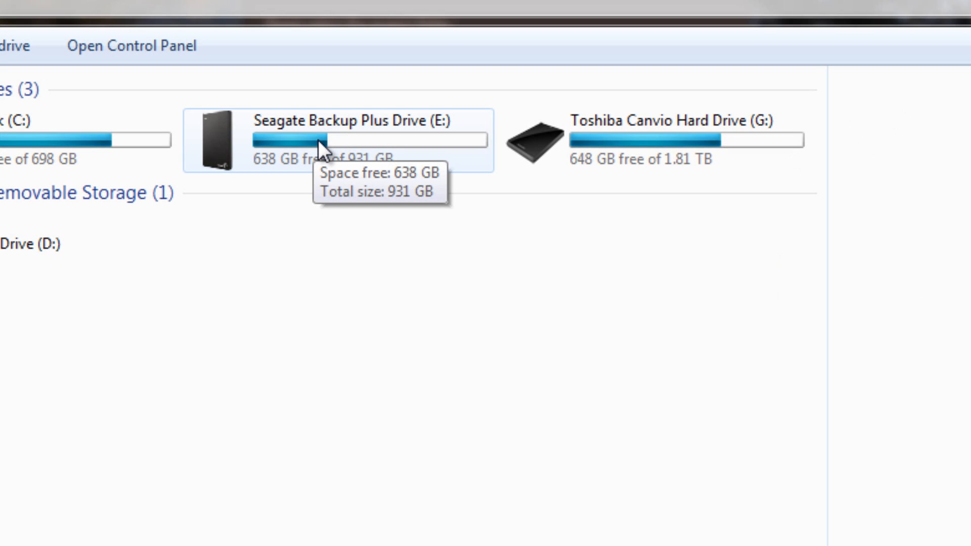
mouse_move(478, 345)
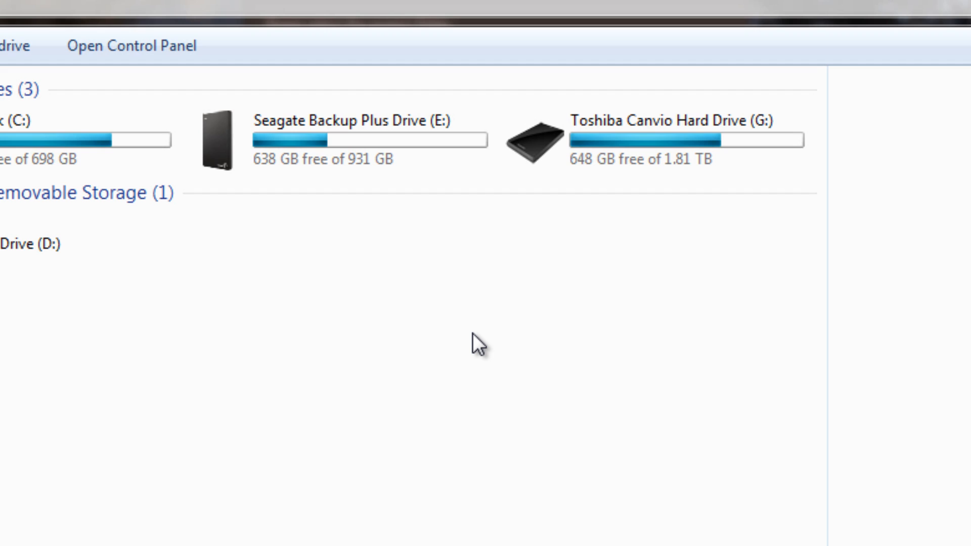
mouse_move(499, 332)
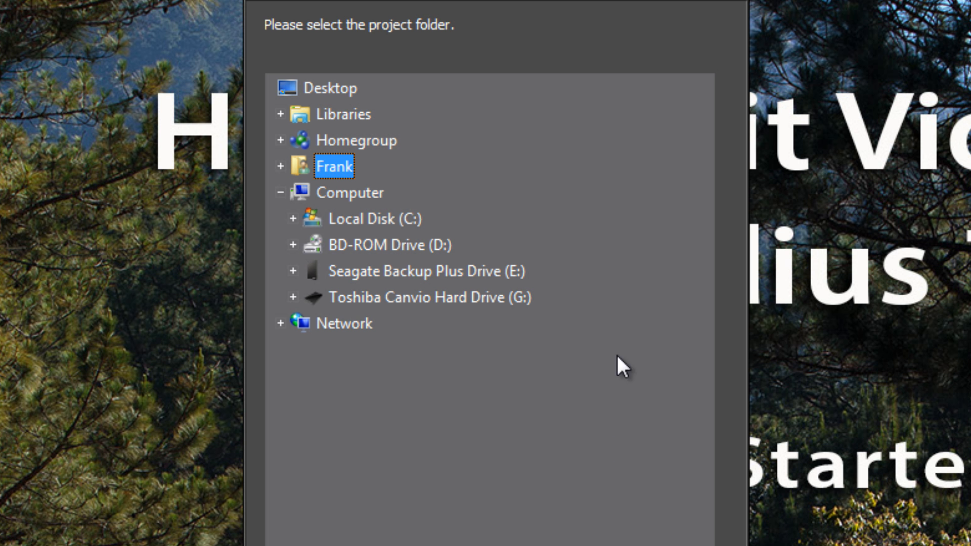
mouse_move(321, 288)
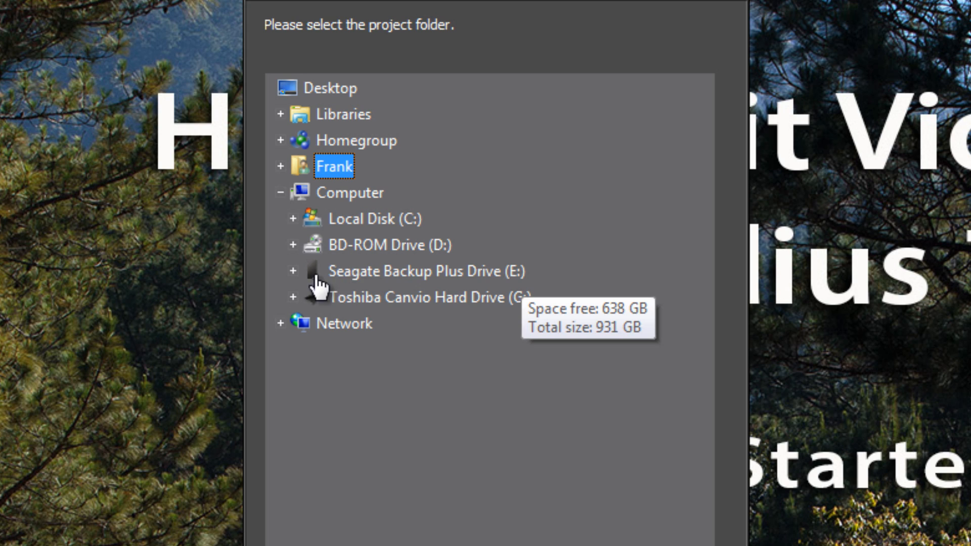
Create Edius Projects on Seagate Backup Plus Drive (E:) and confirm it as the default project folder
click(409, 271)
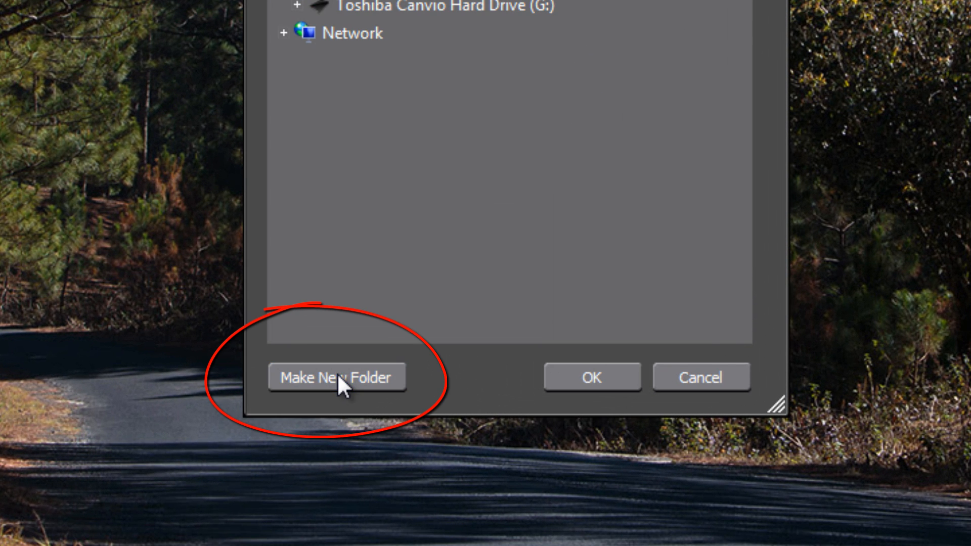
click(337, 378)
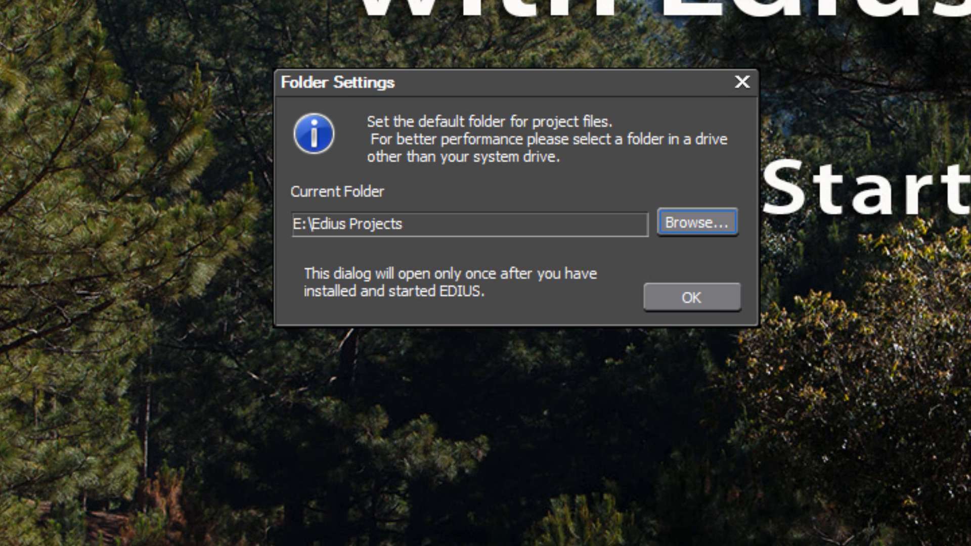
click(692, 296)
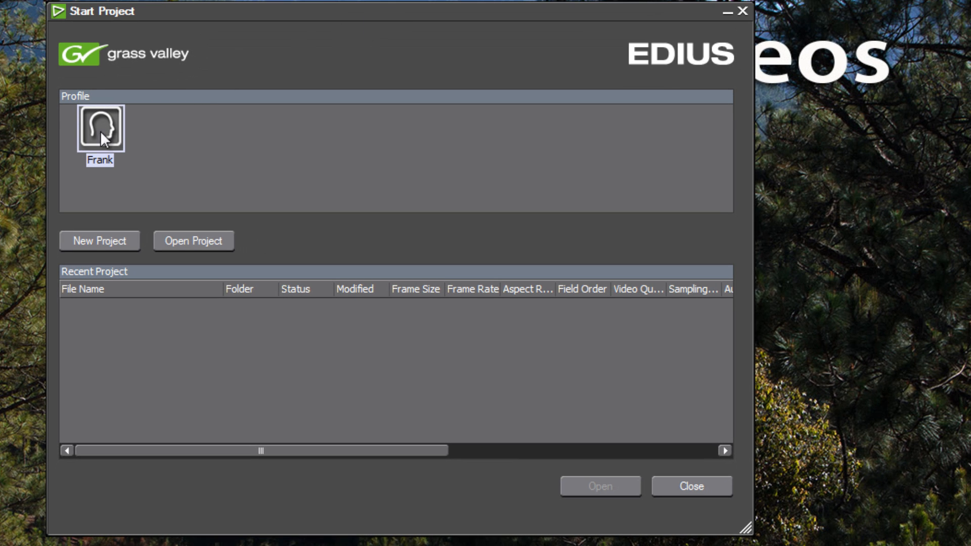
mouse_move(91, 183)
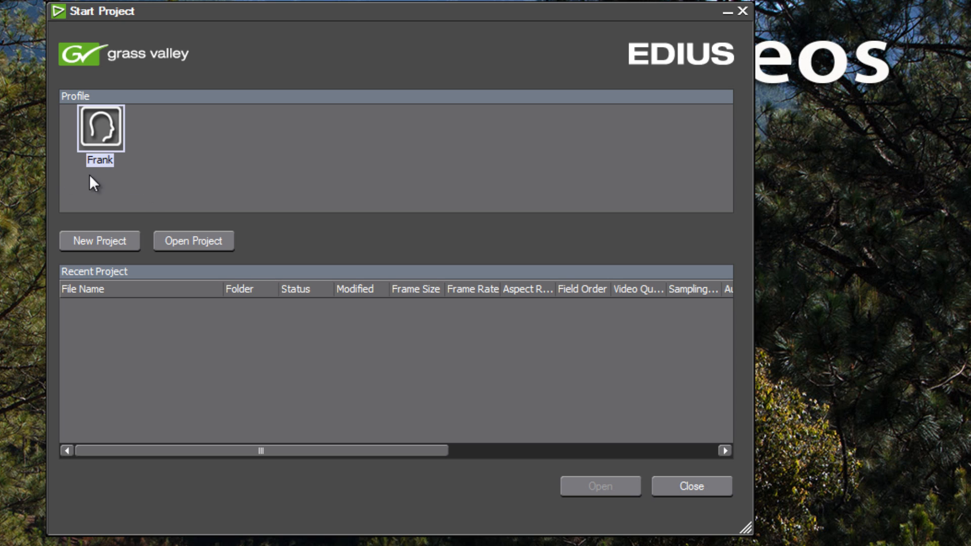
mouse_move(144, 178)
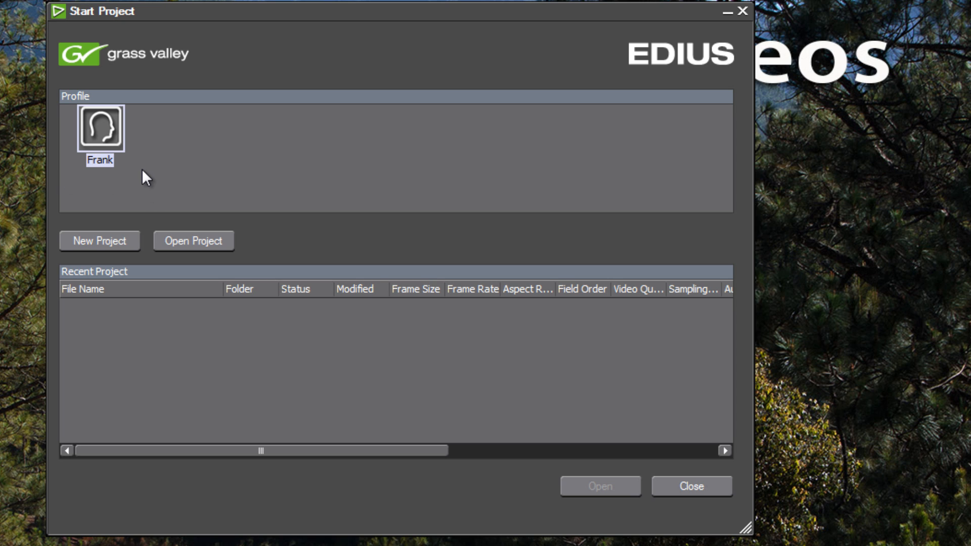
mouse_move(276, 23)
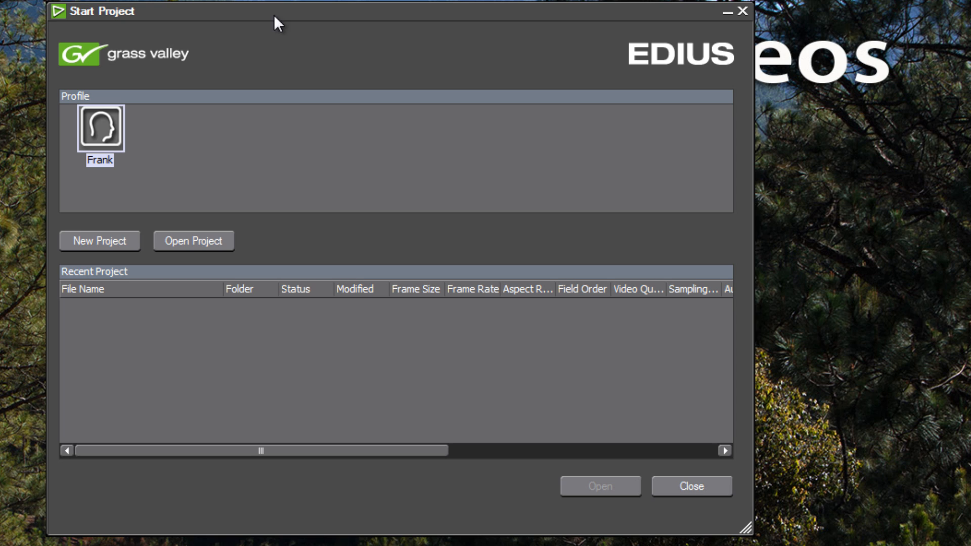
mouse_move(29, 208)
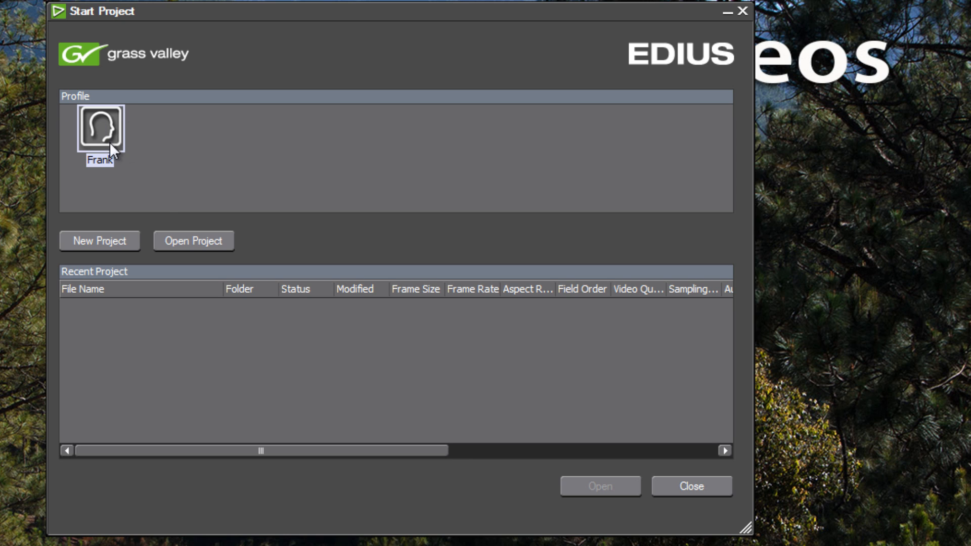
mouse_move(258, 180)
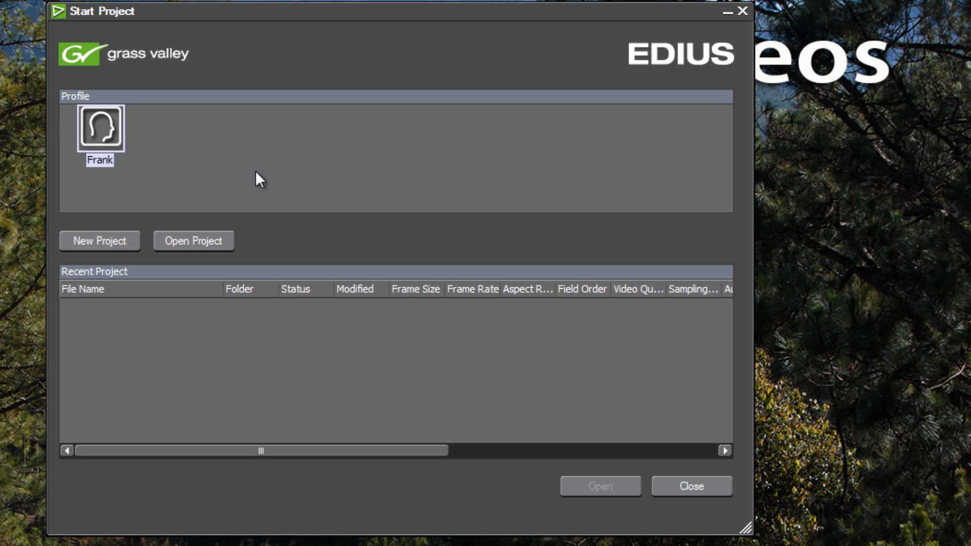
mouse_move(294, 164)
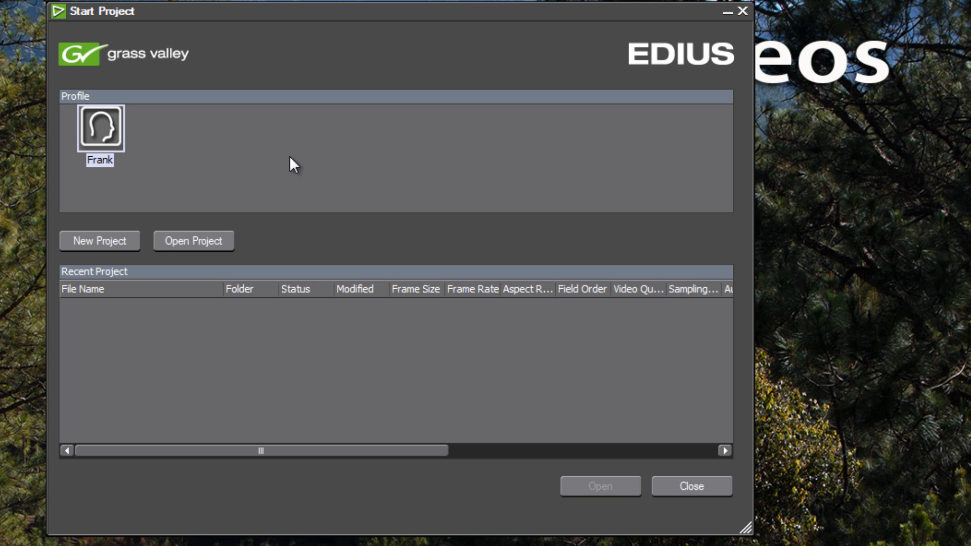
mouse_move(306, 160)
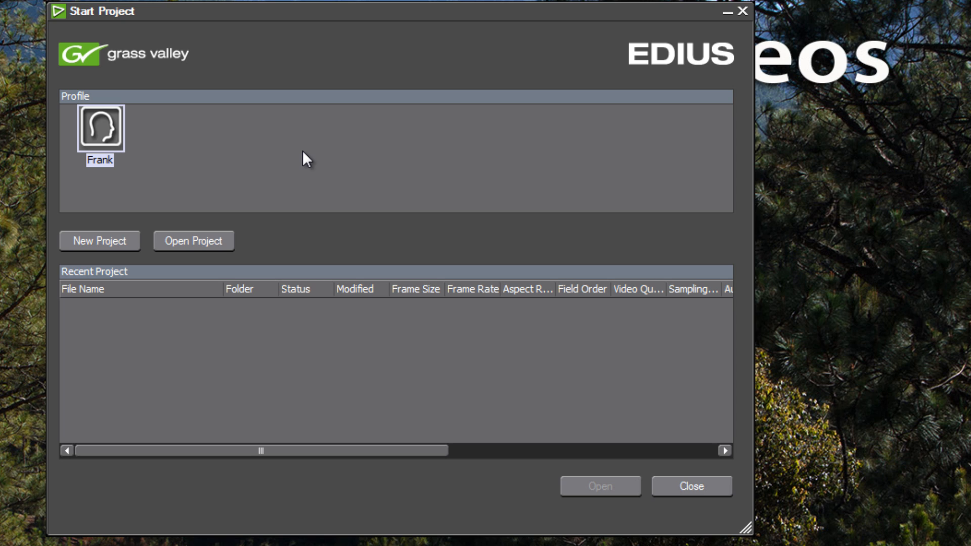
mouse_move(235, 160)
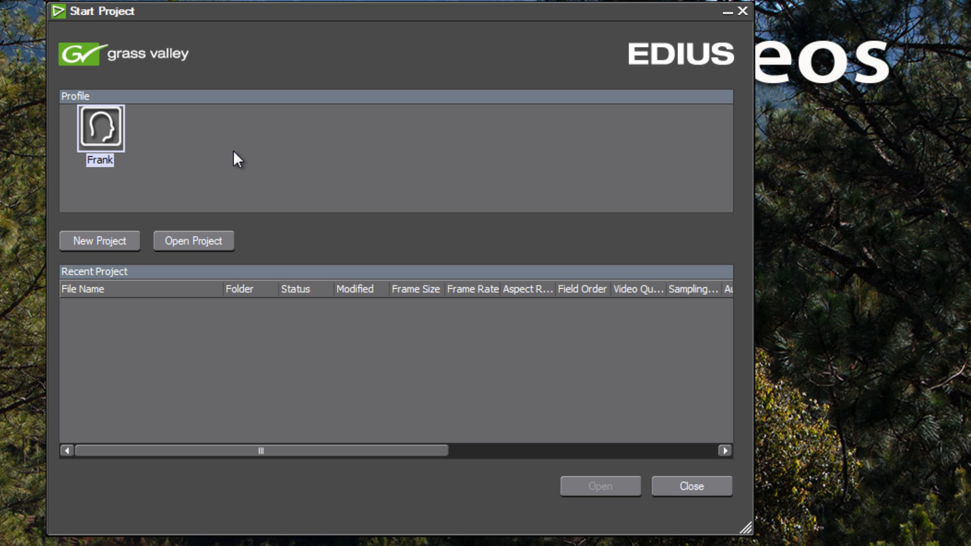
mouse_move(241, 157)
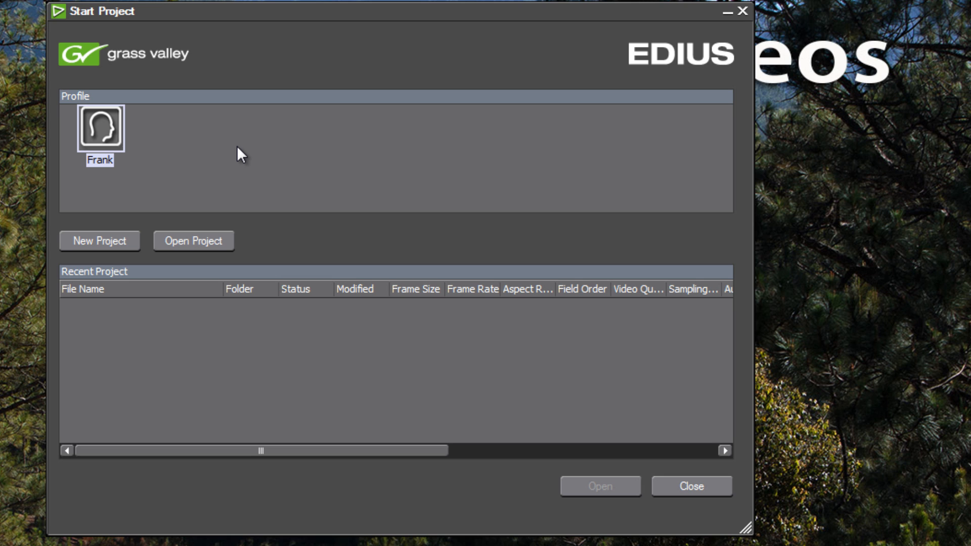
mouse_move(89, 248)
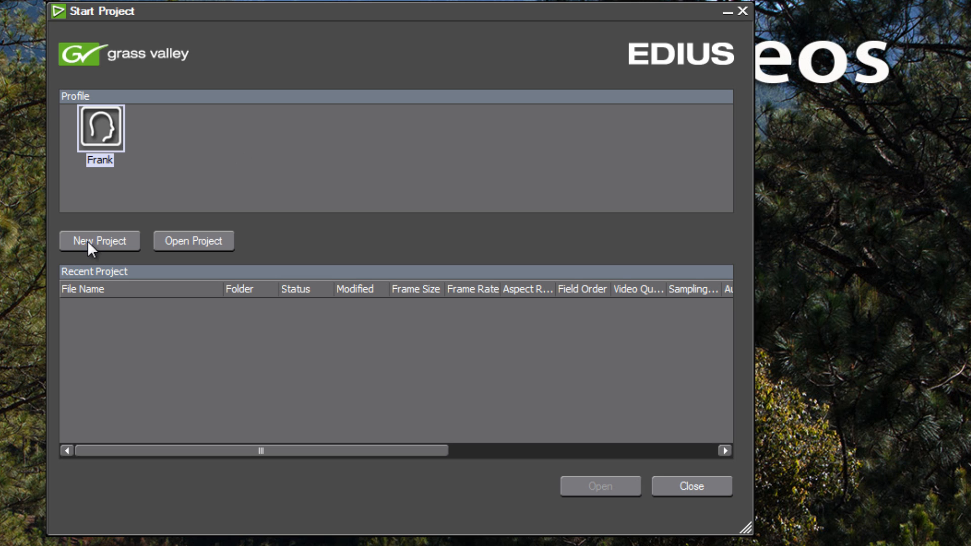
click(99, 241)
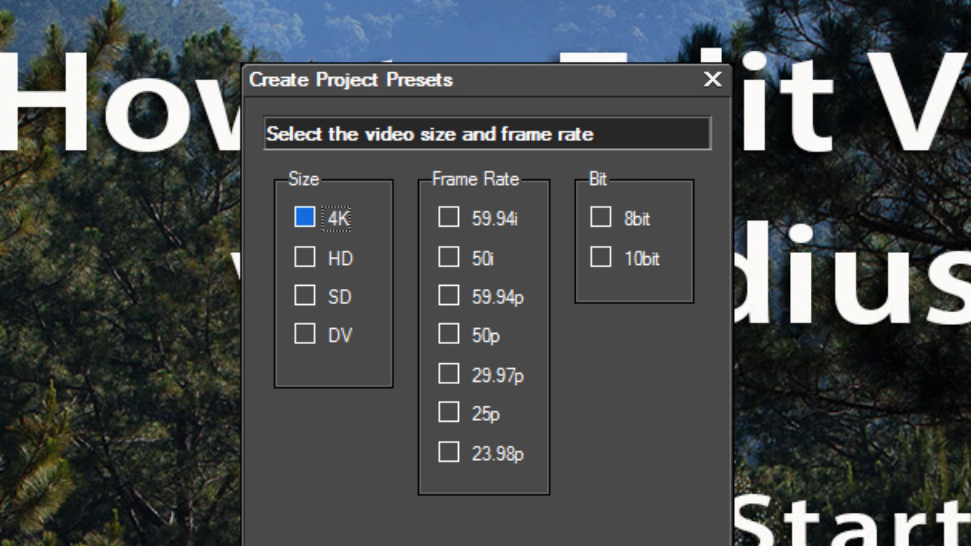
mouse_move(332, 294)
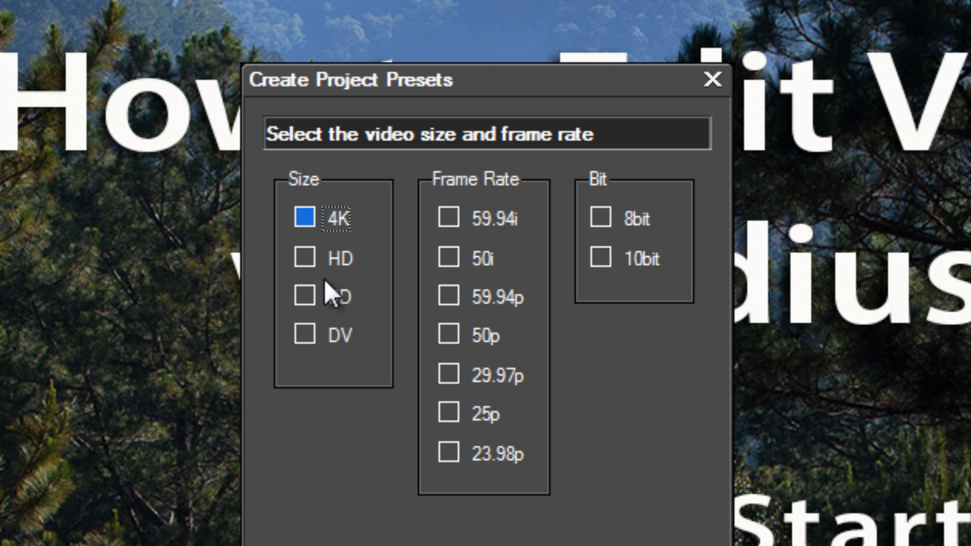
mouse_move(292, 304)
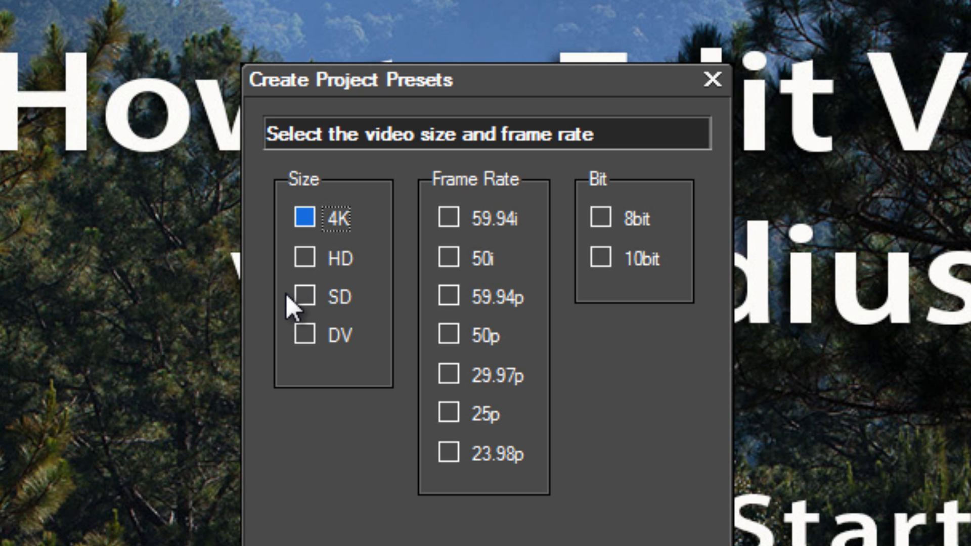
mouse_move(340, 370)
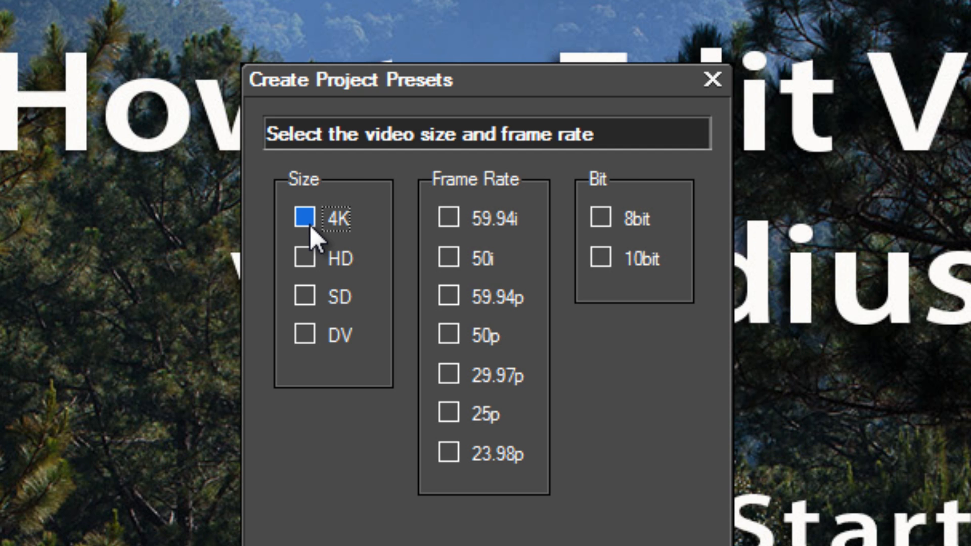
mouse_move(325, 236)
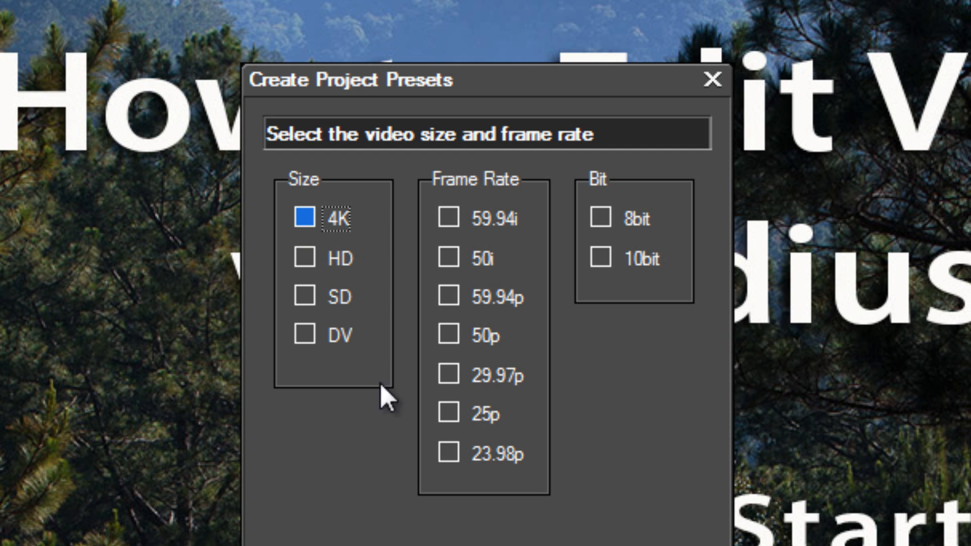
mouse_move(487, 510)
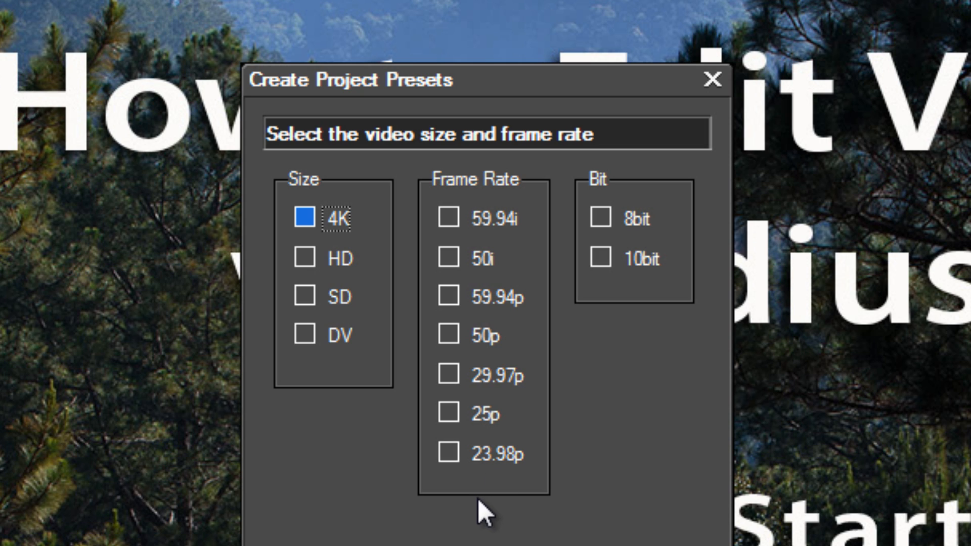
mouse_move(479, 499)
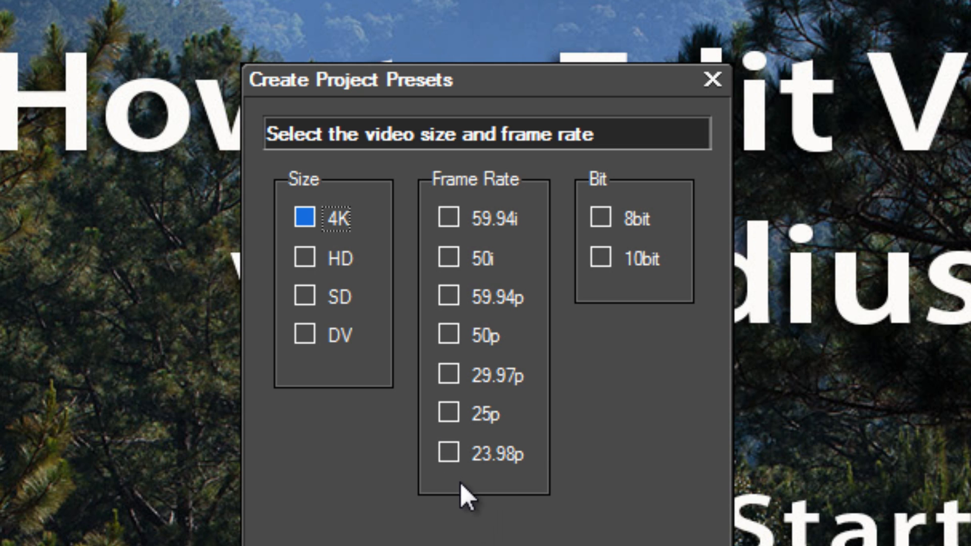
mouse_move(650, 298)
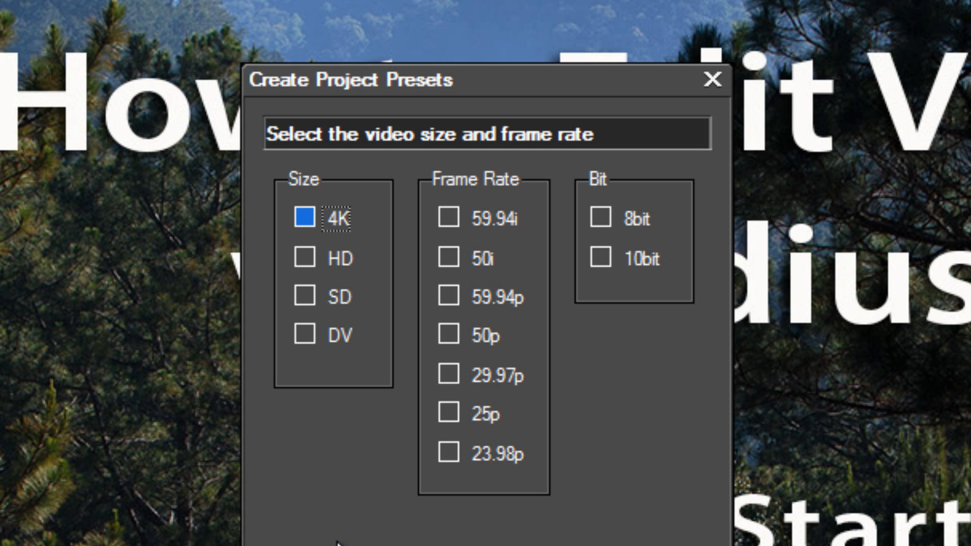
mouse_move(313, 275)
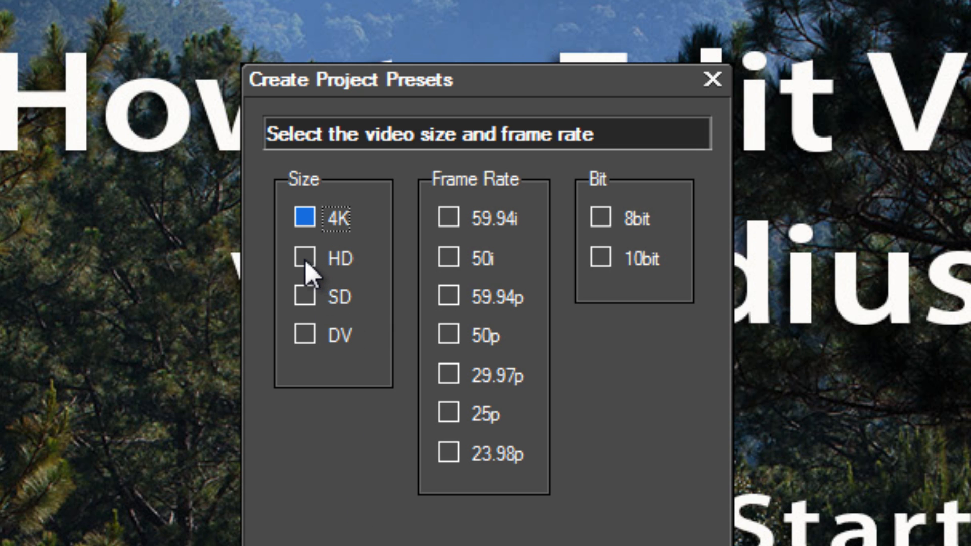
Choose HD as the video size for the new project preset
click(303, 259)
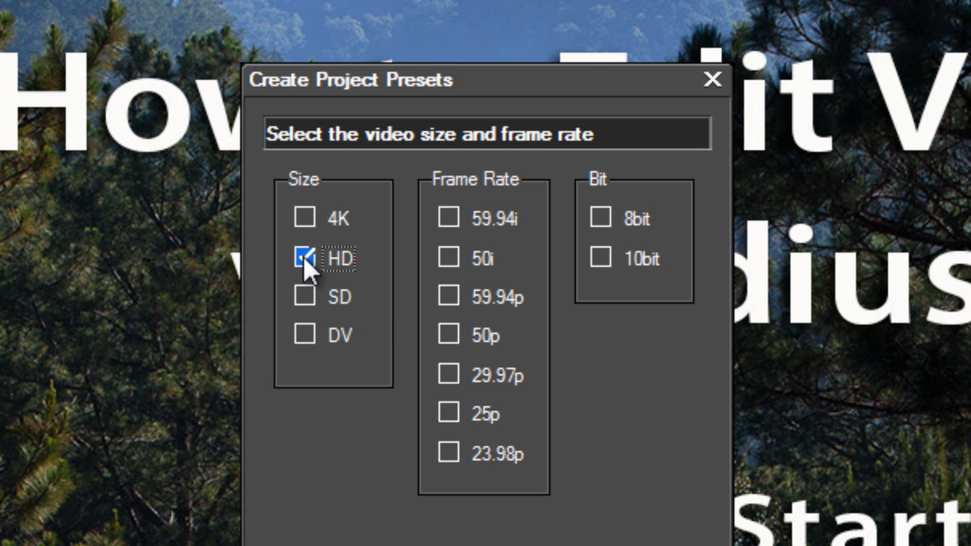
mouse_move(341, 536)
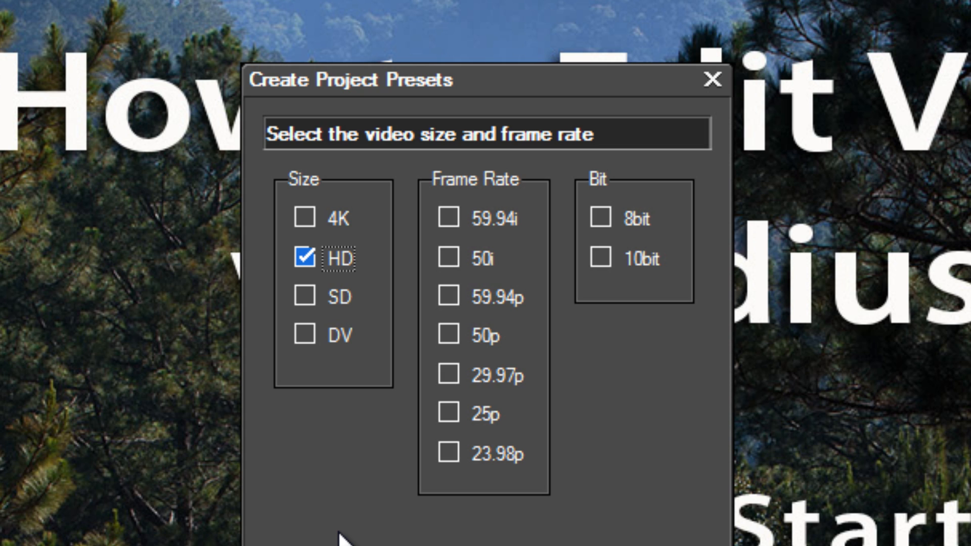
mouse_move(371, 390)
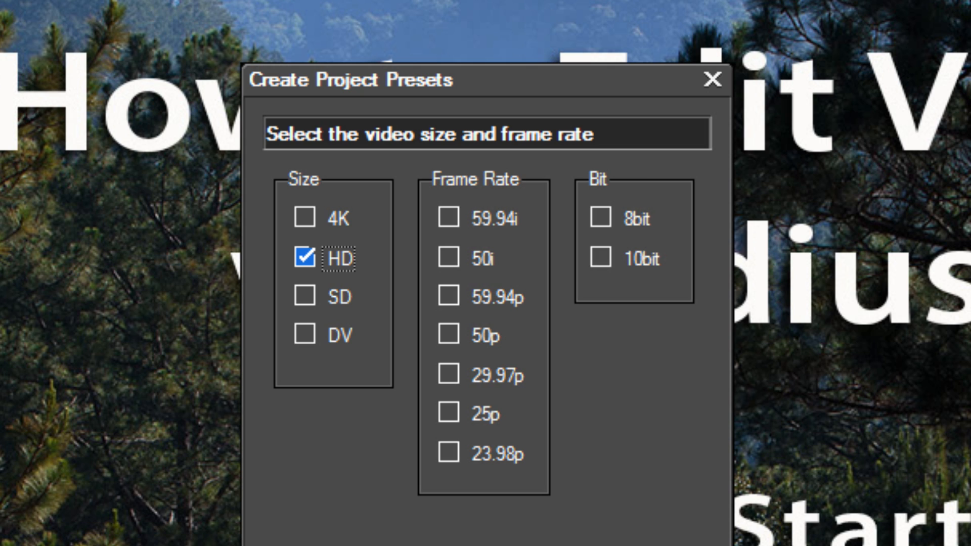
mouse_move(335, 257)
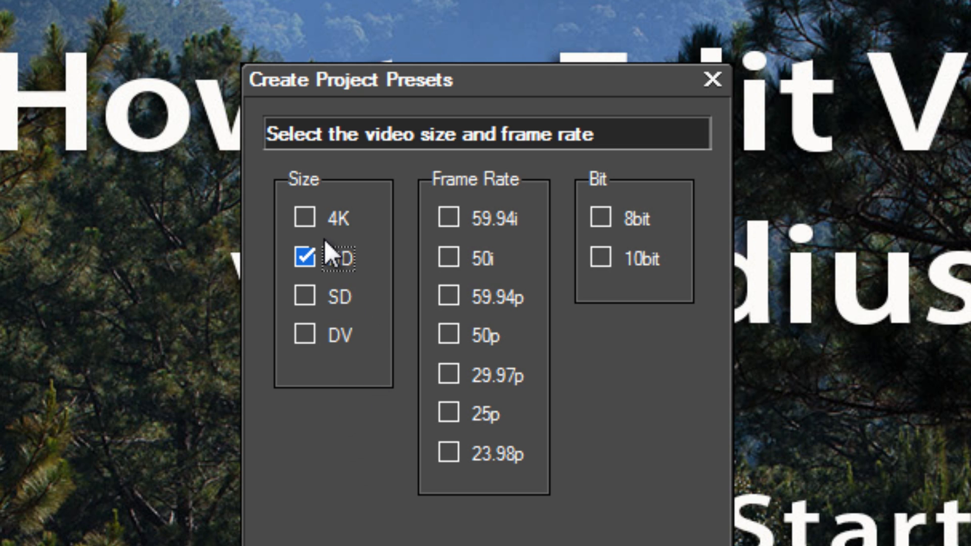
mouse_move(322, 304)
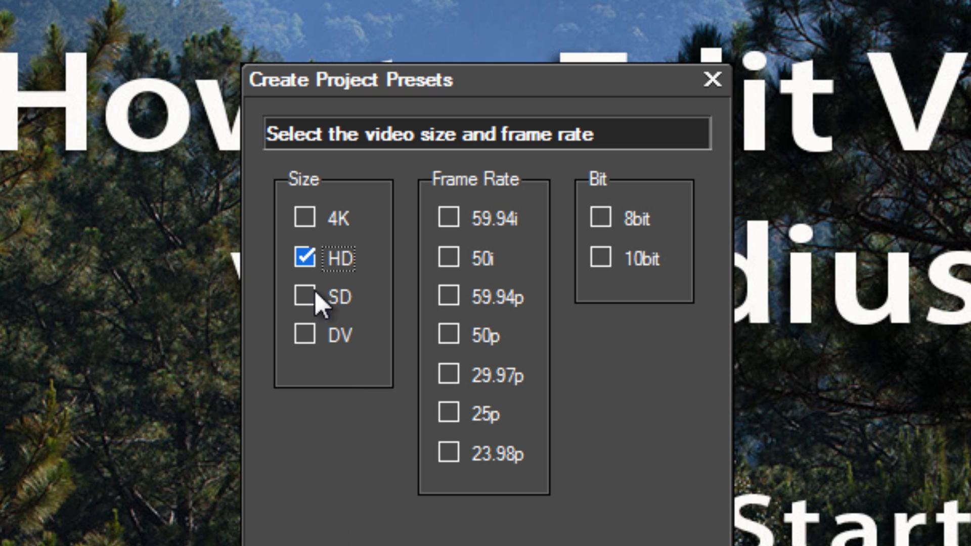
mouse_move(317, 291)
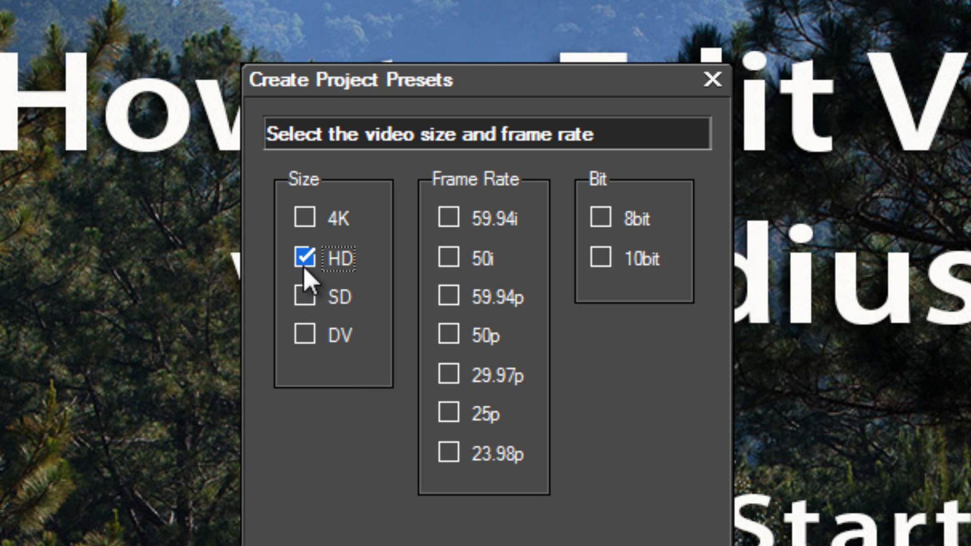
mouse_move(325, 452)
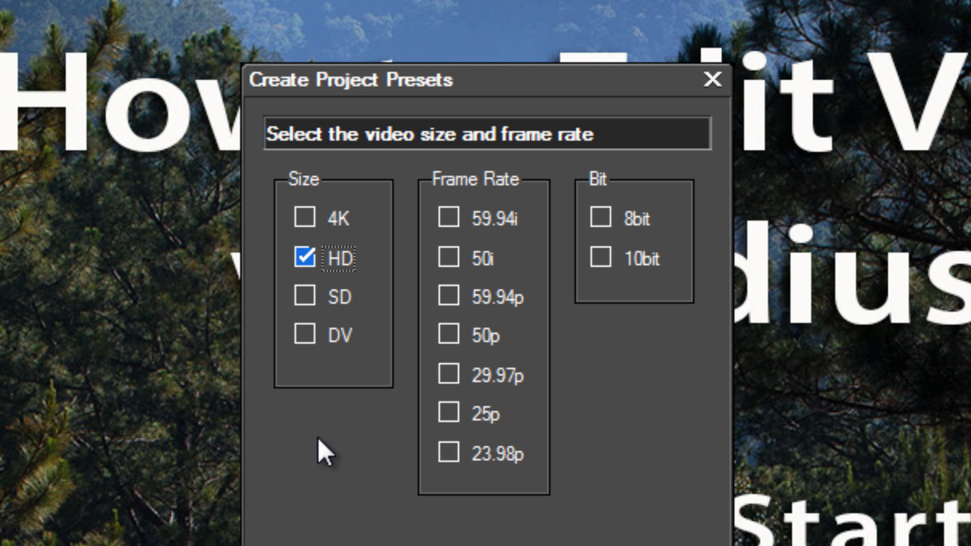
mouse_move(492, 254)
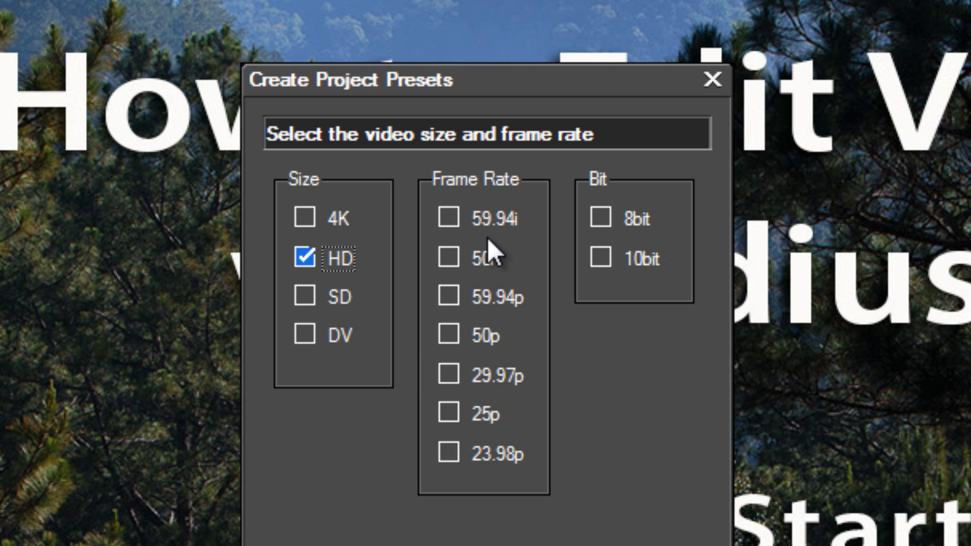
mouse_move(495, 257)
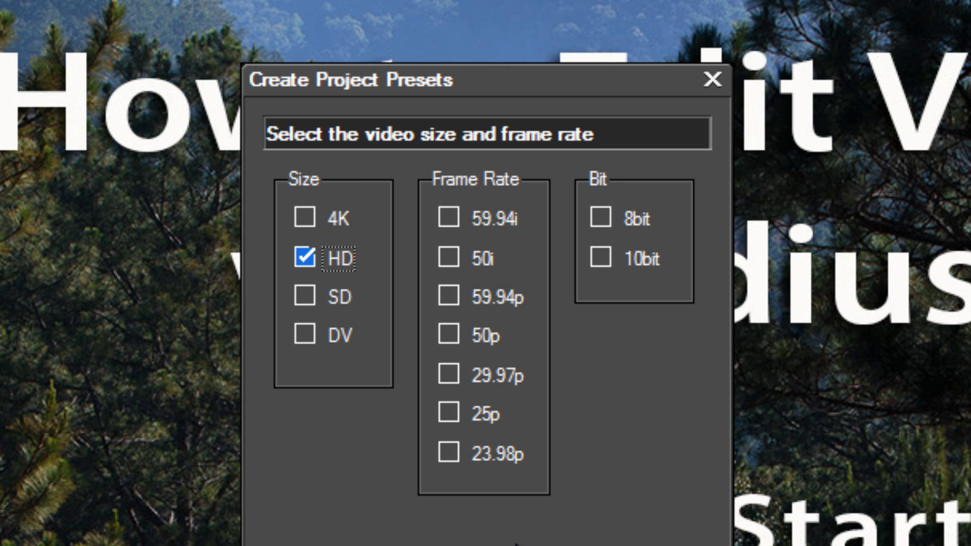
mouse_move(511, 536)
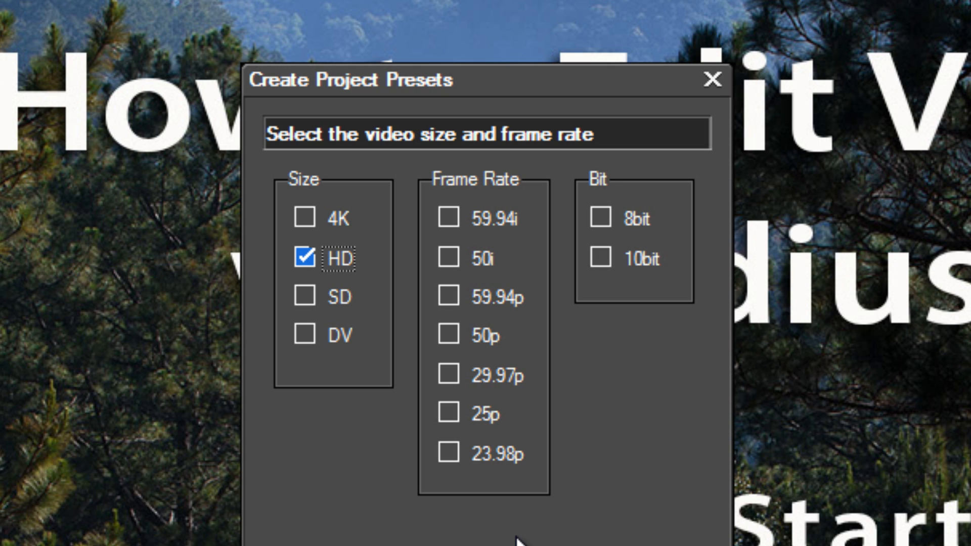
mouse_move(484, 180)
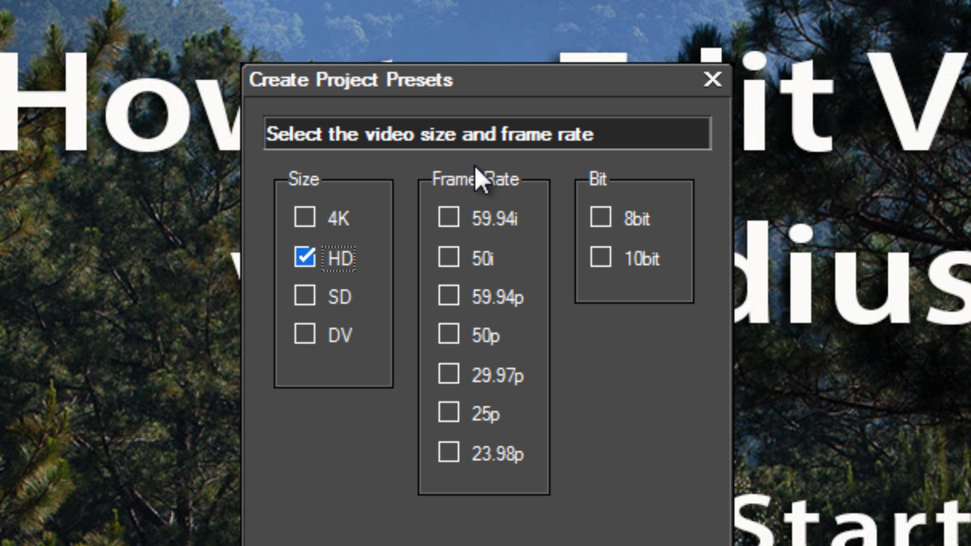
mouse_move(529, 193)
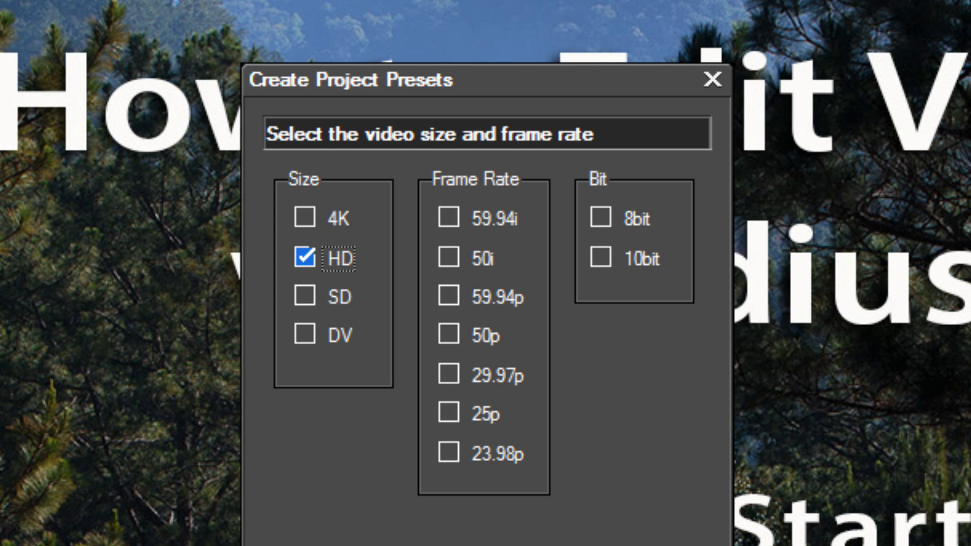
mouse_move(429, 230)
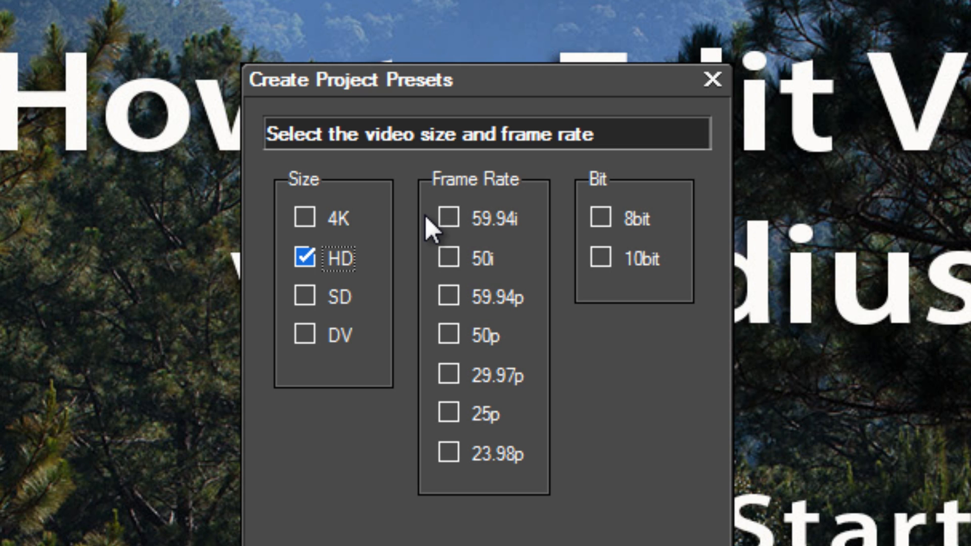
Tick 59.94i and 29.97p frame rates, then drop 59.94i so only 29.97p remains
click(447, 218)
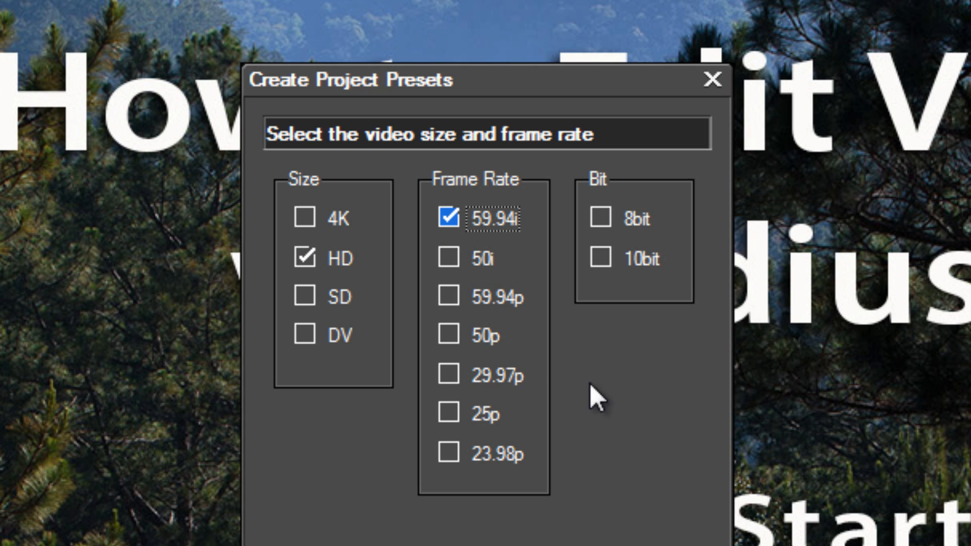
mouse_move(604, 542)
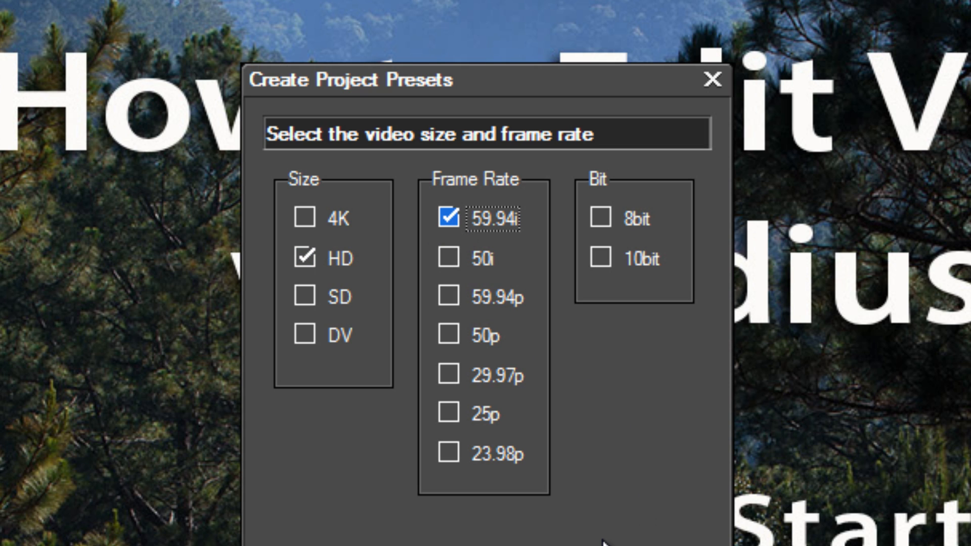
click(446, 375)
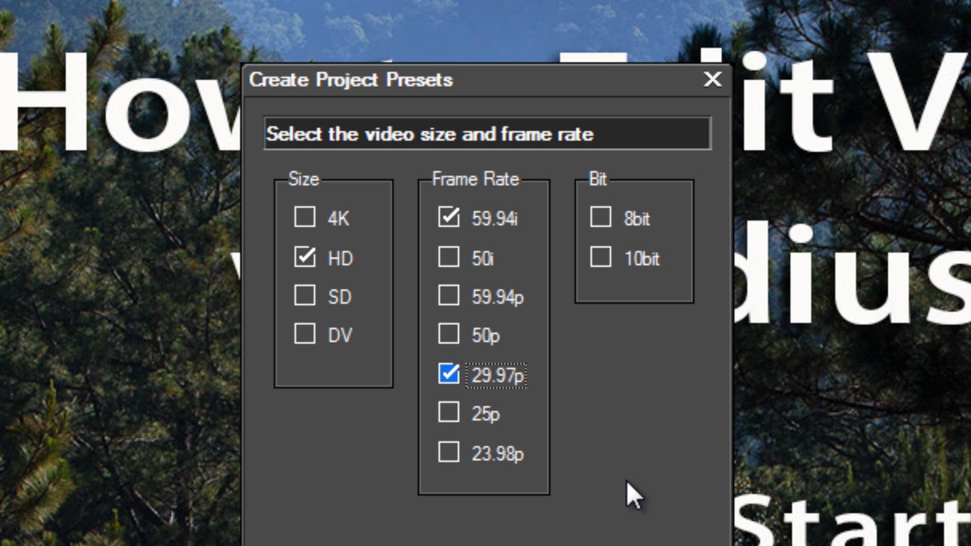
mouse_move(508, 322)
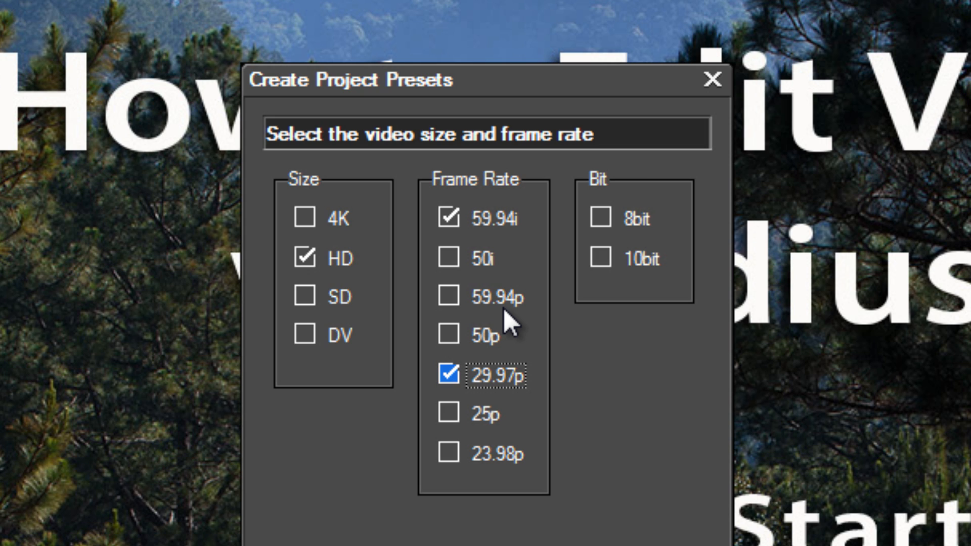
mouse_move(458, 303)
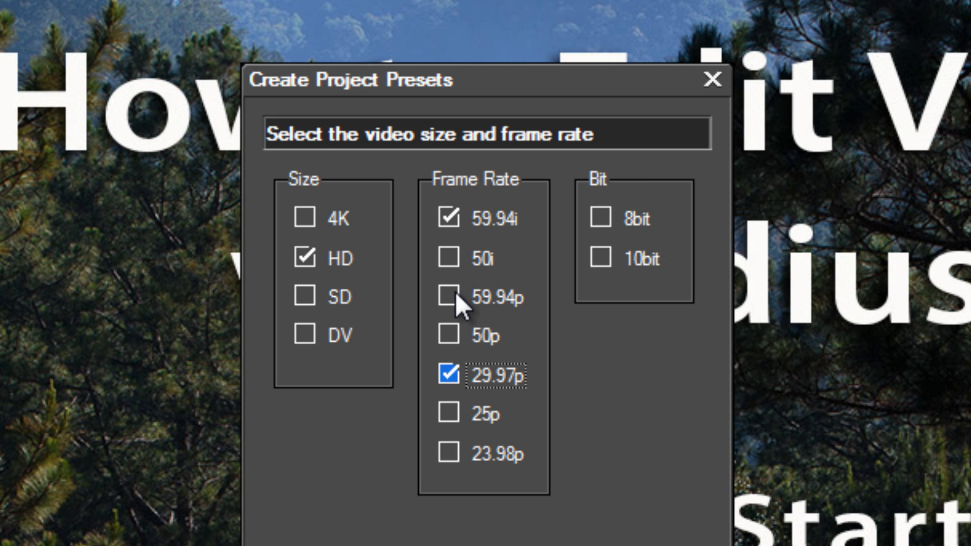
click(447, 298)
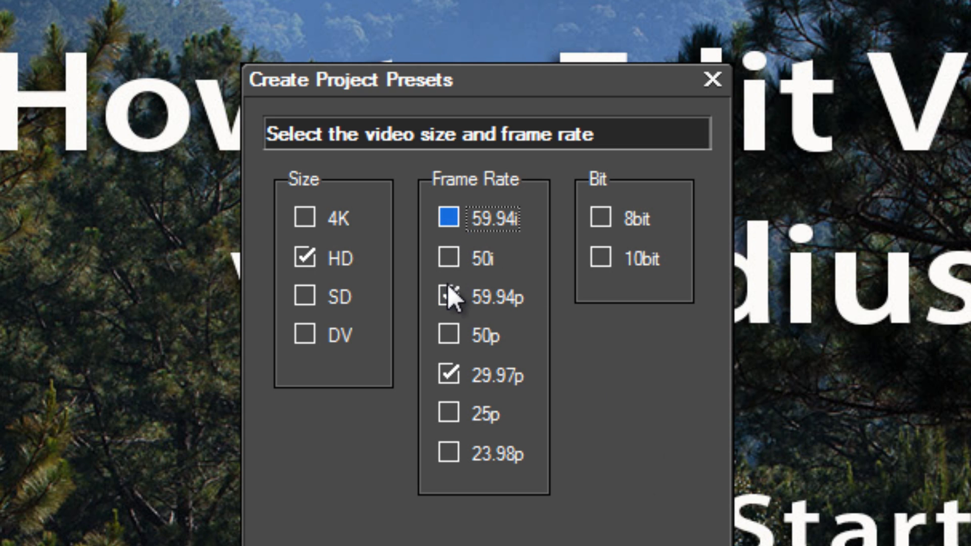
Drop 29.97p and toggle the 50i, 25p and 50p frame rates instead
click(446, 376)
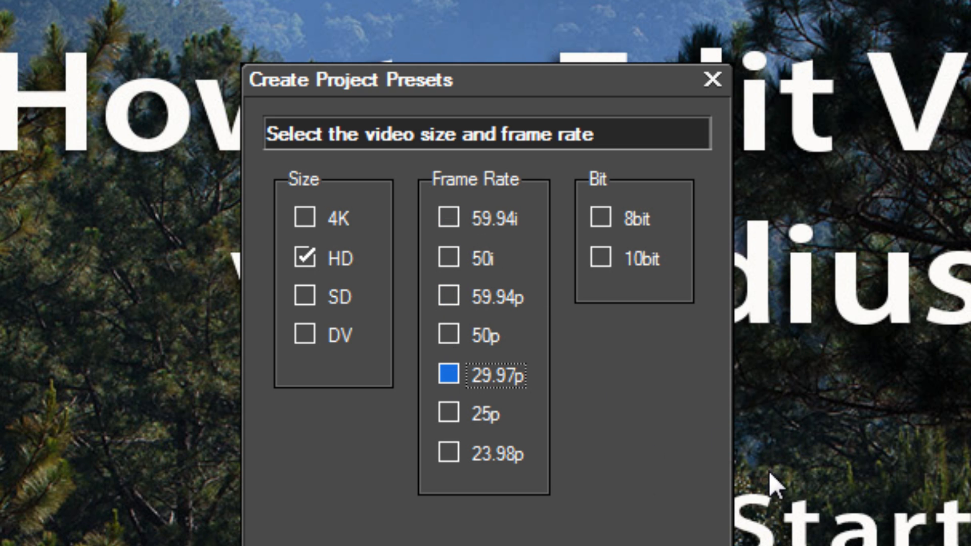
mouse_move(685, 492)
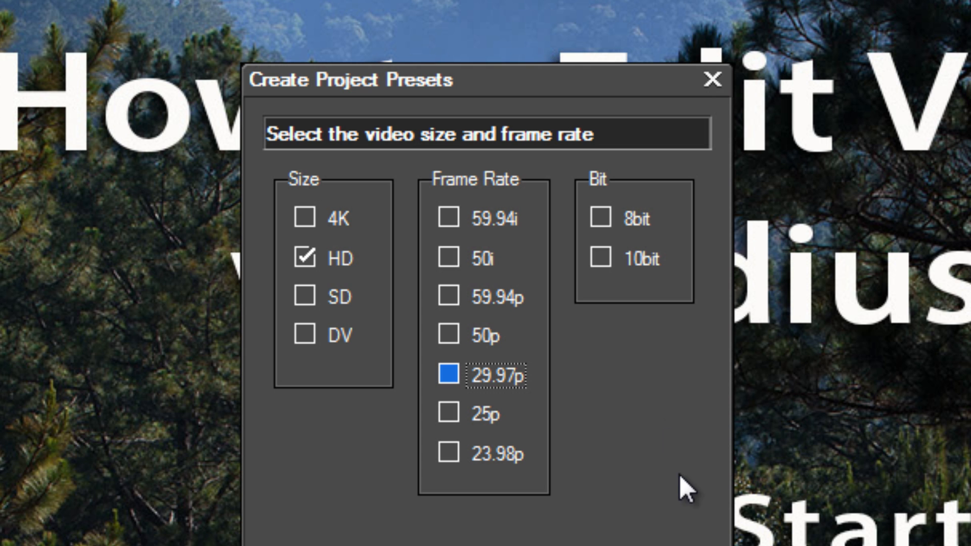
click(448, 258)
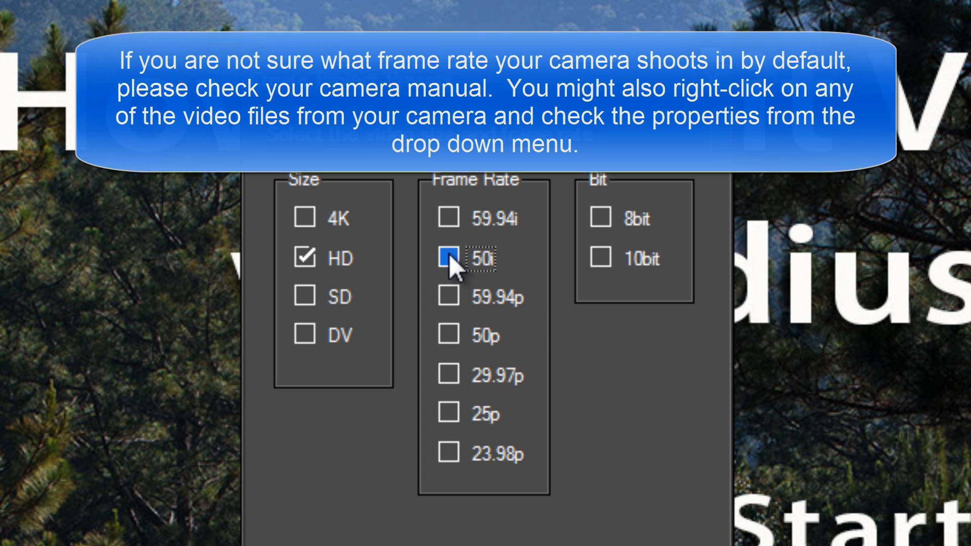
click(447, 258)
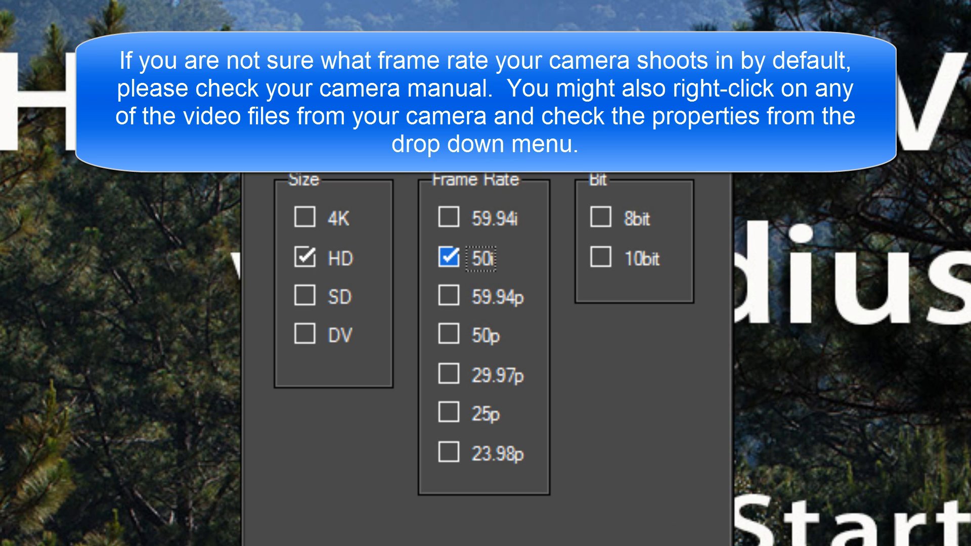
mouse_move(452, 421)
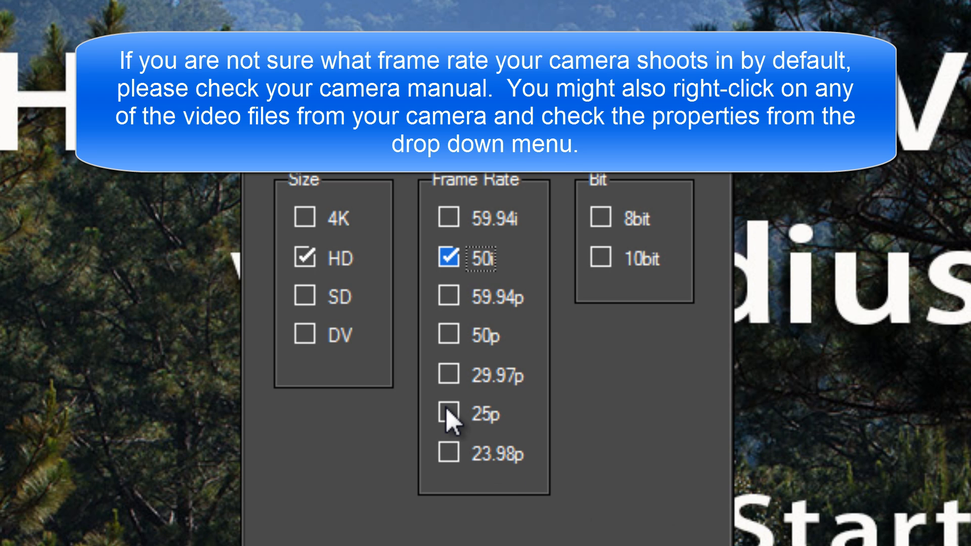
click(448, 415)
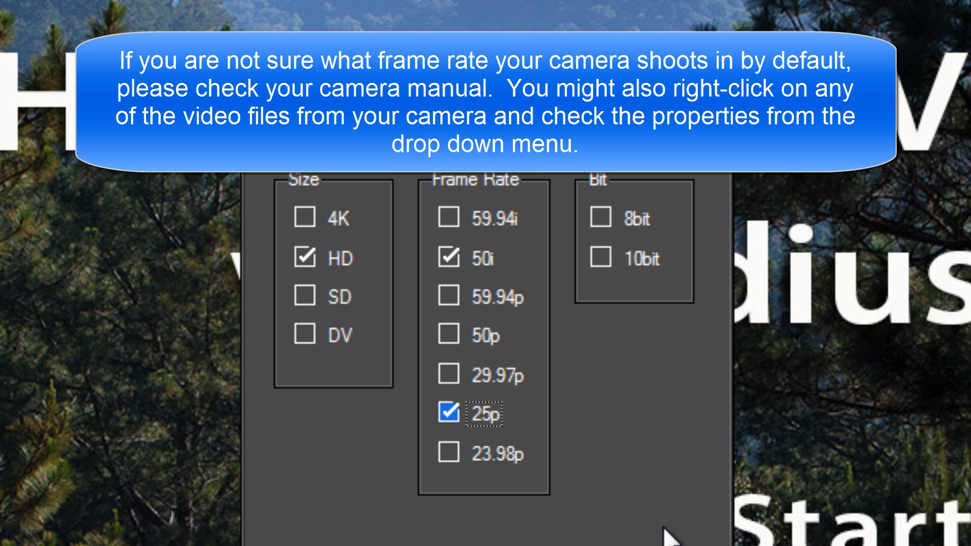
mouse_move(669, 539)
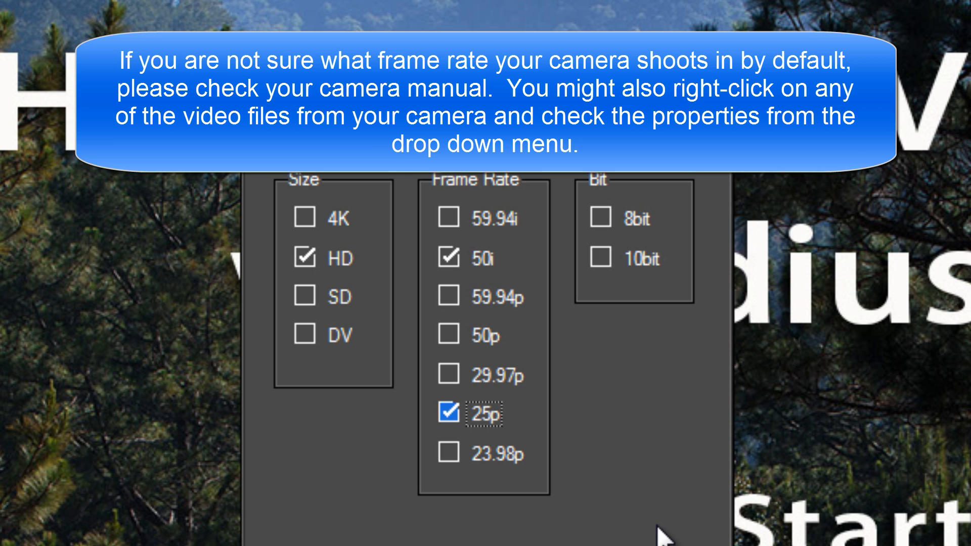
mouse_move(475, 360)
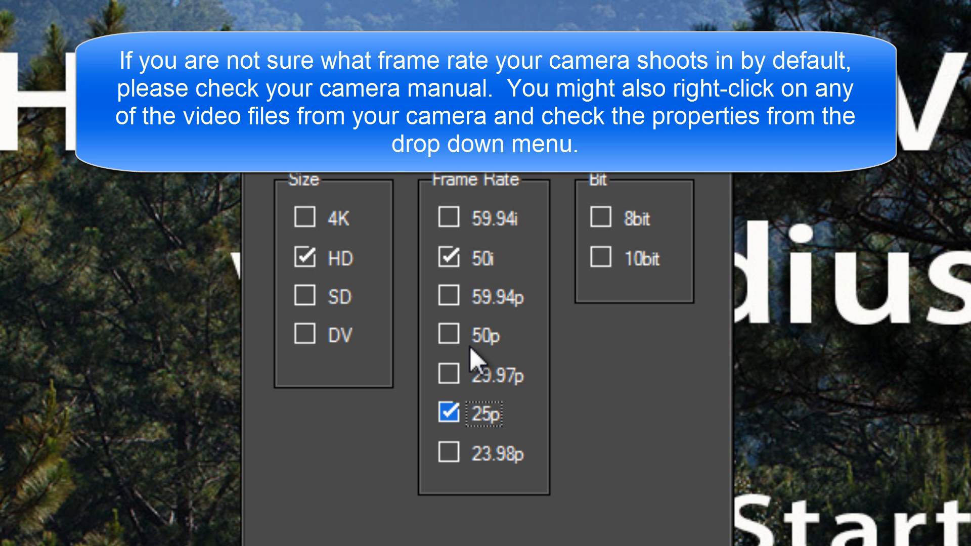
click(448, 335)
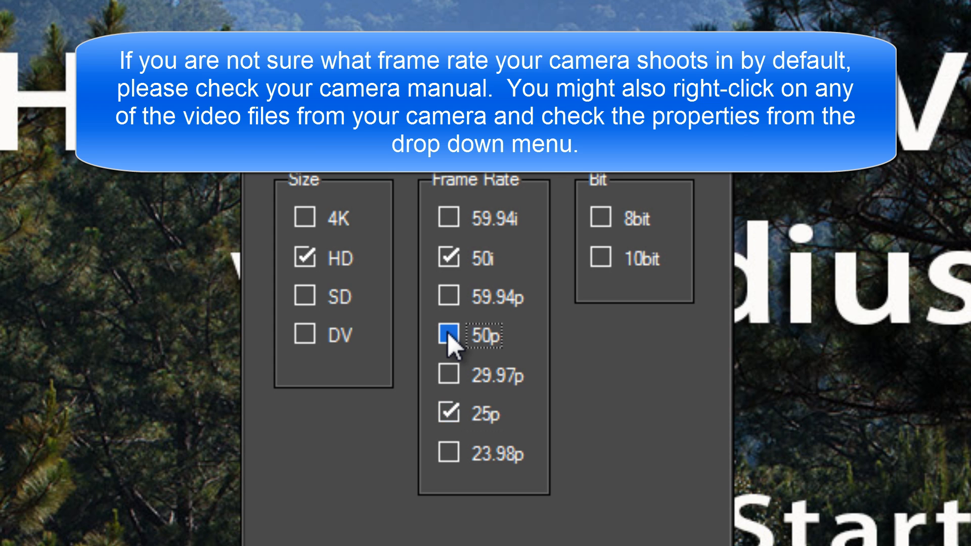
click(449, 336)
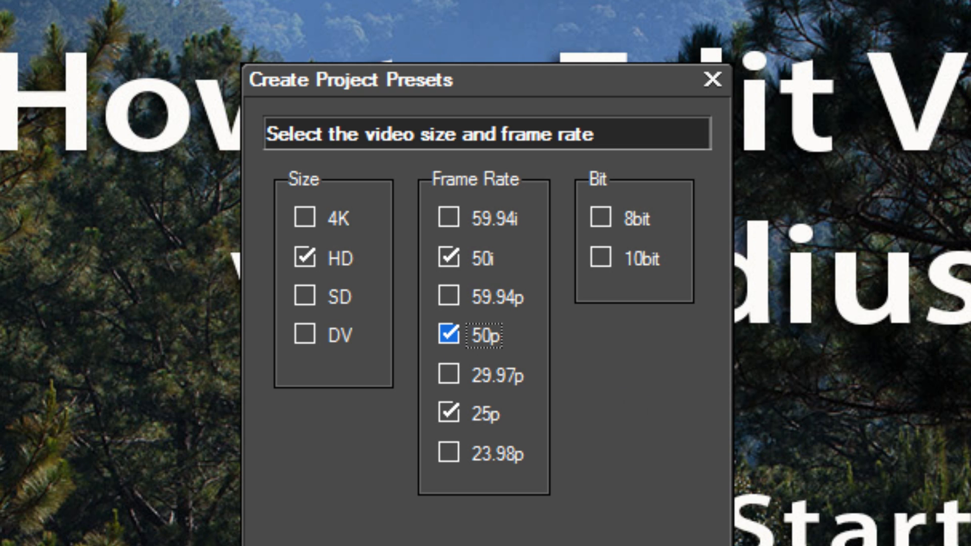
mouse_move(674, 533)
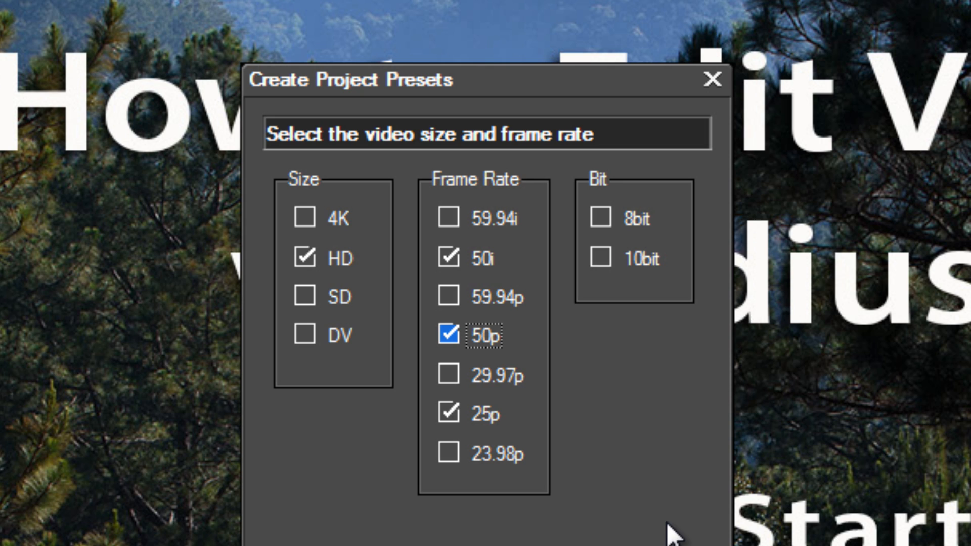
mouse_move(486, 458)
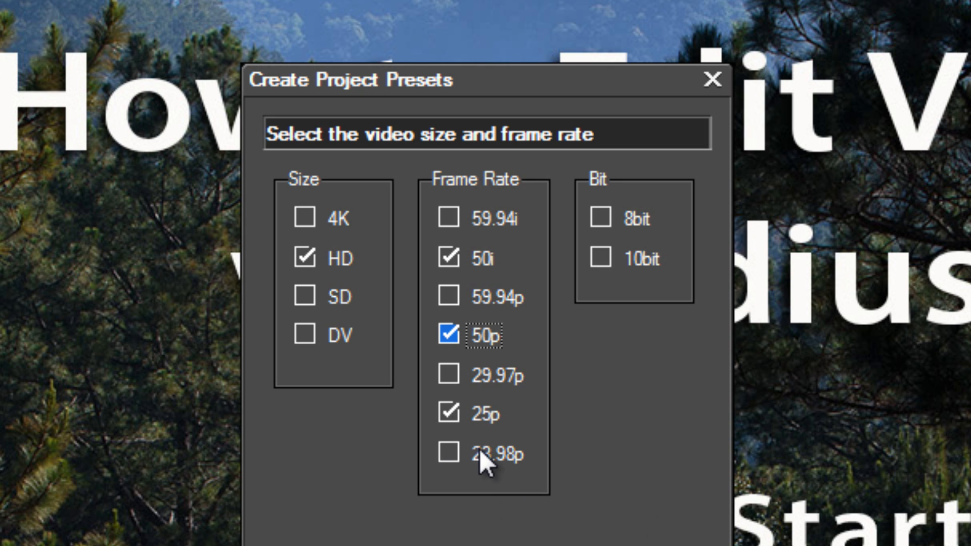
mouse_move(597, 473)
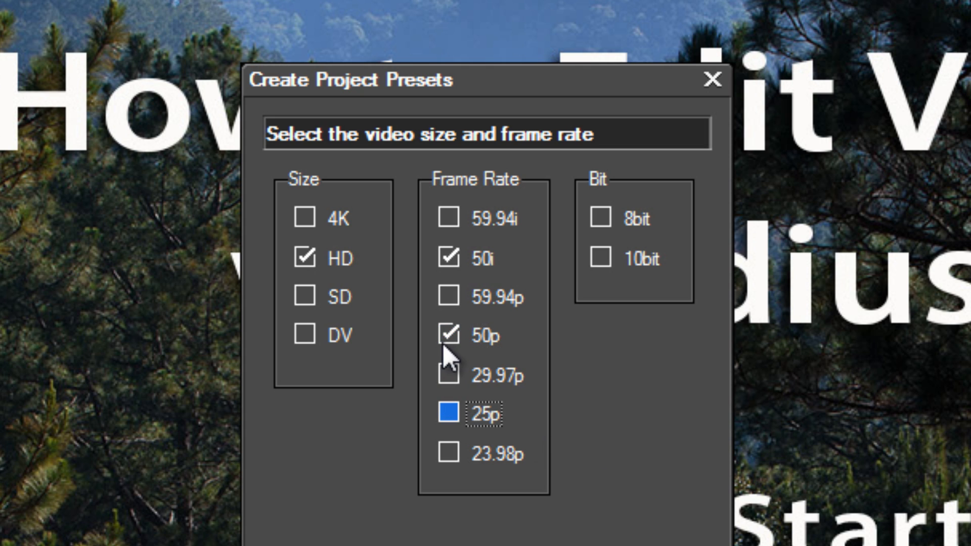
Try 23.98p, then set the frame rates to 59.94i, 59.94p and 29.97p with 8bit depth
click(447, 257)
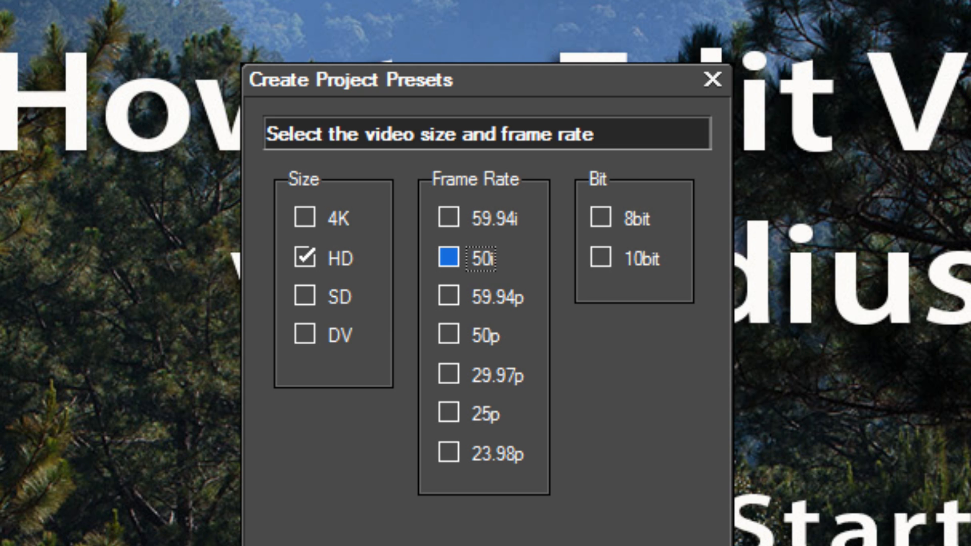
mouse_move(415, 496)
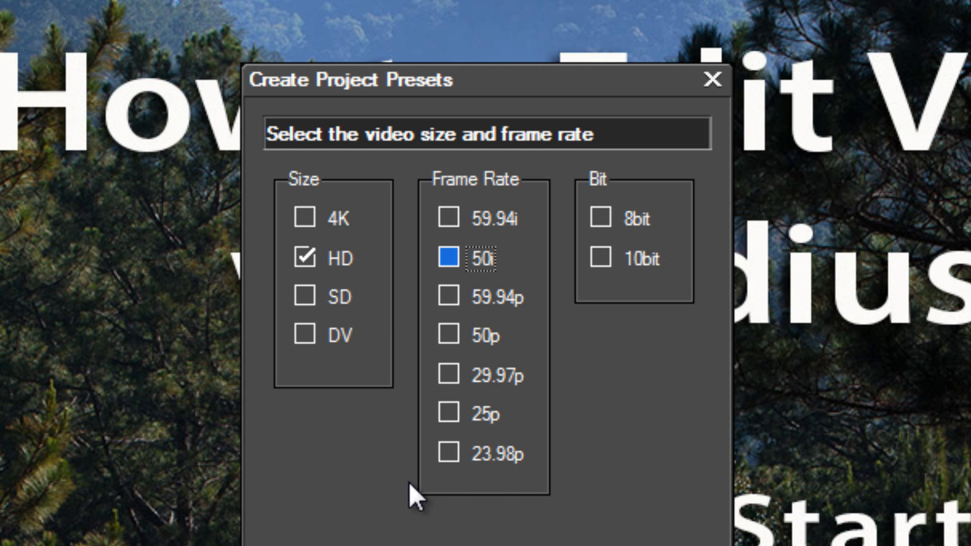
mouse_move(499, 471)
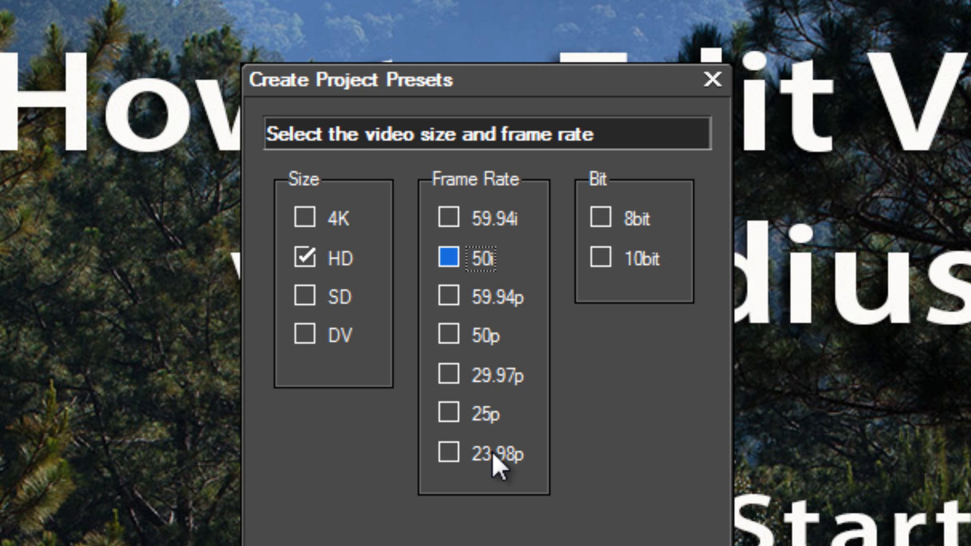
mouse_move(610, 505)
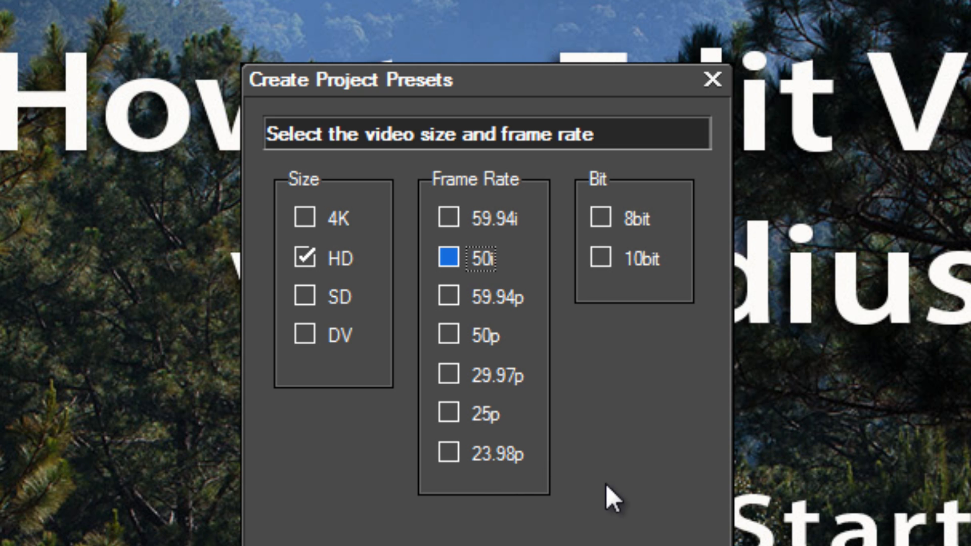
mouse_move(461, 461)
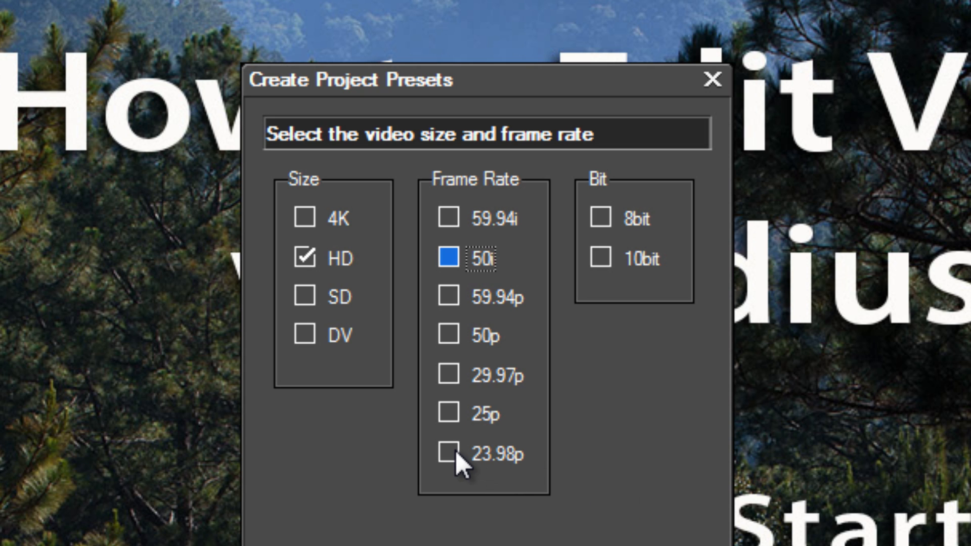
mouse_move(610, 470)
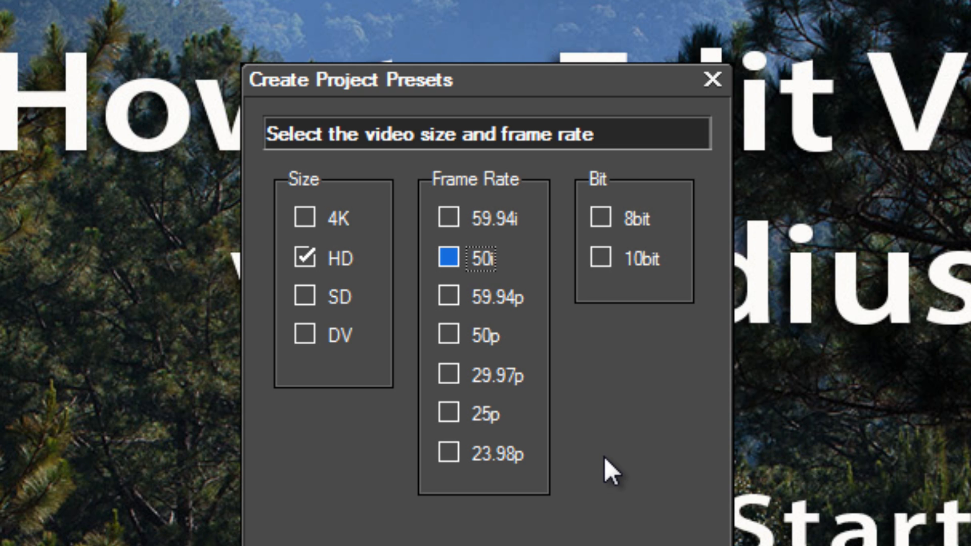
mouse_move(610, 467)
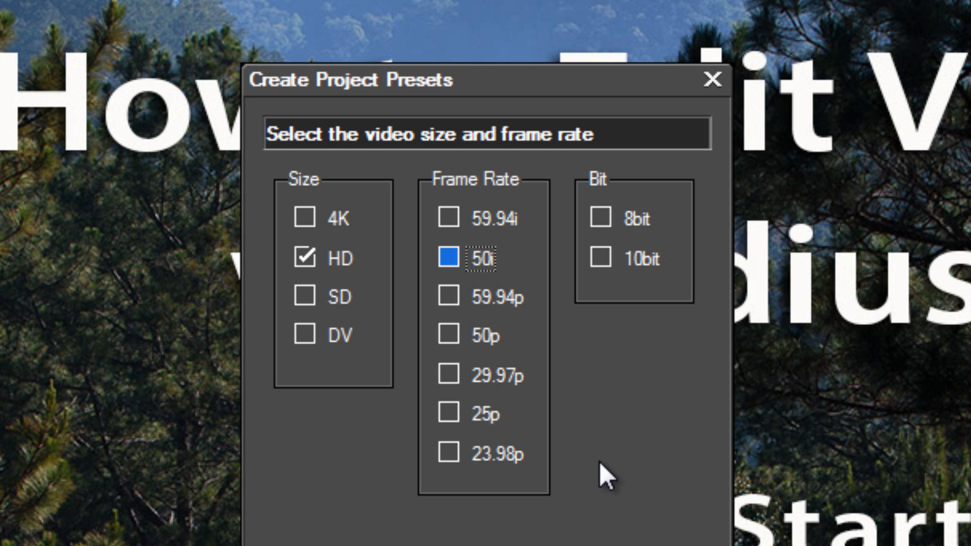
mouse_move(630, 473)
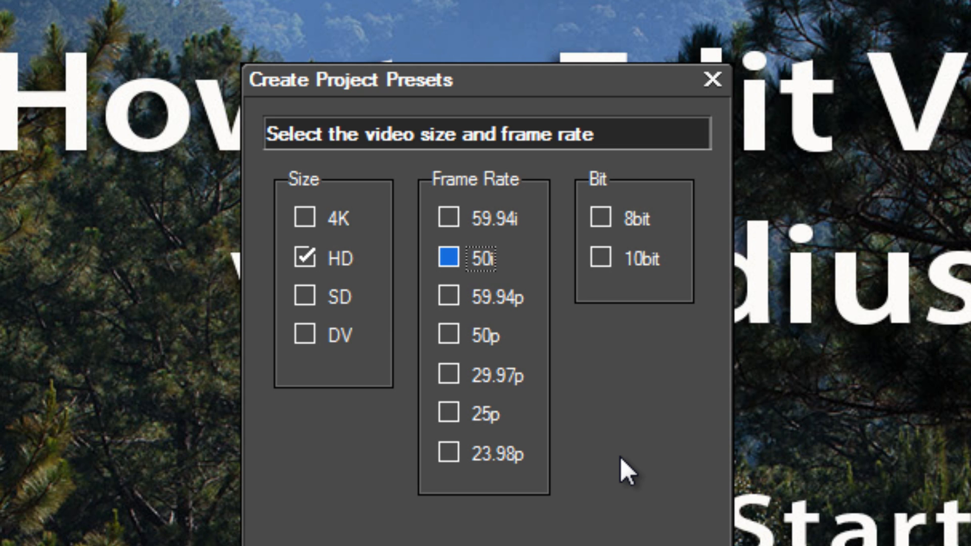
mouse_move(471, 473)
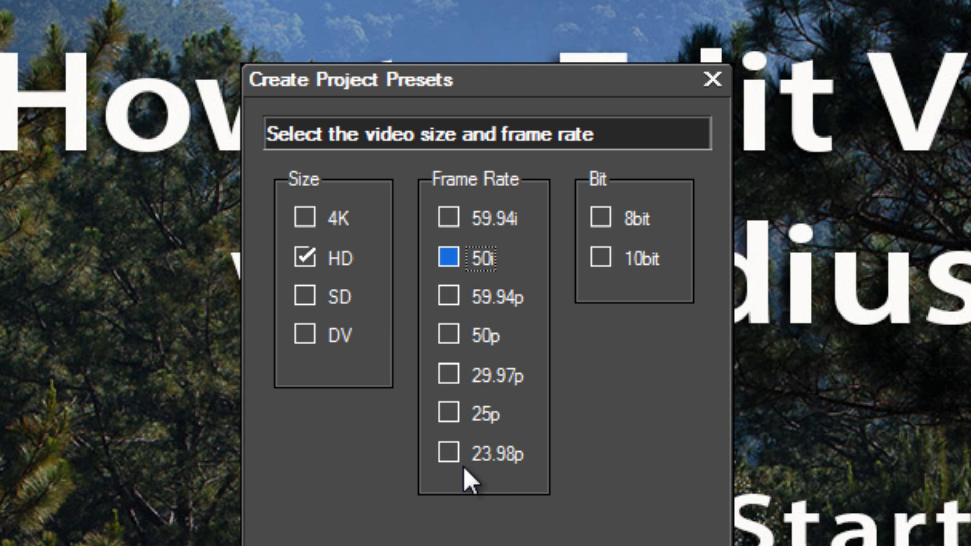
mouse_move(730, 533)
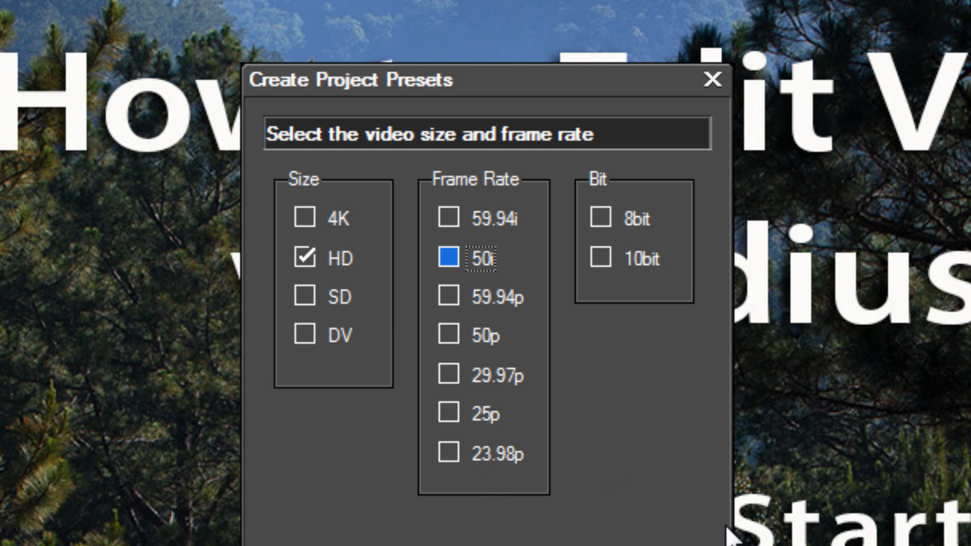
mouse_move(398, 481)
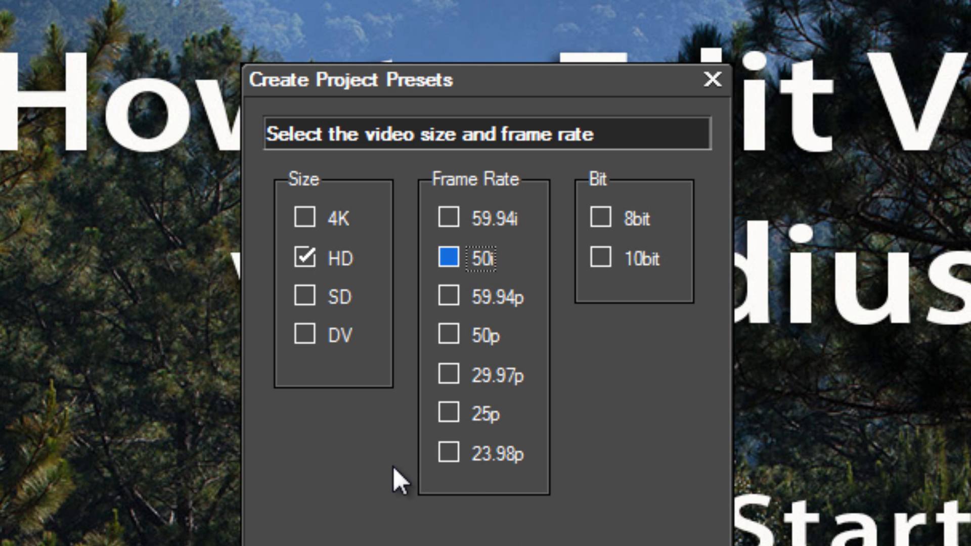
mouse_move(399, 479)
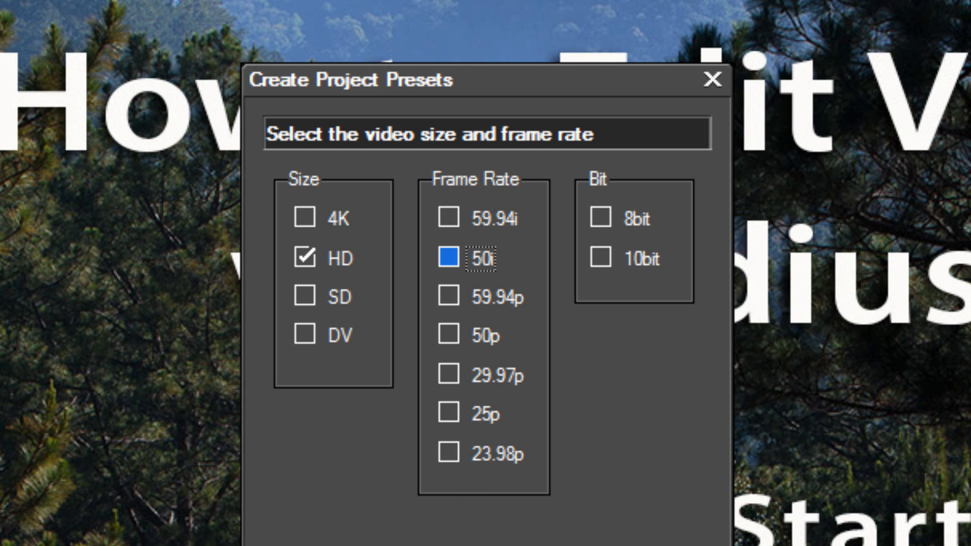
mouse_move(661, 505)
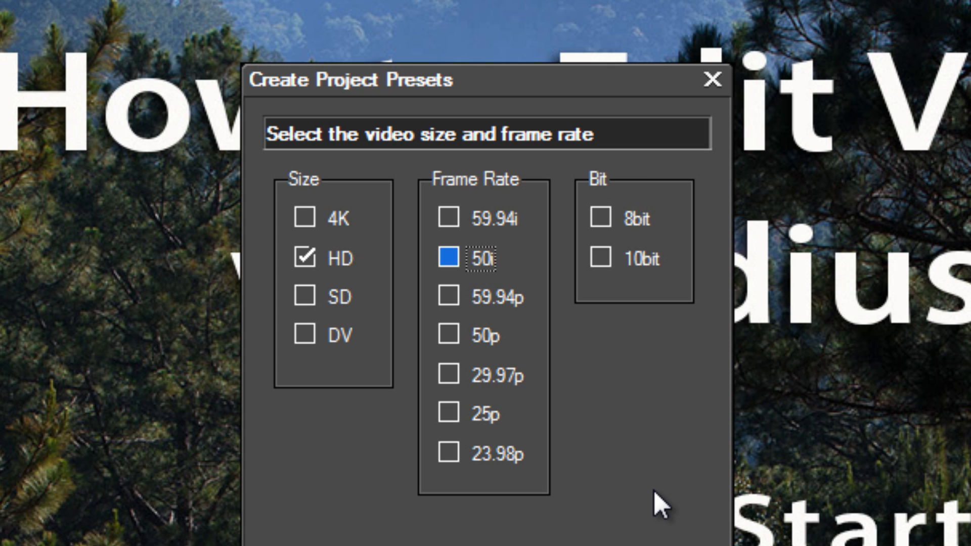
mouse_move(450, 461)
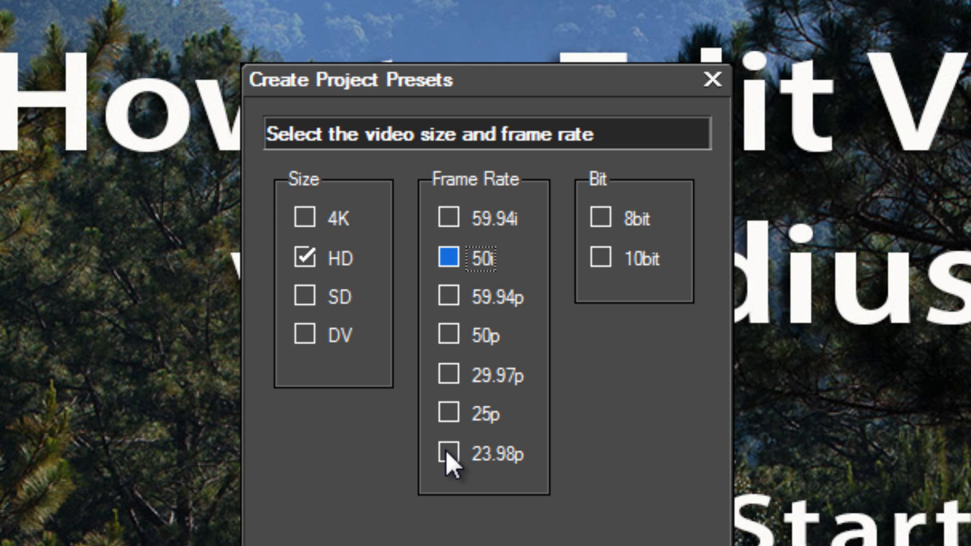
click(448, 454)
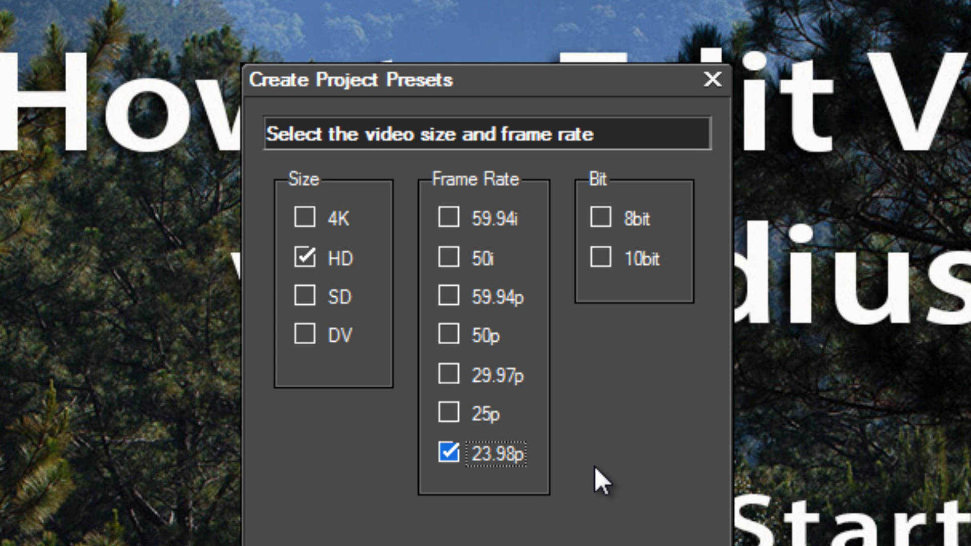
mouse_move(600, 483)
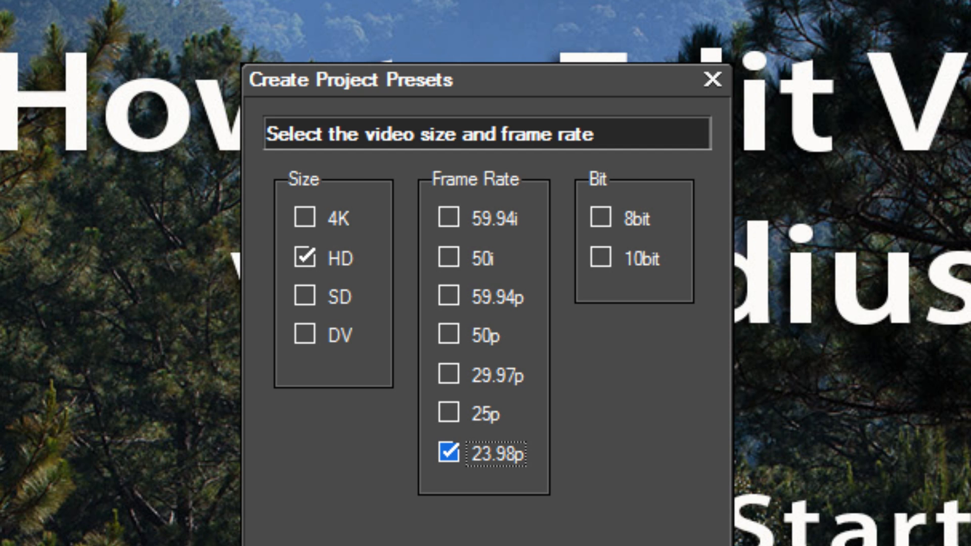
click(449, 454)
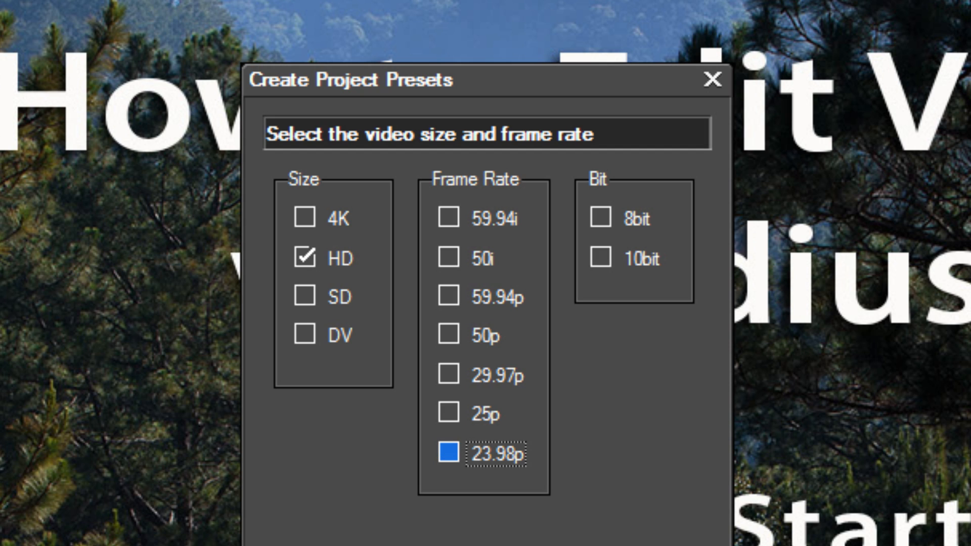
click(447, 218)
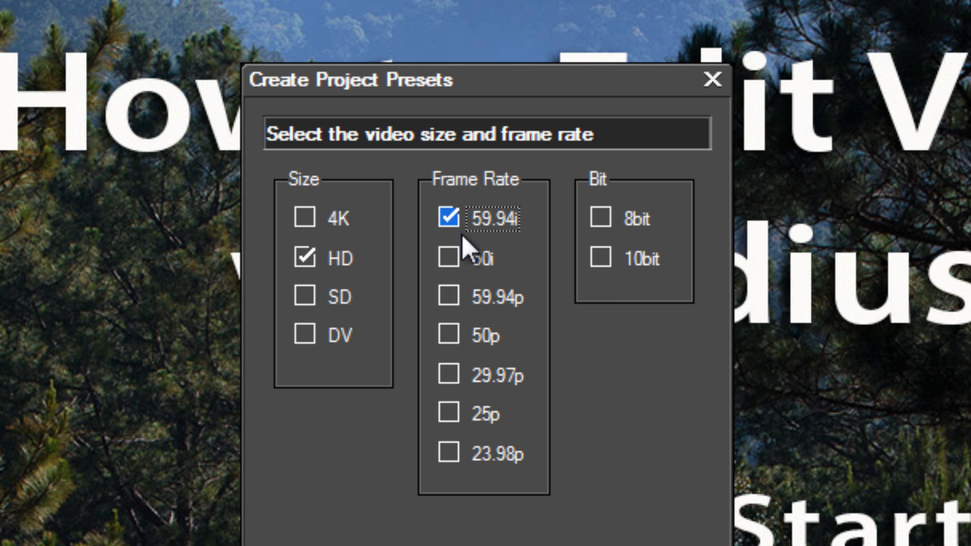
mouse_move(461, 301)
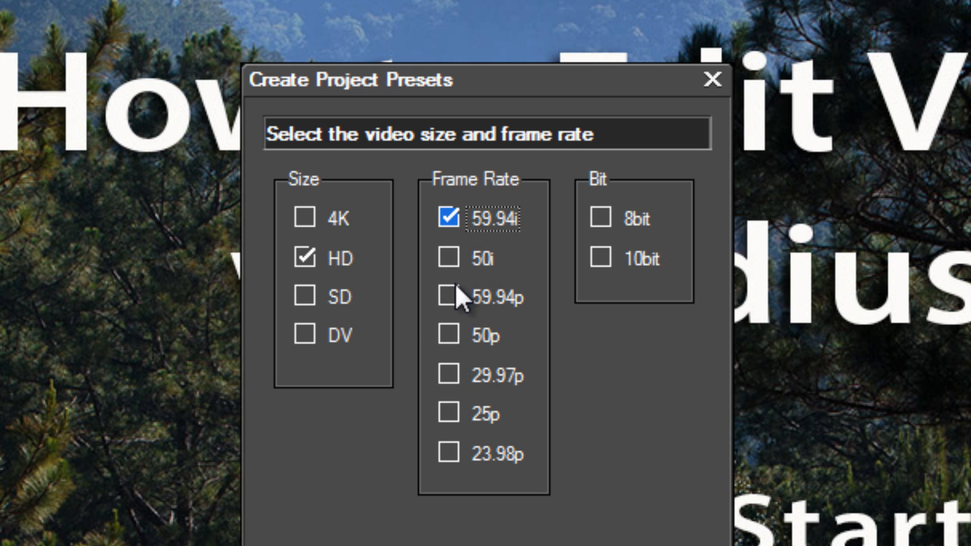
click(447, 296)
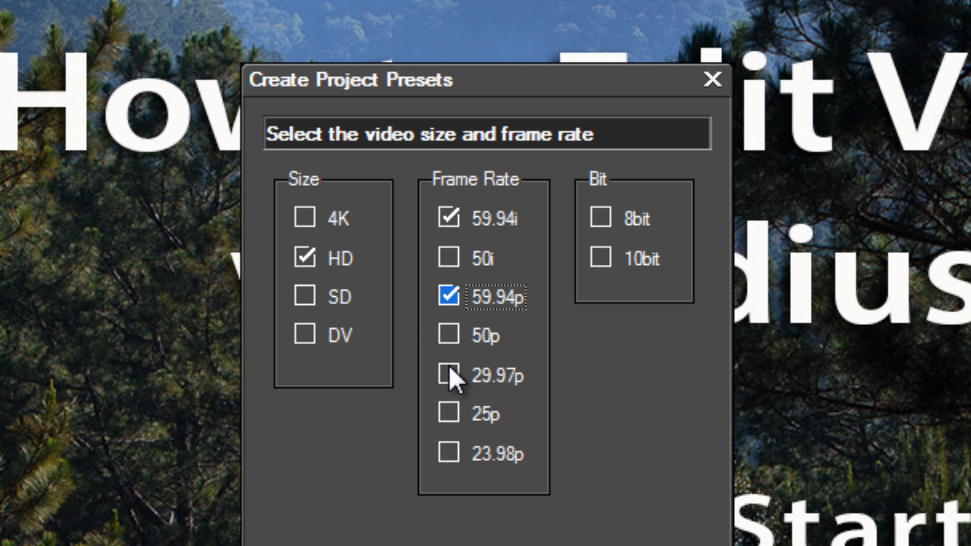
click(448, 375)
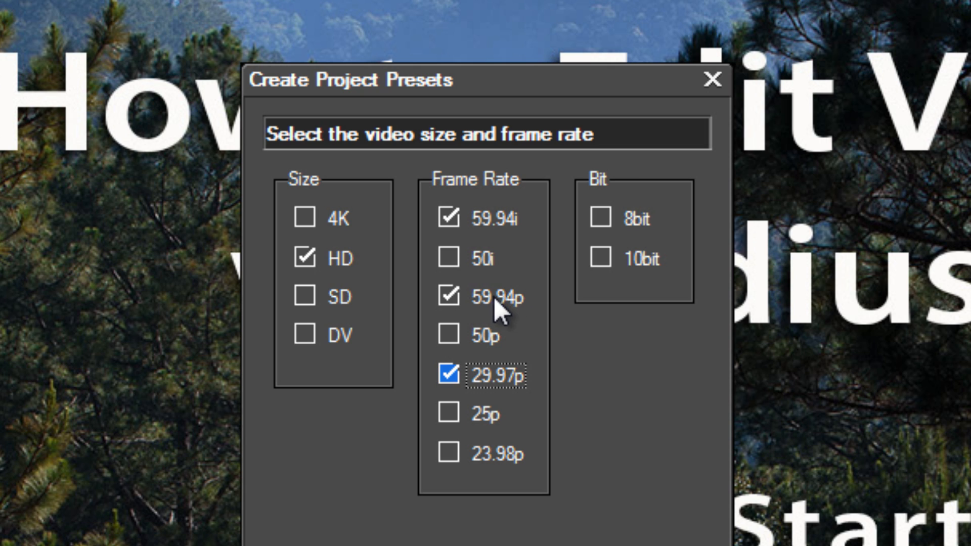
mouse_move(504, 319)
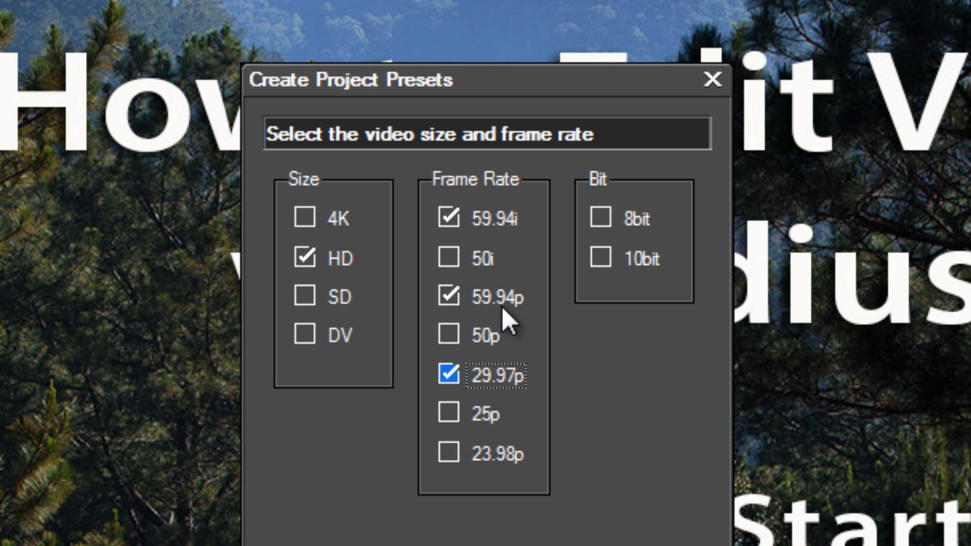
mouse_move(489, 309)
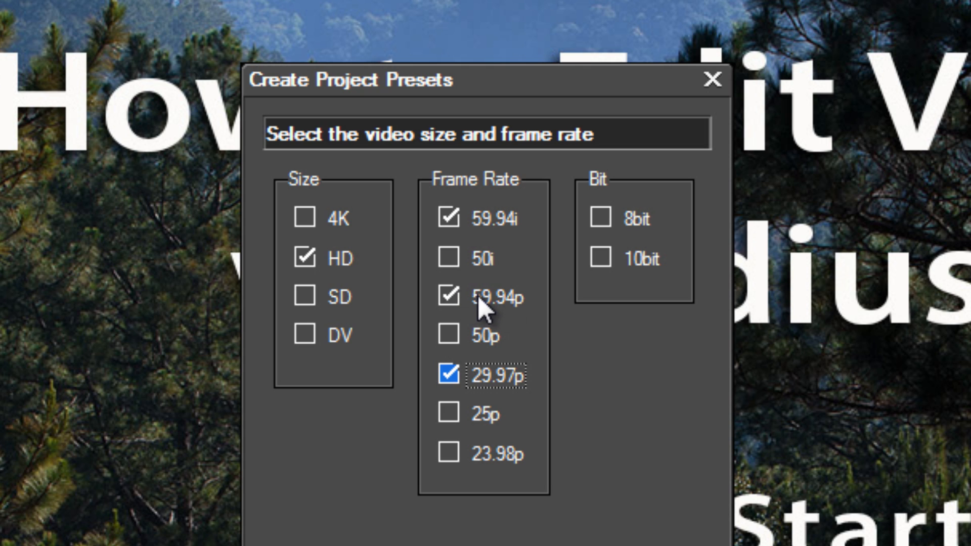
mouse_move(495, 313)
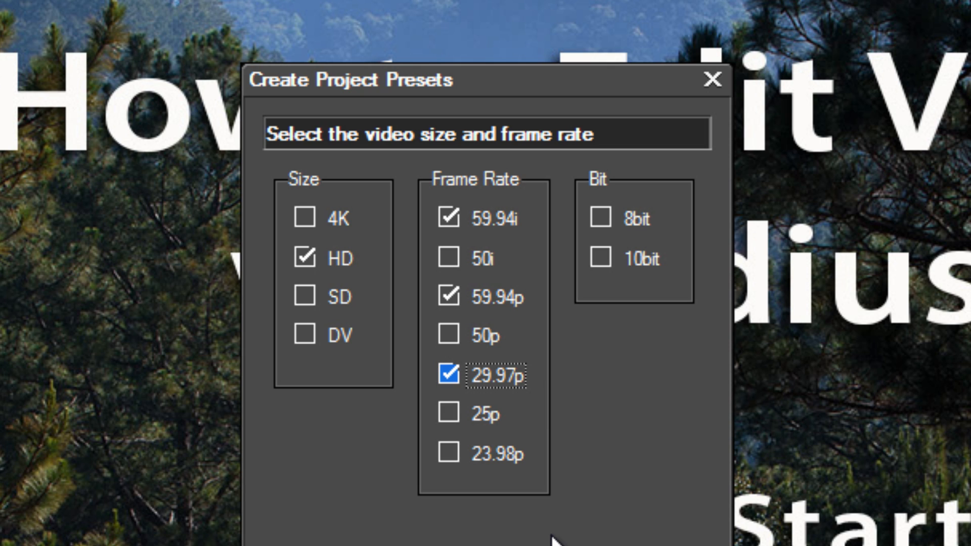
mouse_move(492, 263)
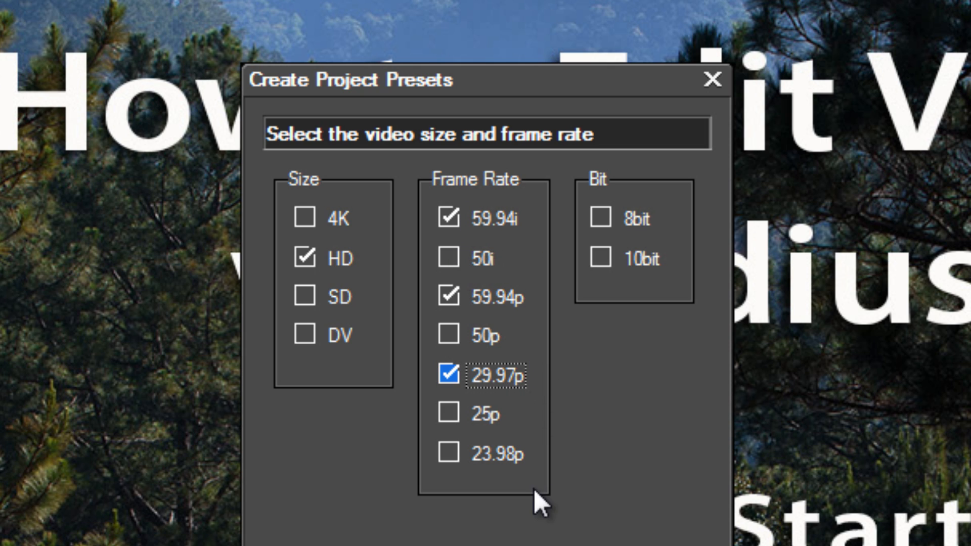
mouse_move(542, 501)
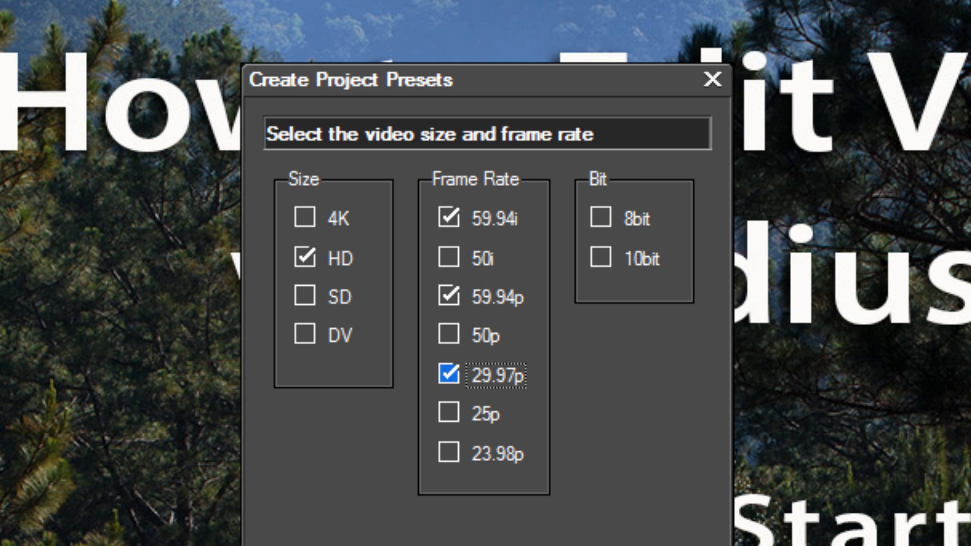
mouse_move(680, 429)
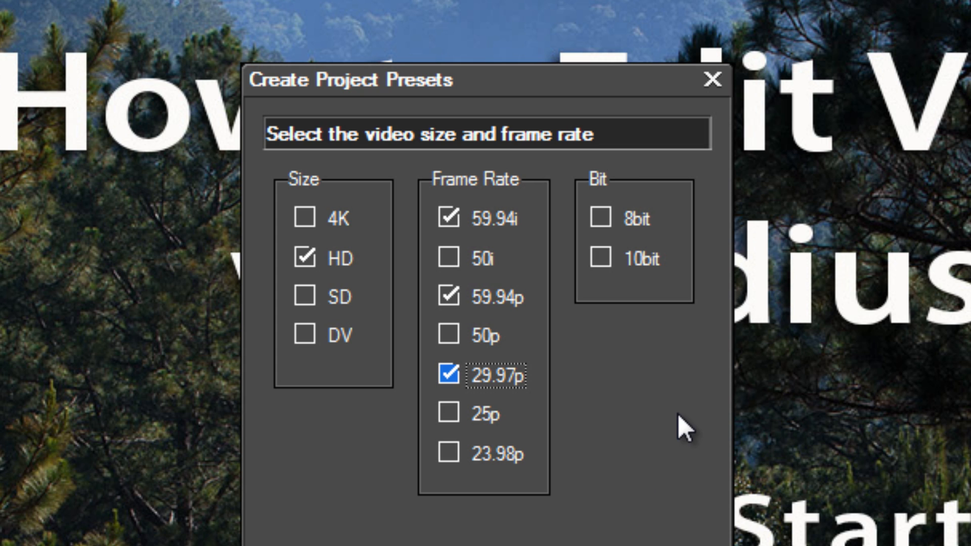
mouse_move(634, 475)
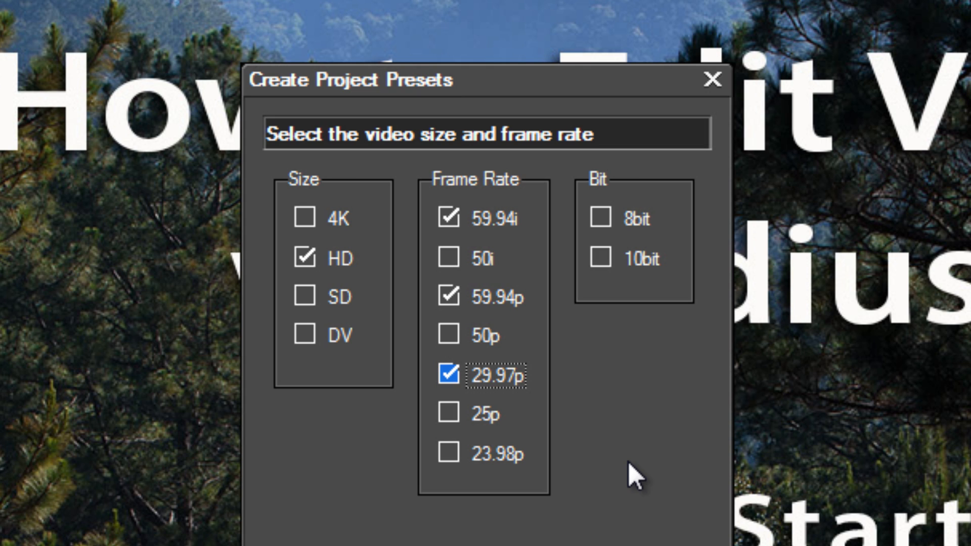
mouse_move(634, 470)
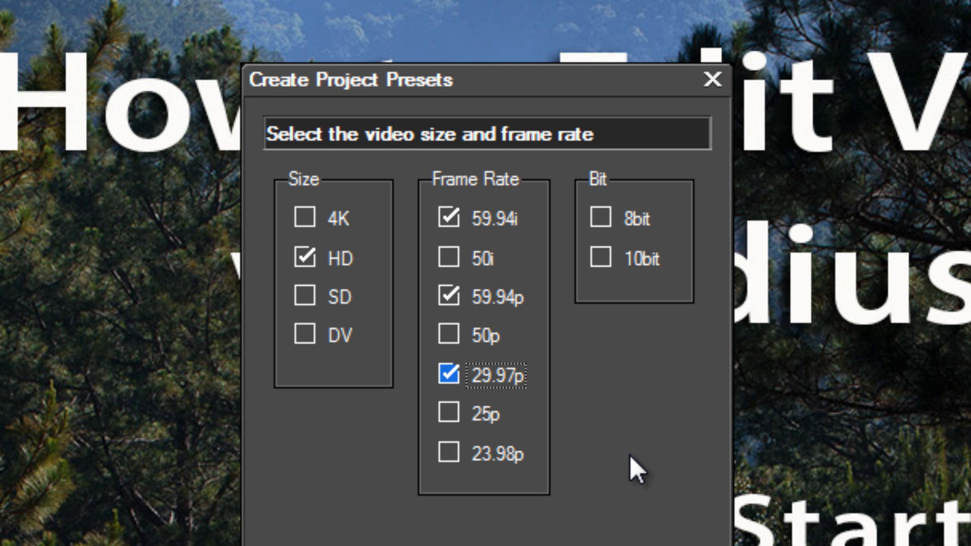
click(602, 218)
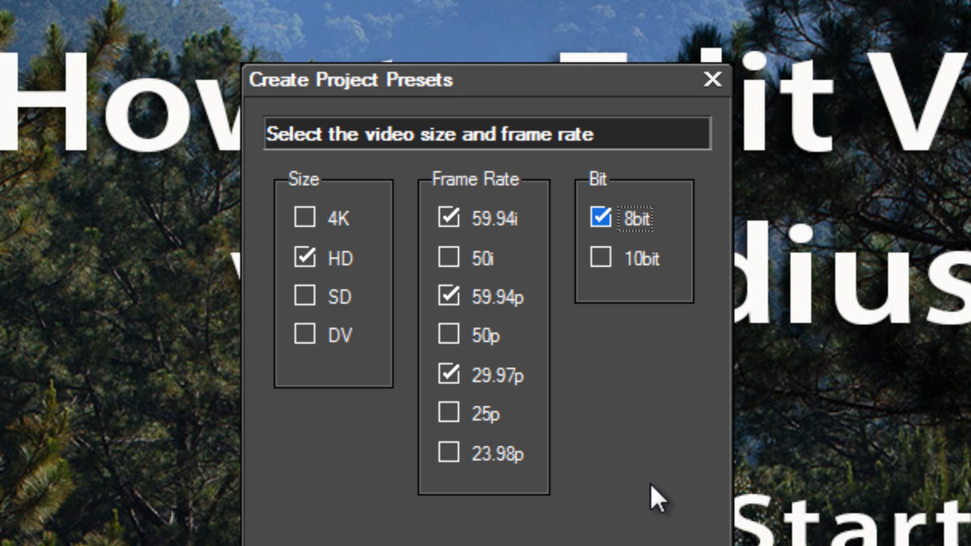
mouse_move(653, 502)
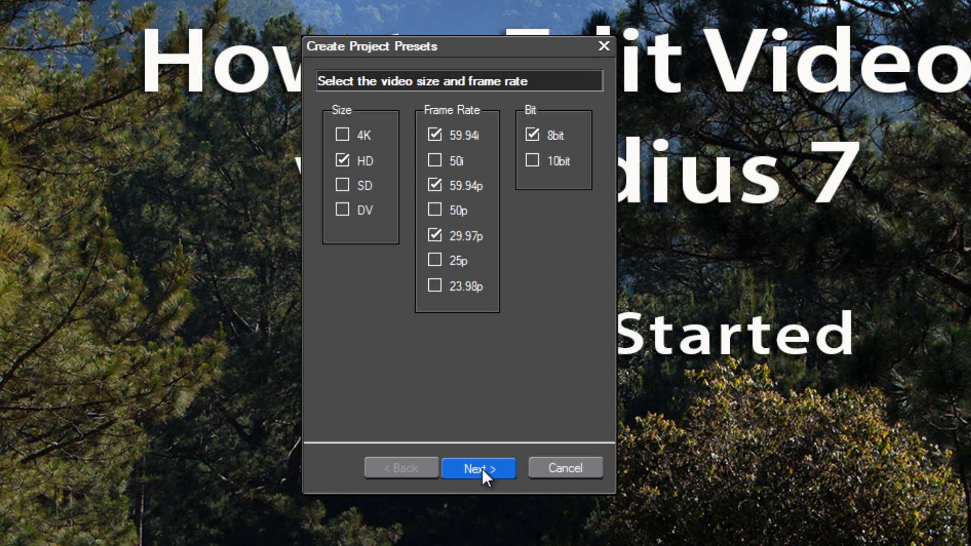
Advance to review the twelve HD 8bit presets that will be added
click(478, 467)
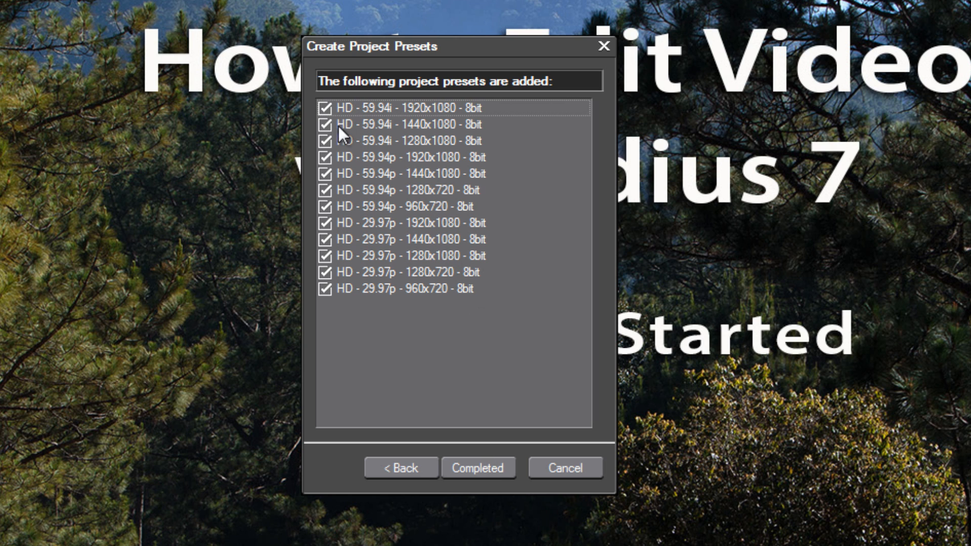
mouse_move(475, 359)
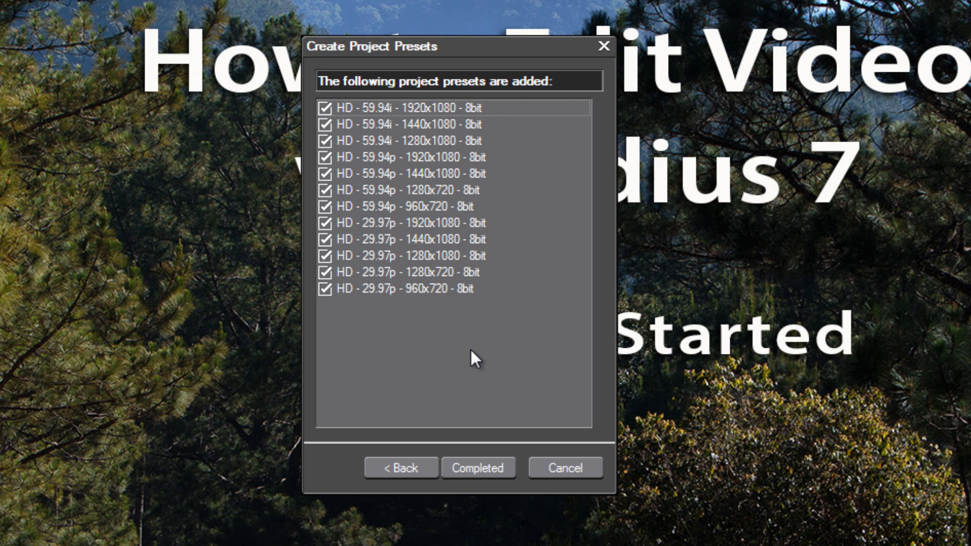
mouse_move(477, 371)
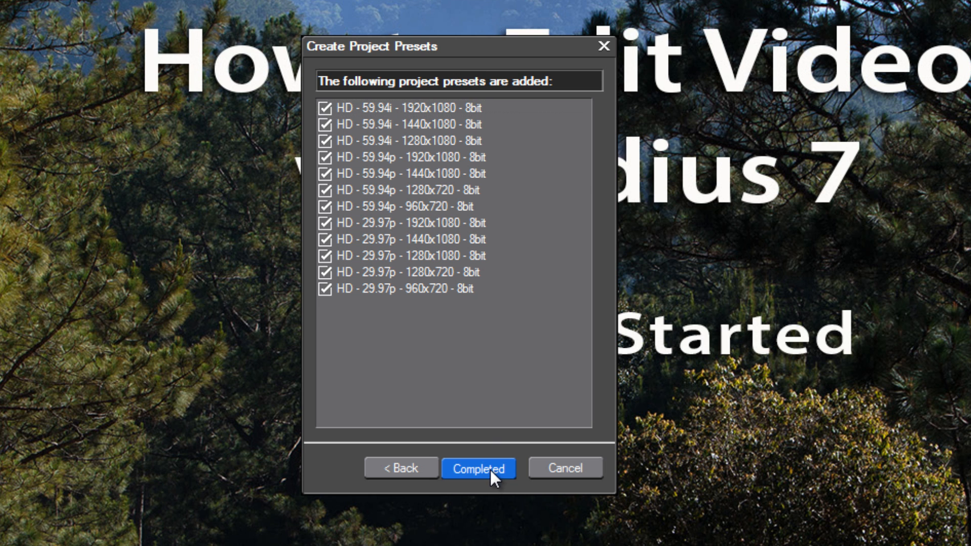
Finish adding the HD presets and choose HD 1920x1080 29.97p 16:9 8bit for the project
click(478, 468)
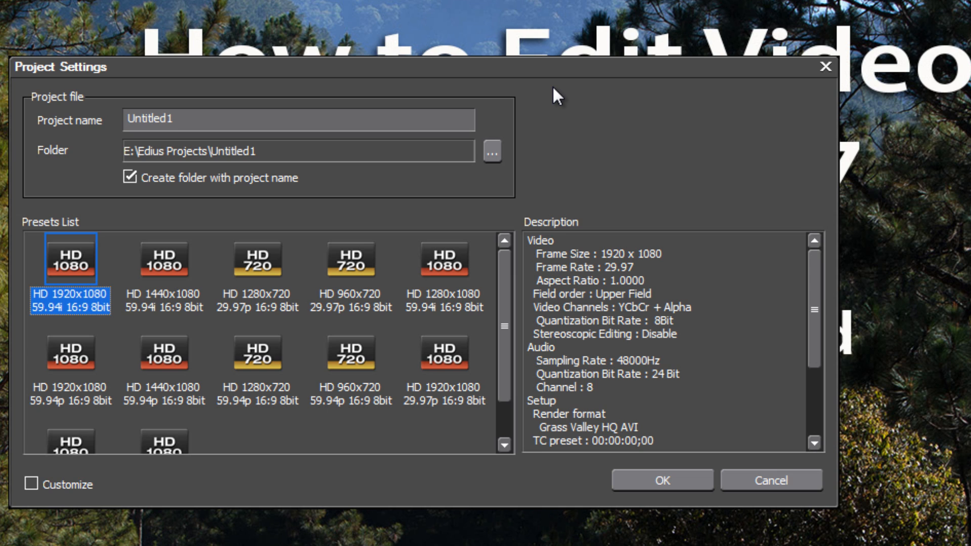
mouse_move(534, 287)
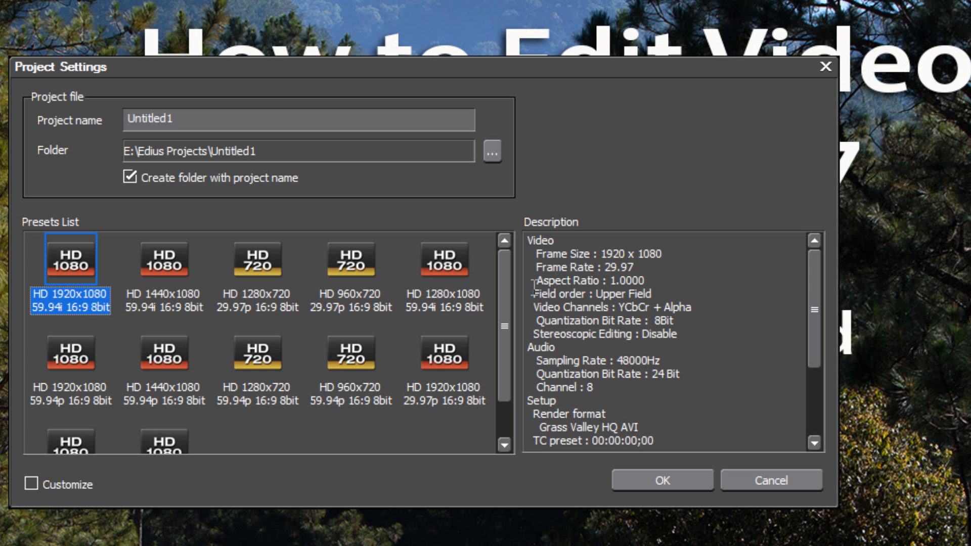
mouse_move(302, 304)
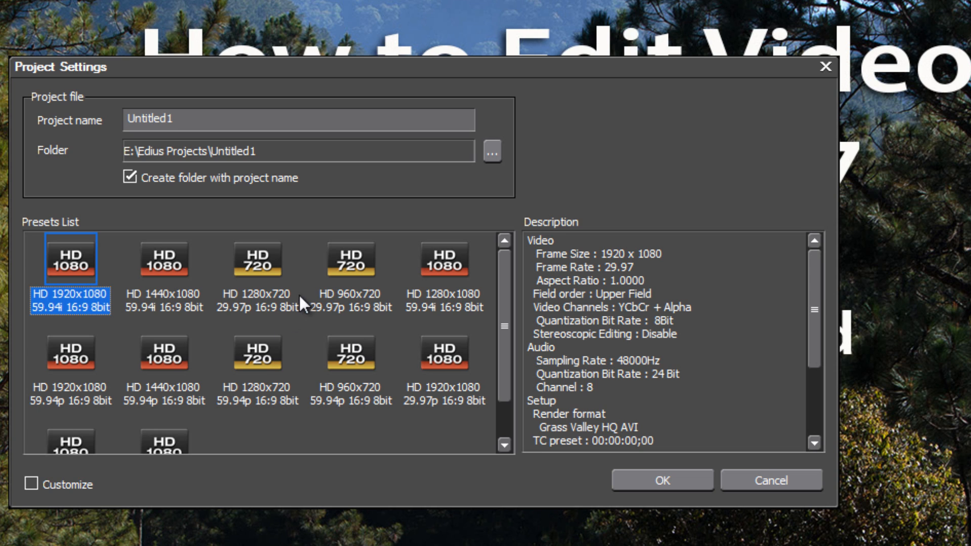
mouse_move(425, 295)
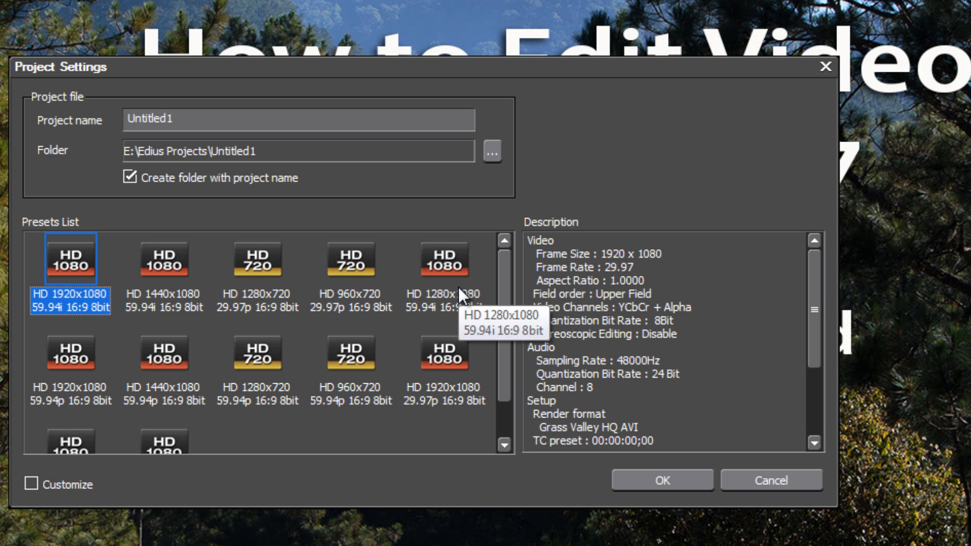
scroll(down, 3)
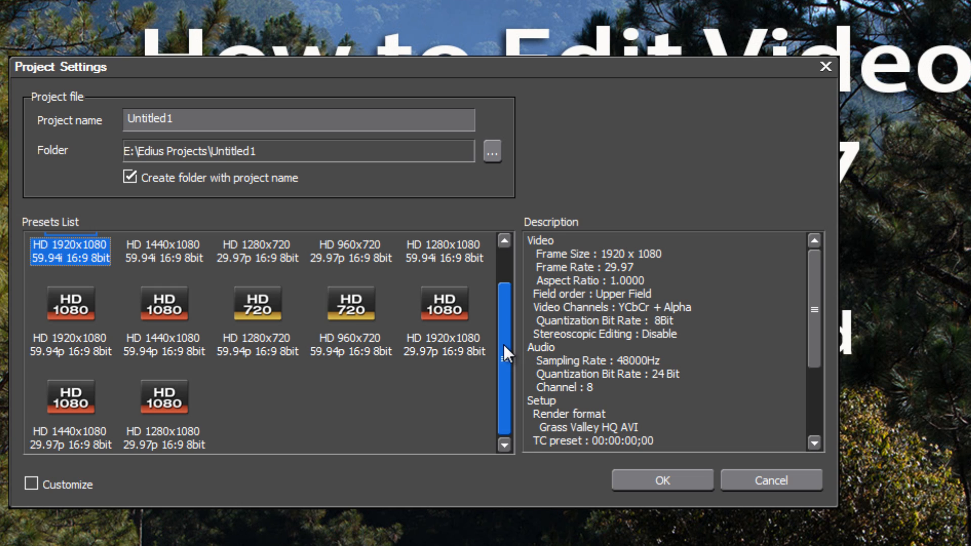
mouse_move(412, 455)
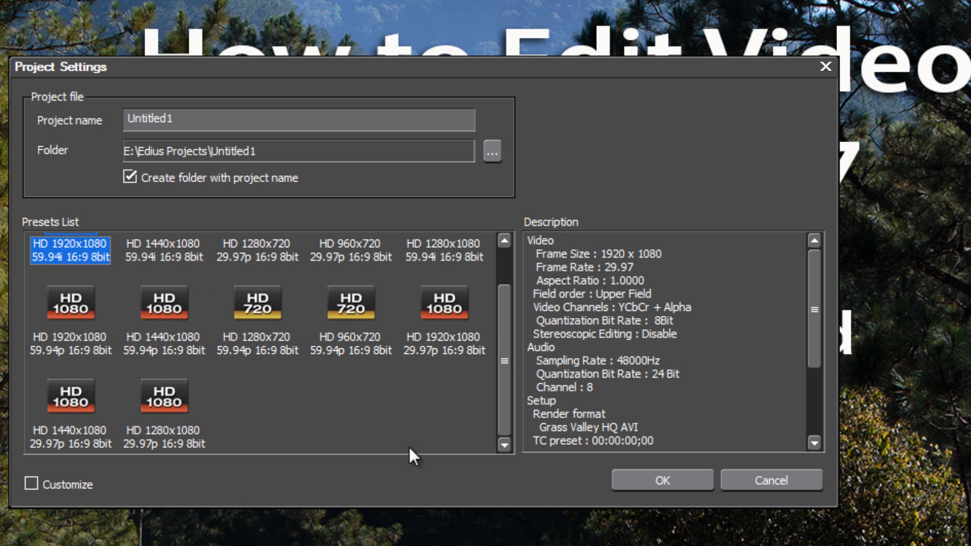
mouse_move(375, 397)
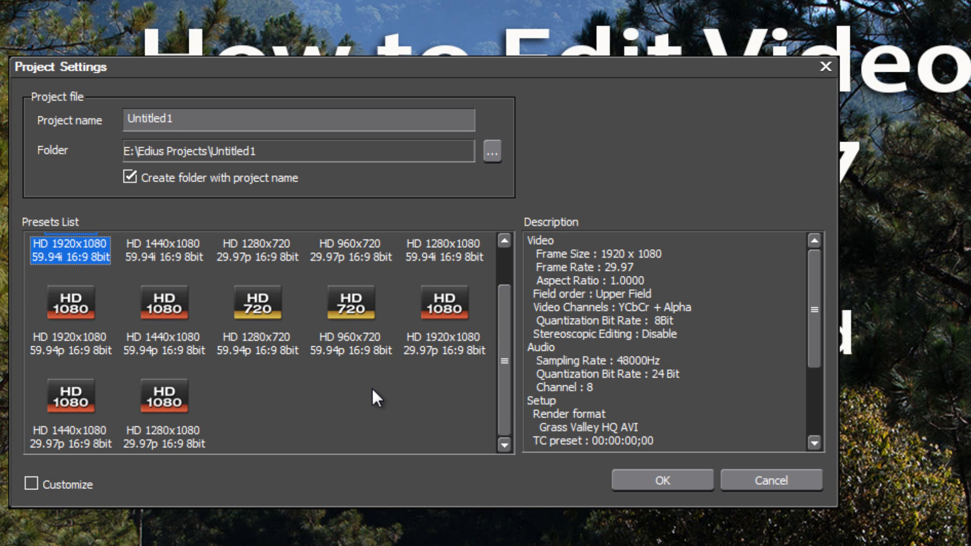
mouse_move(414, 400)
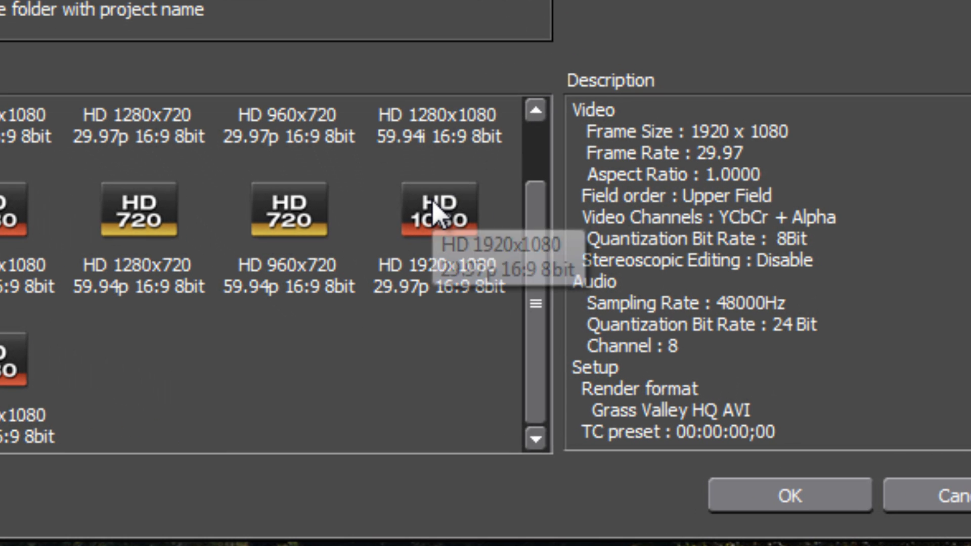
mouse_move(437, 325)
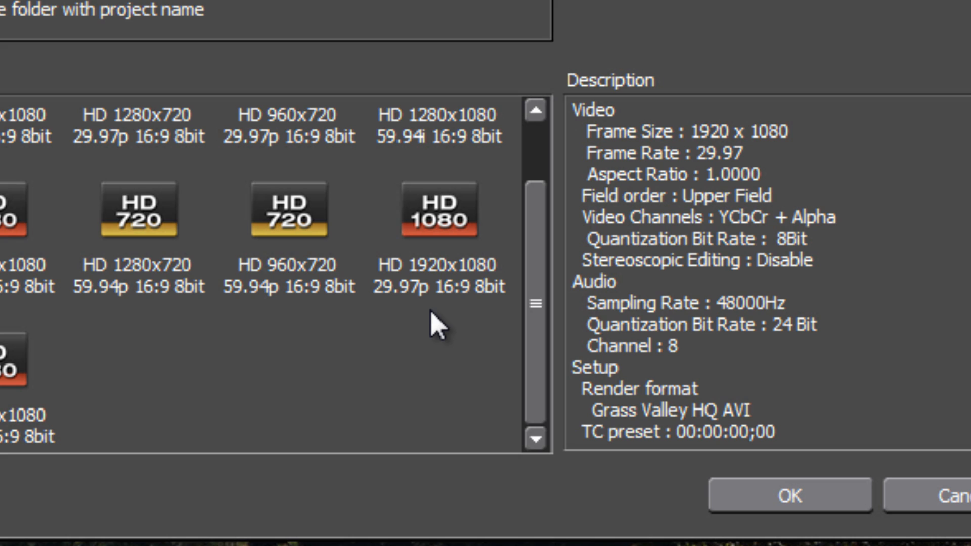
mouse_move(441, 217)
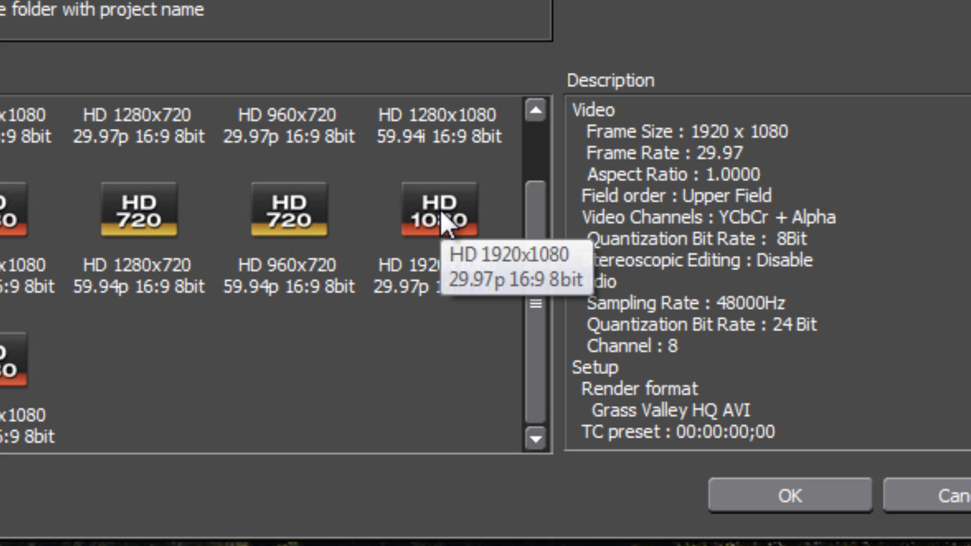
click(437, 209)
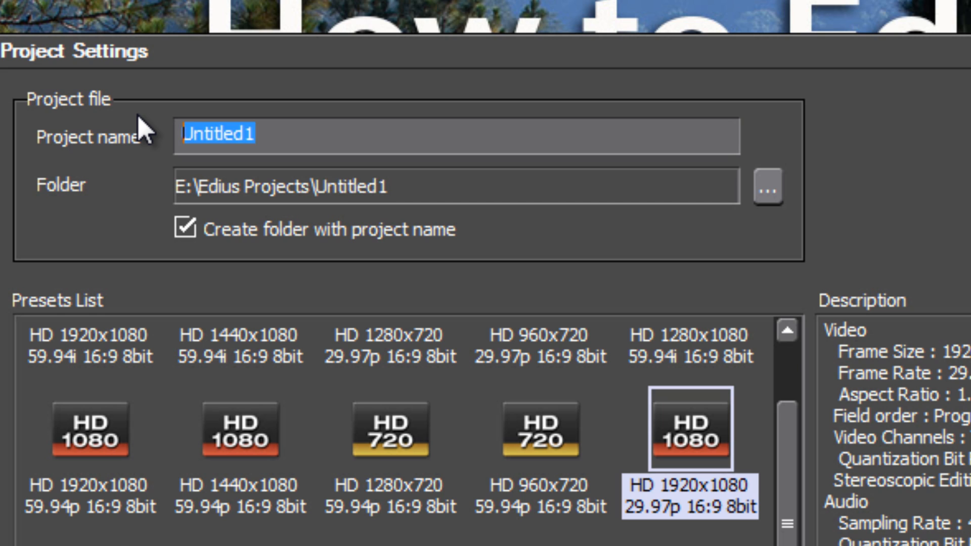
Name the new project 'Myanmar', saving to E:\Edius Projects\Myanmar with the 1920x1080 29.97p preset
text(Myanmar)
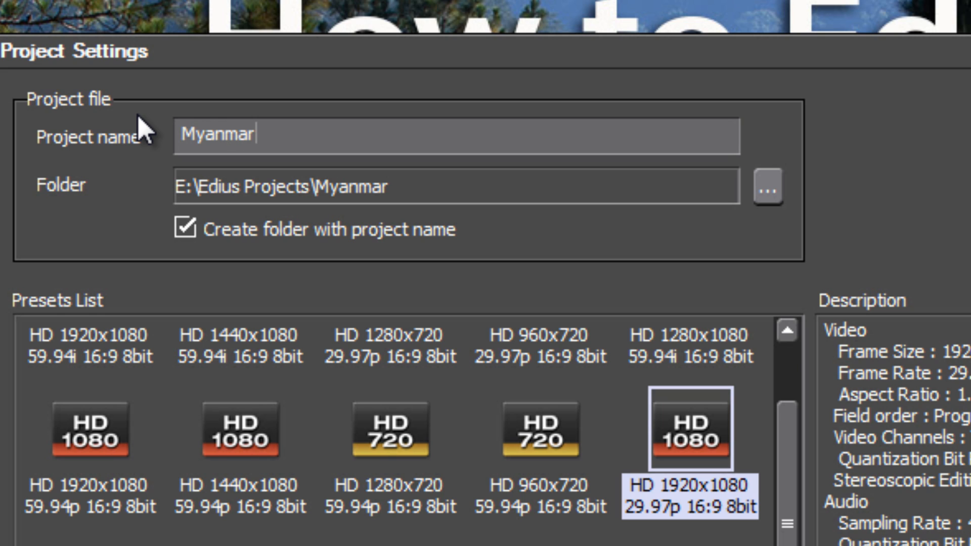
mouse_move(149, 131)
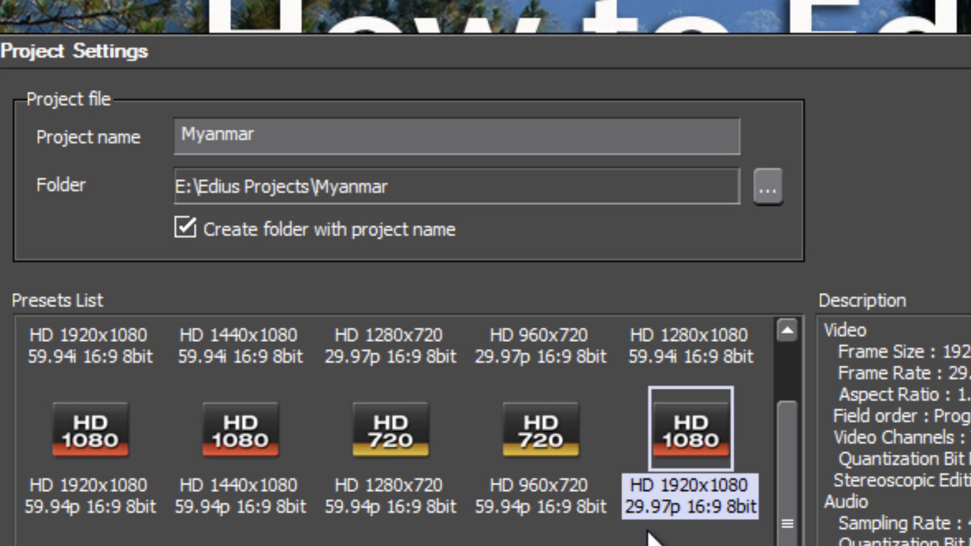
mouse_move(665, 536)
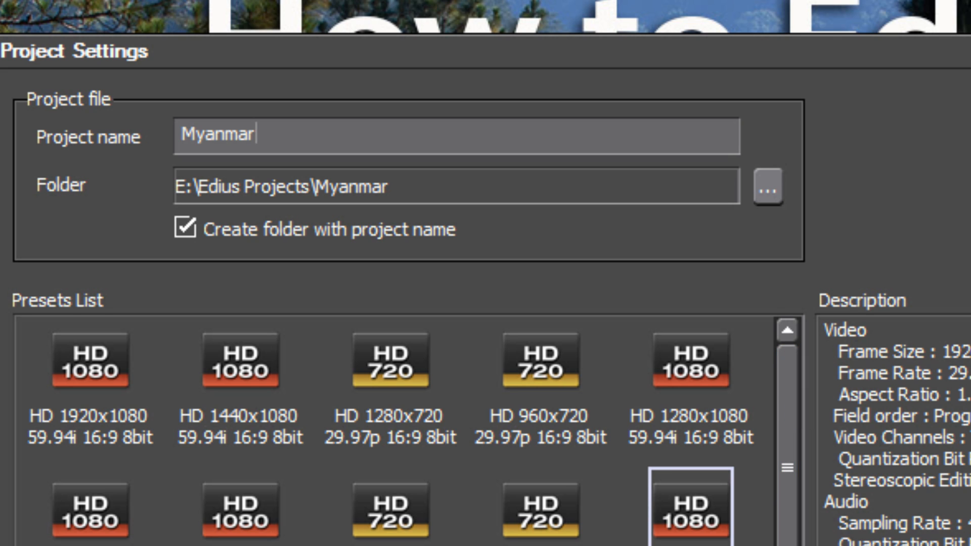
scroll(down, 3)
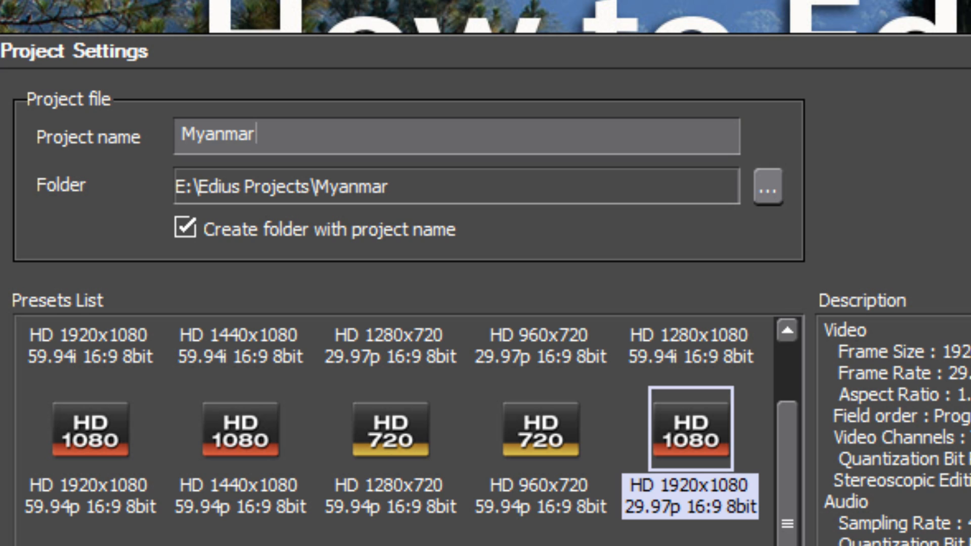
mouse_move(688, 449)
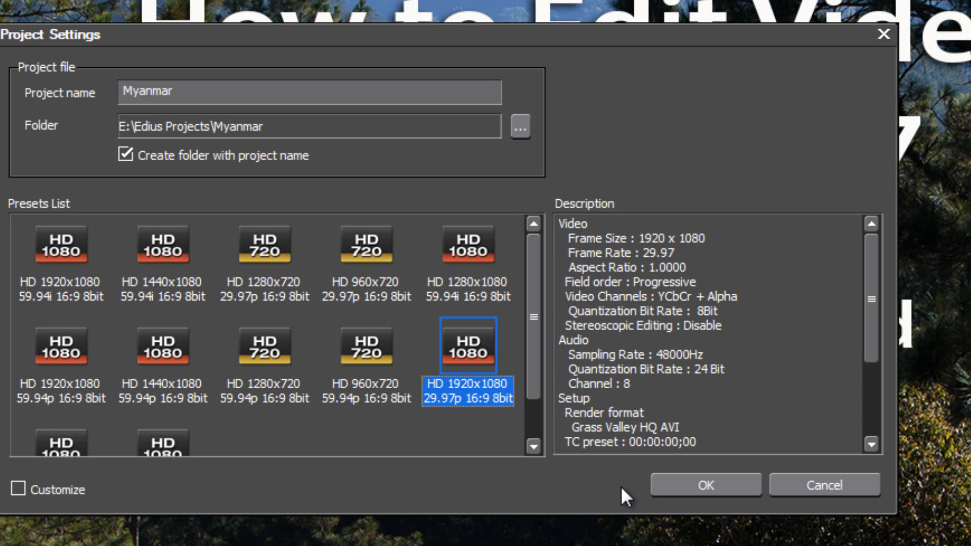
mouse_move(716, 489)
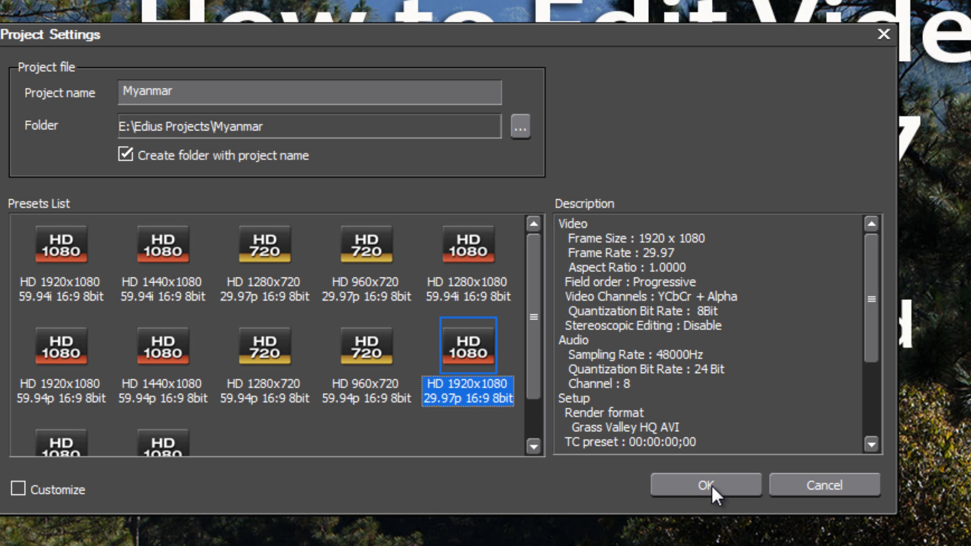
Confirm the Myanmar project's HD 1920x1080 29.97p settings with OK
click(704, 485)
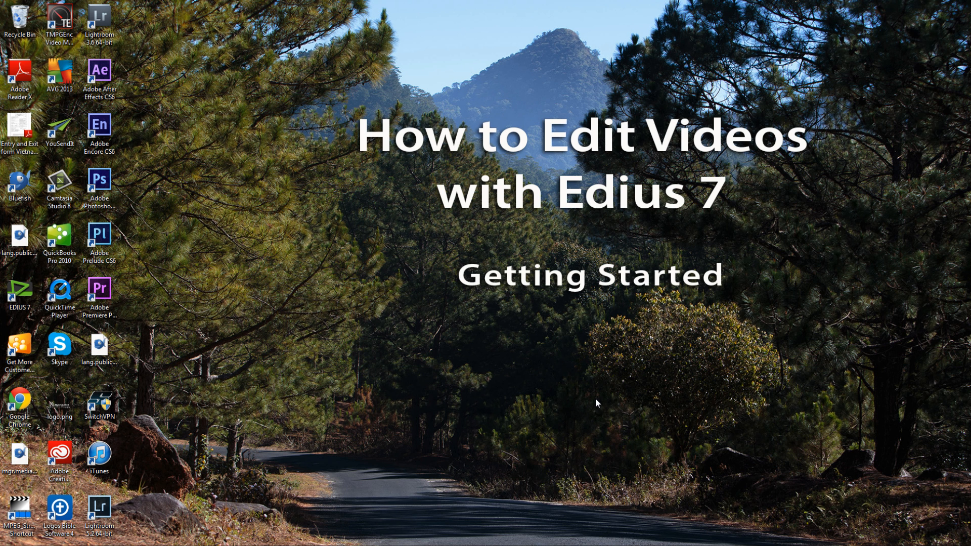
mouse_move(896, 451)
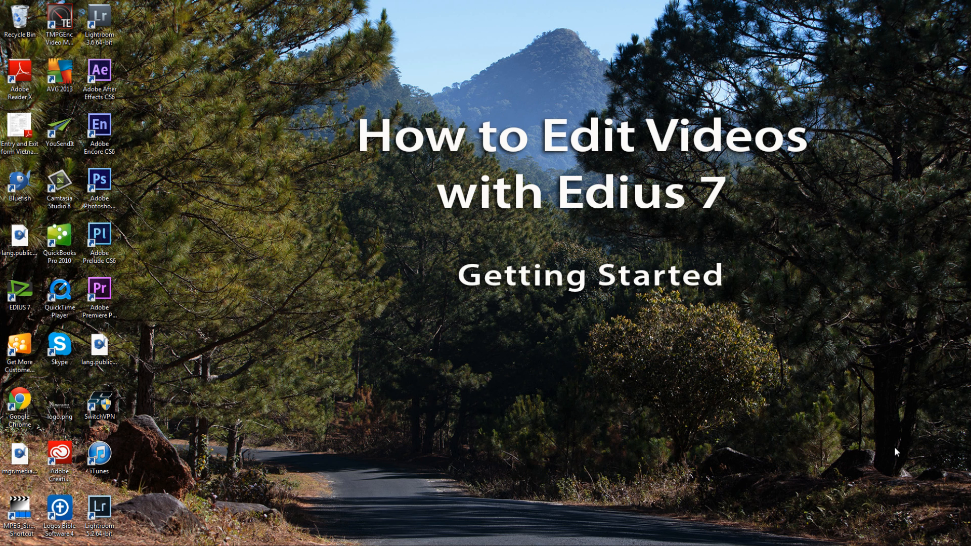
mouse_move(843, 456)
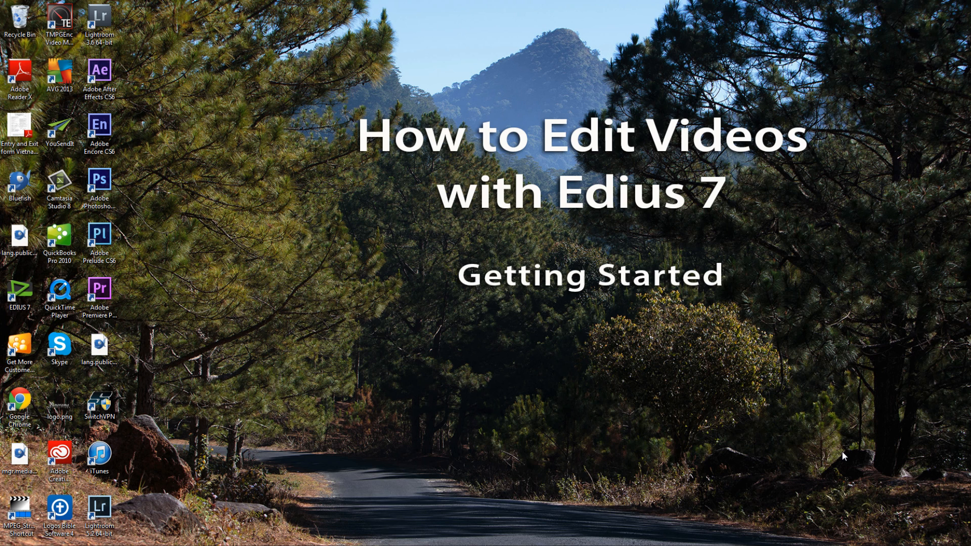
mouse_move(845, 421)
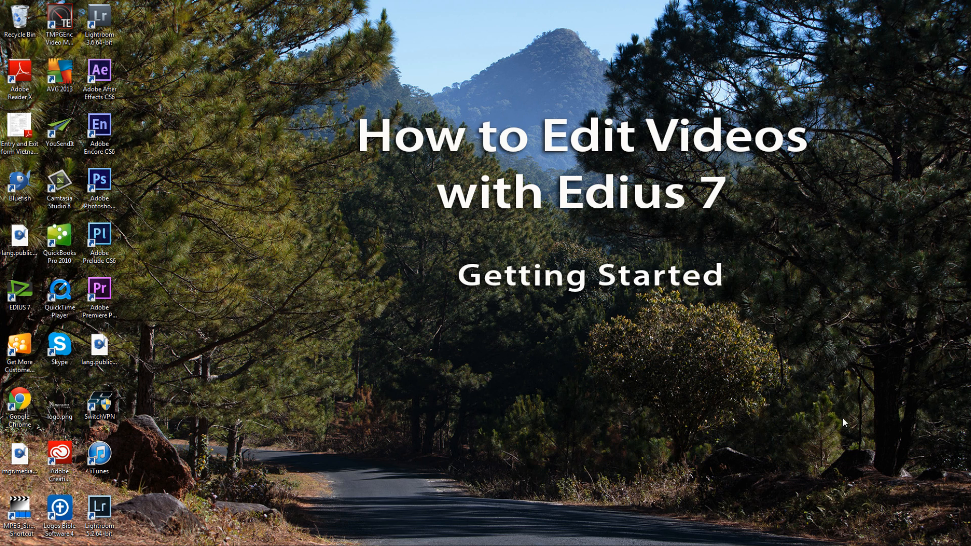
mouse_move(836, 420)
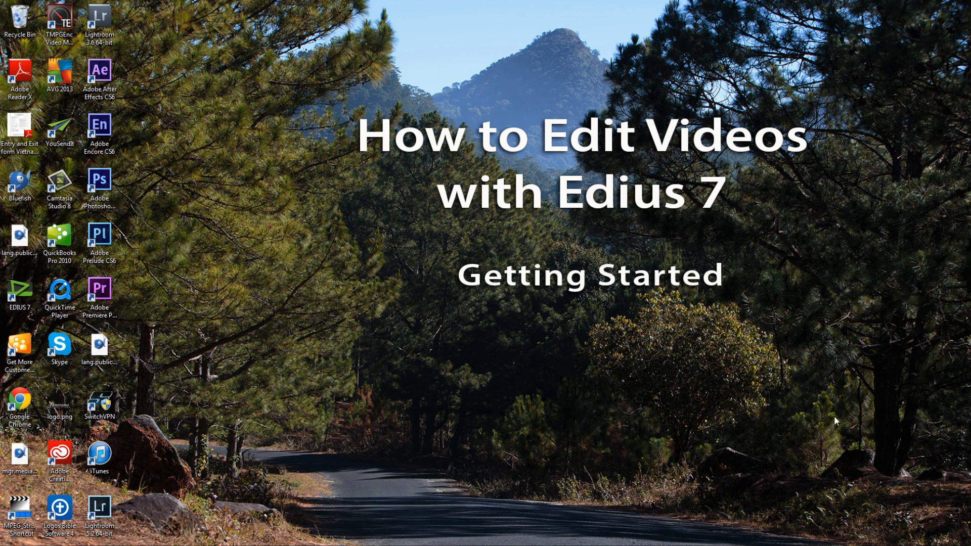
mouse_move(762, 423)
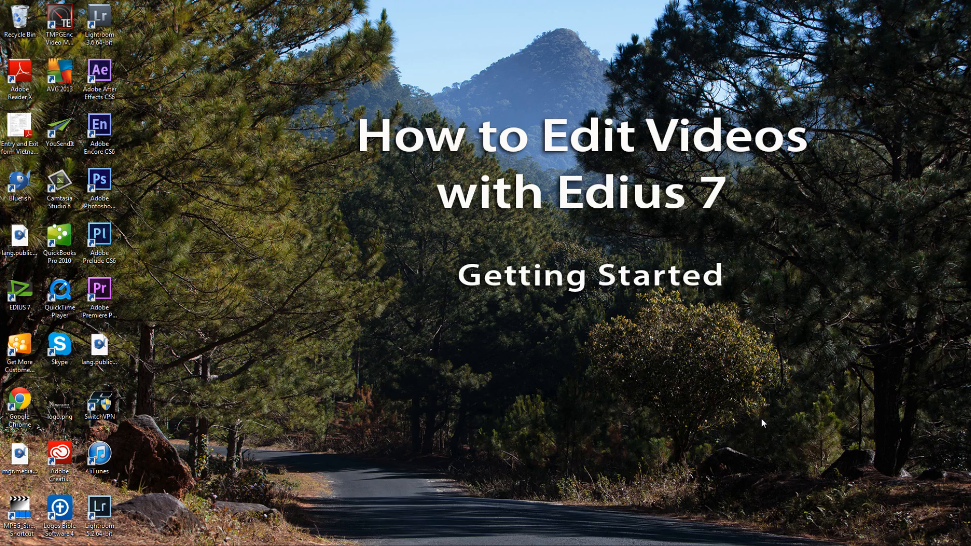